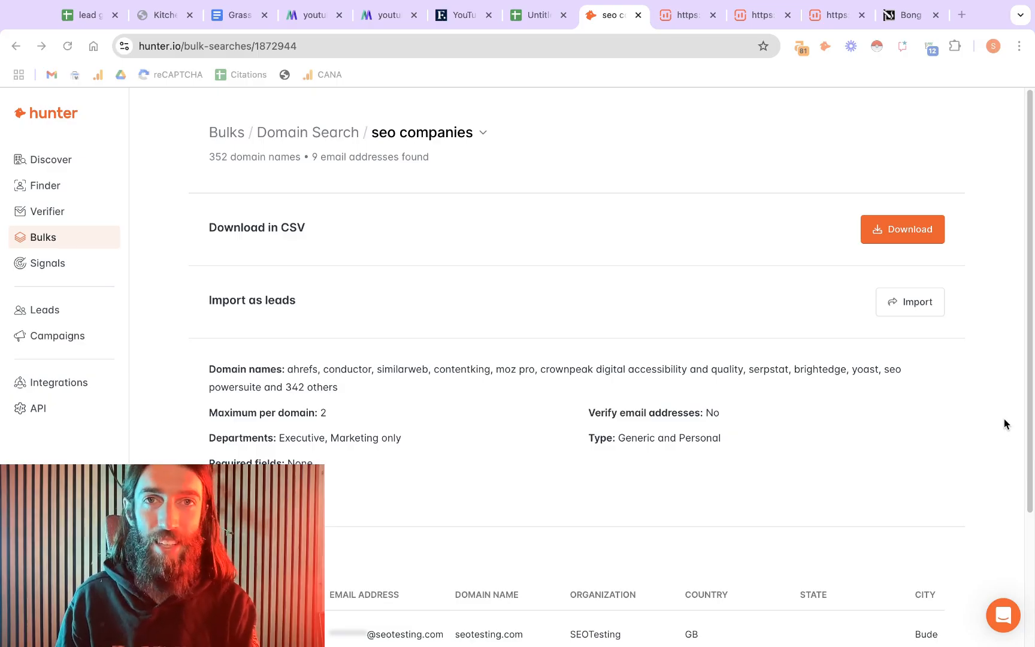
mouse_move(996, 417)
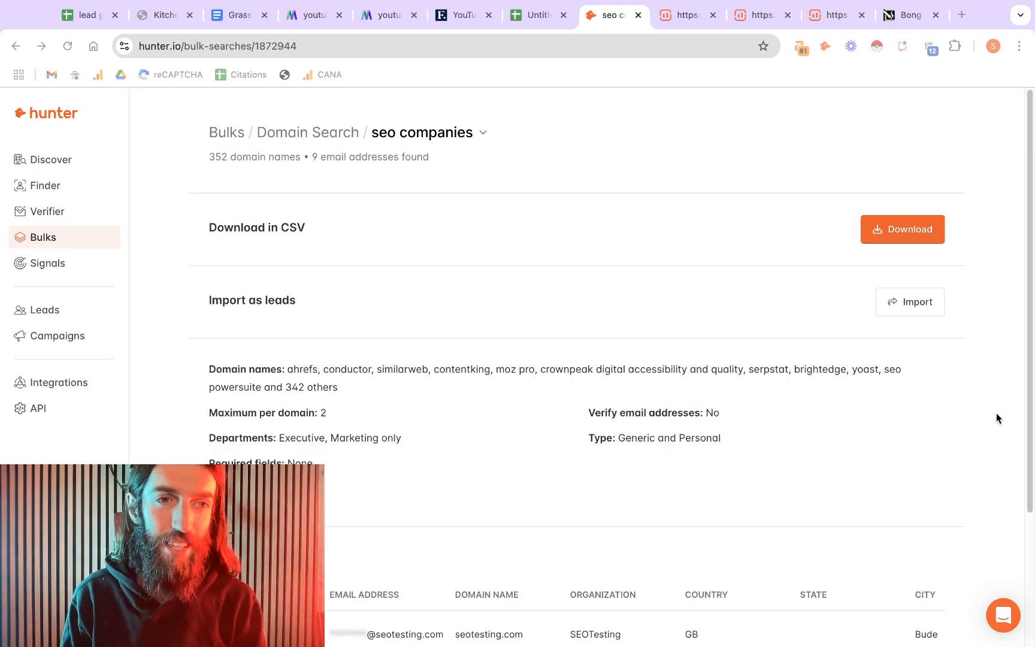
mouse_move(1024, 463)
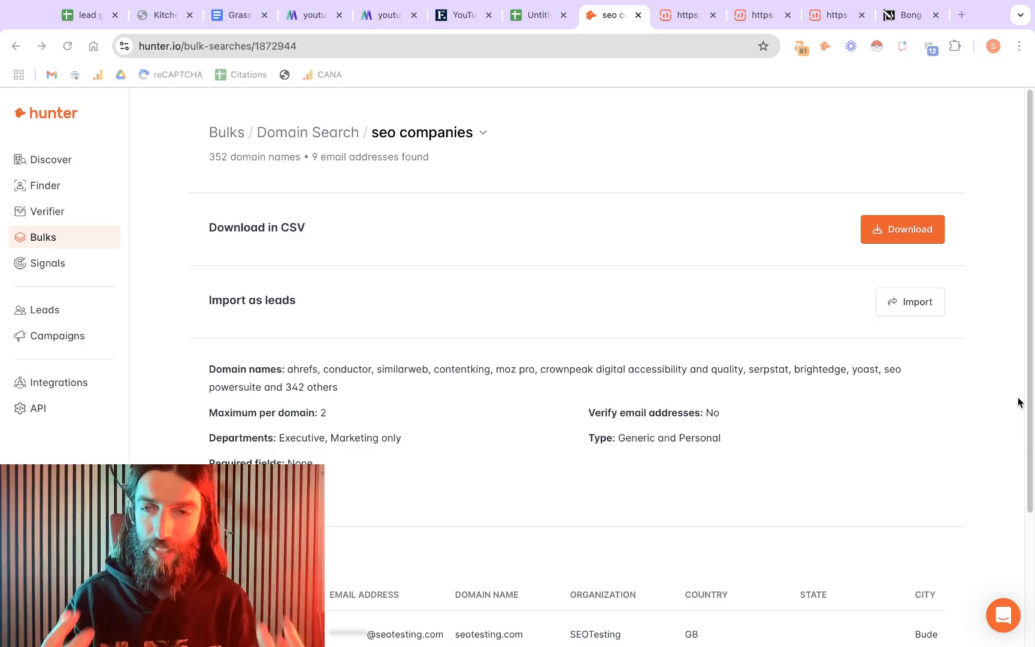
mouse_move(995, 406)
text(softw)
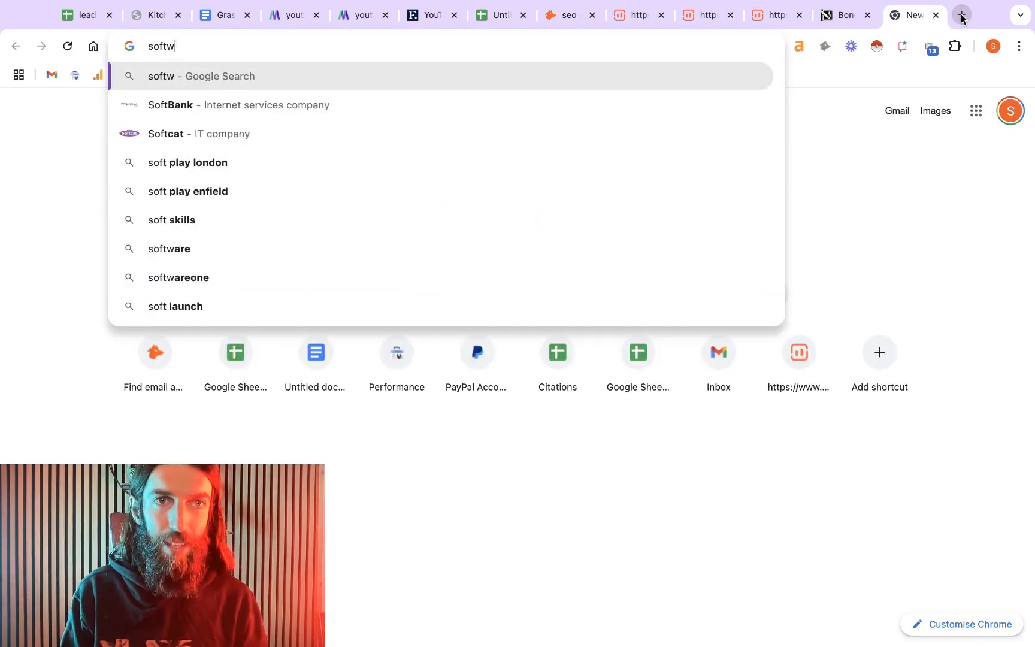
Step: Search Google for 'seo software list' and scroll down to the TrustRadius result
key(Return)
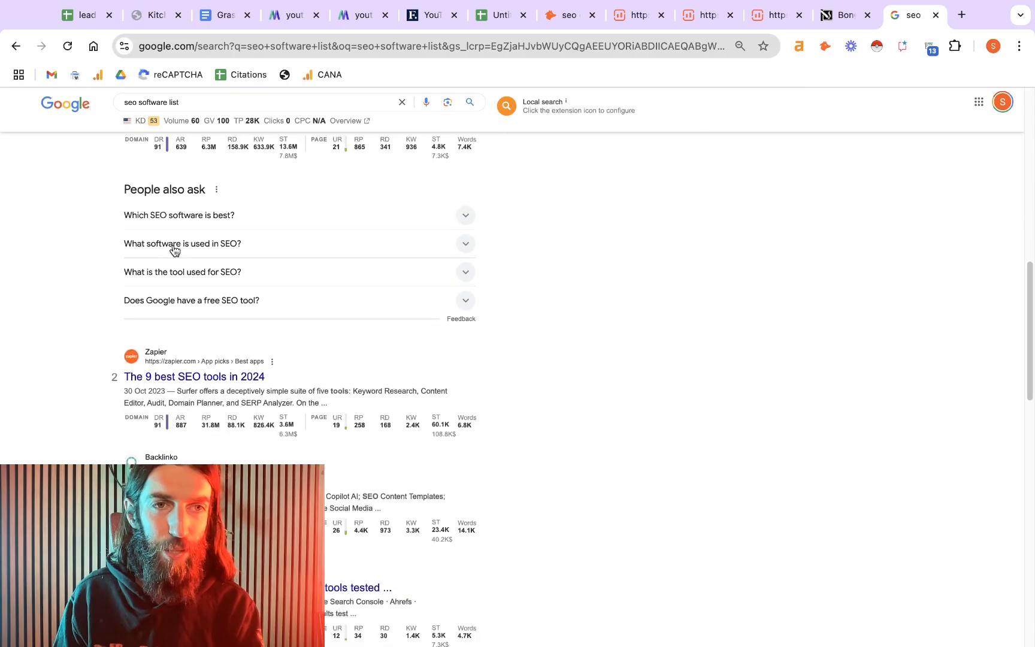
scroll(down, 3)
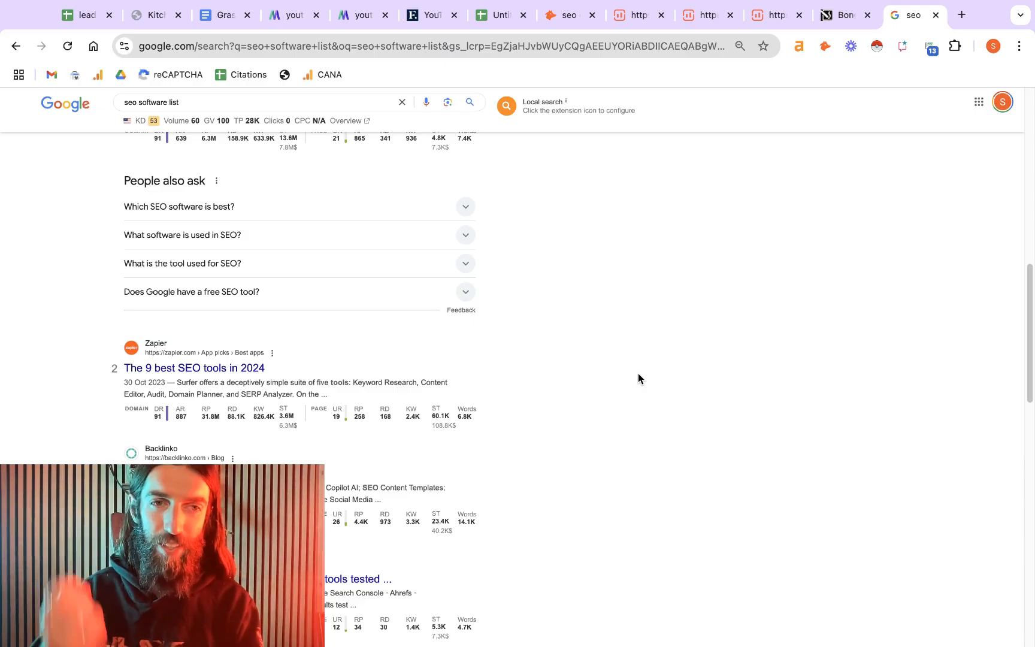
scroll(down, 3)
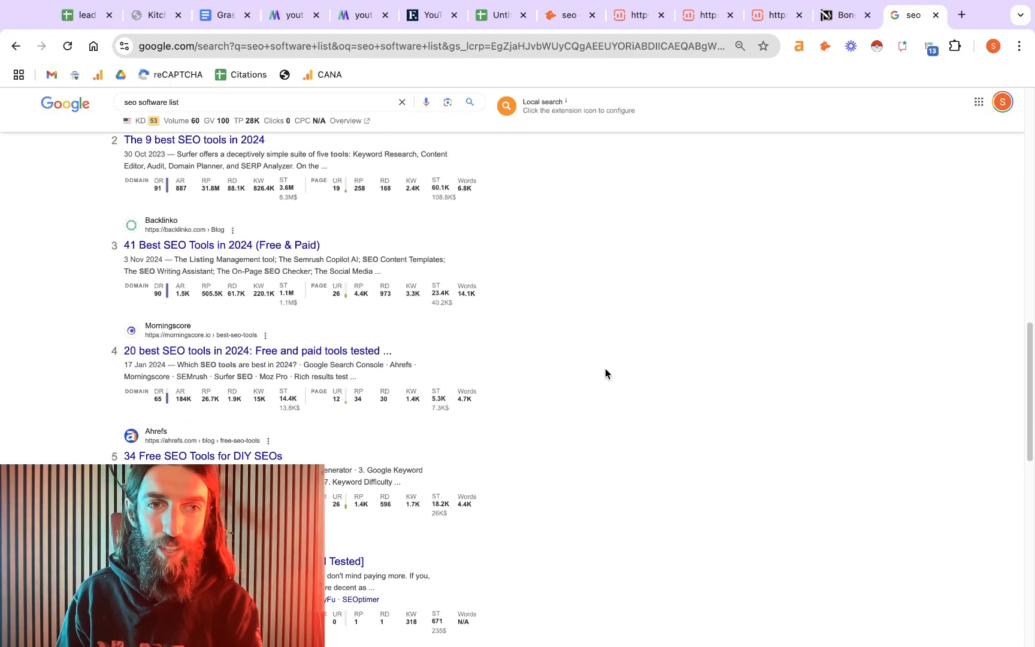
scroll(down, 3)
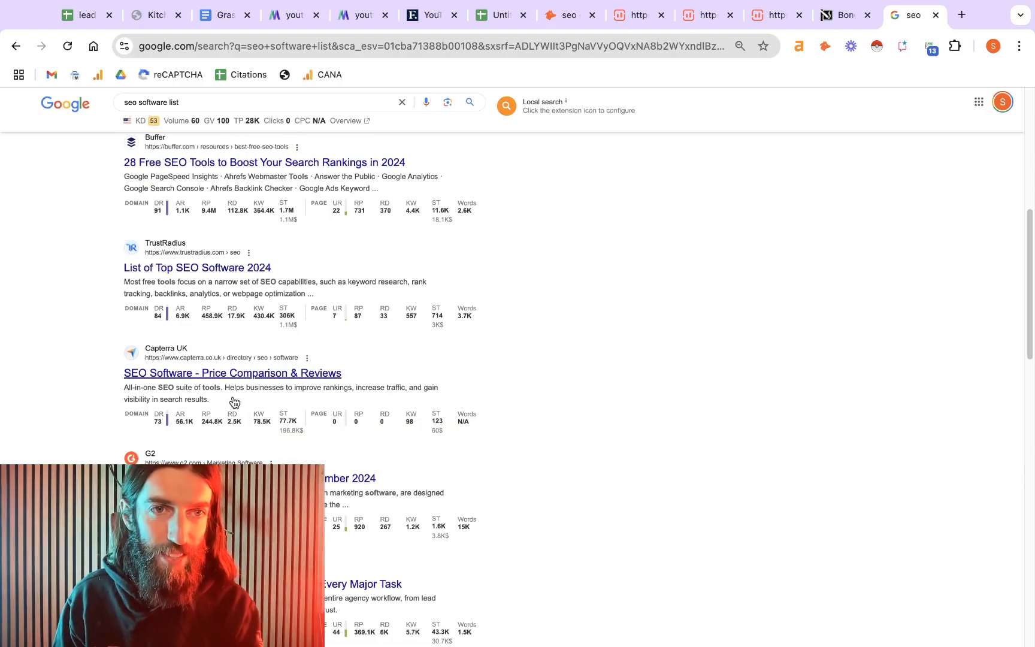
mouse_move(225, 276)
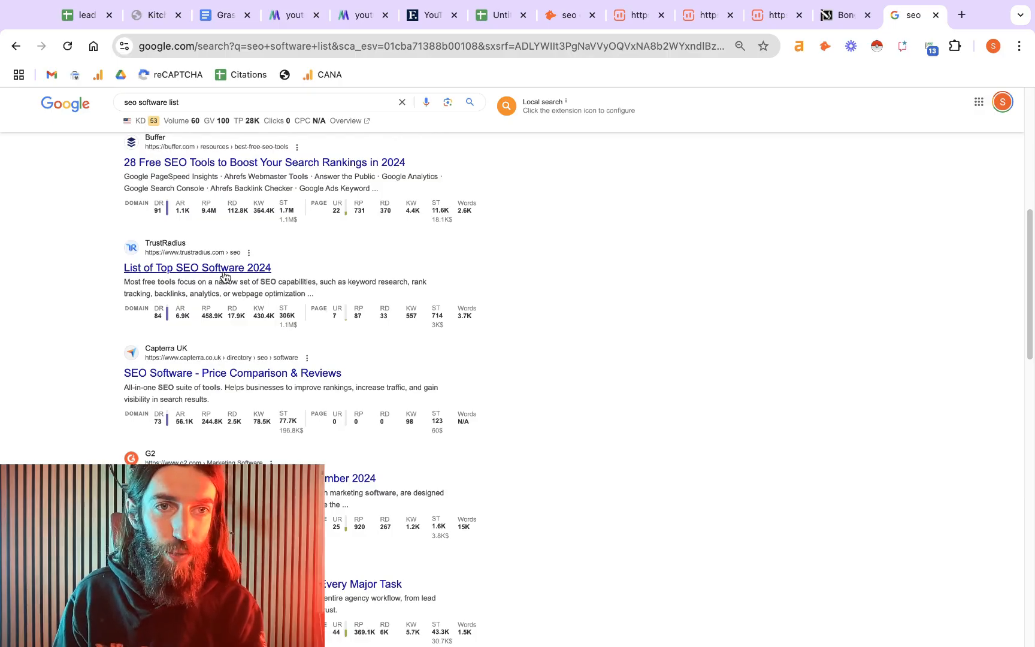
Step: Open TrustRadius's SEO Software list of 380 products and browse its first page
click(196, 267)
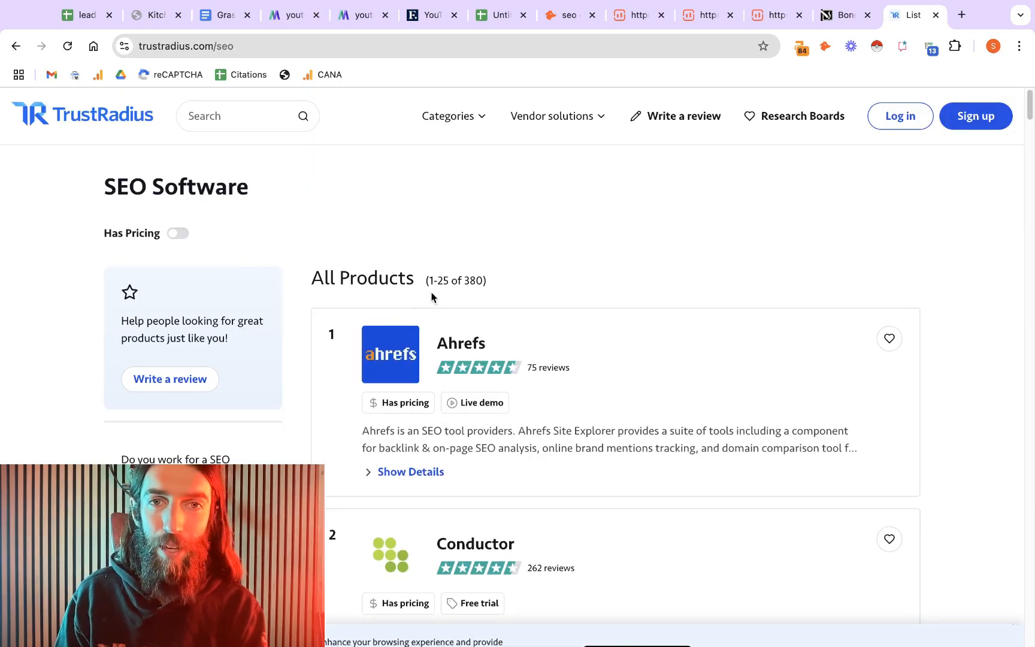
scroll(down, 3)
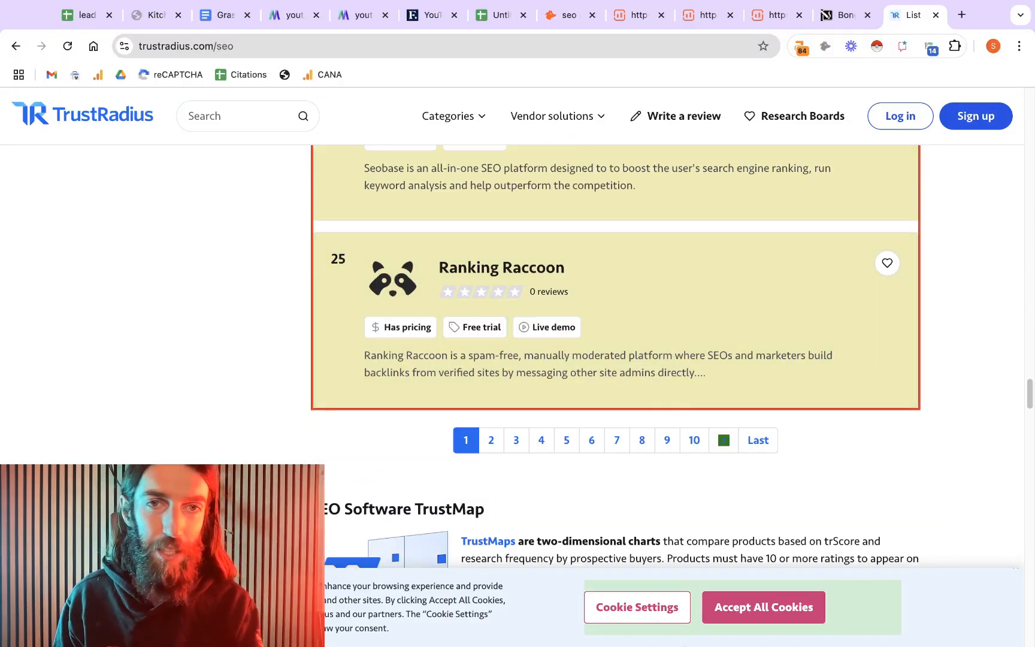
mouse_move(531, 285)
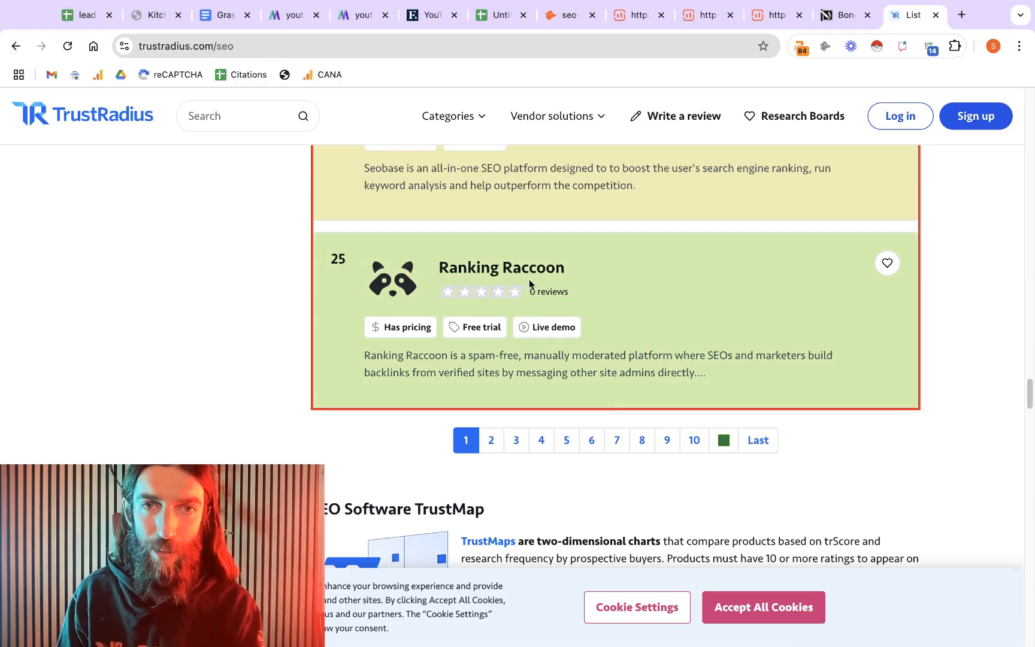
scroll(up, 3)
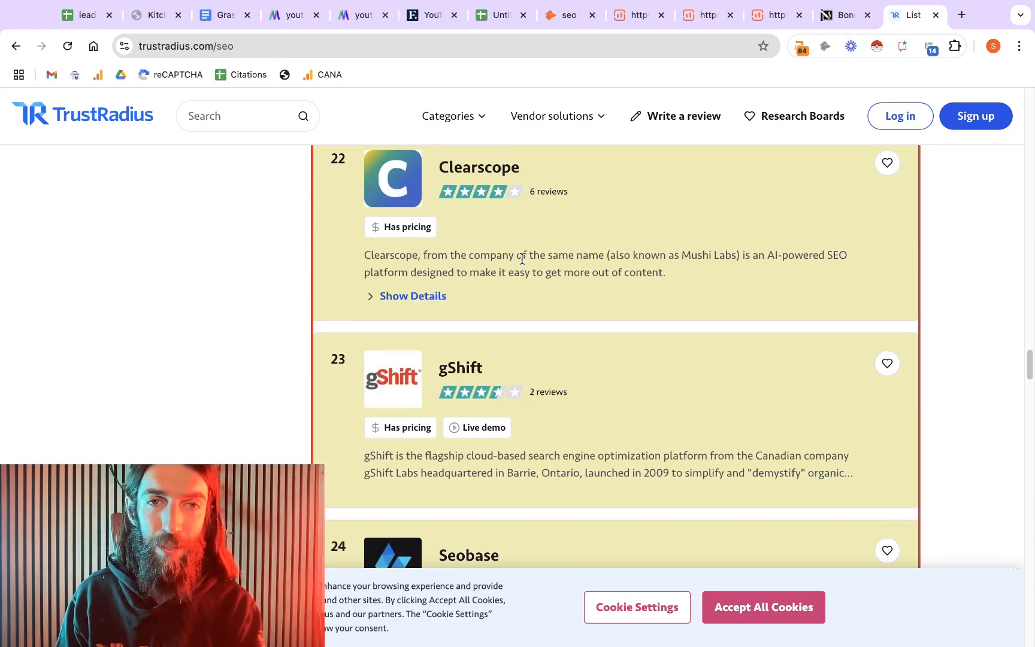
scroll(down, 3)
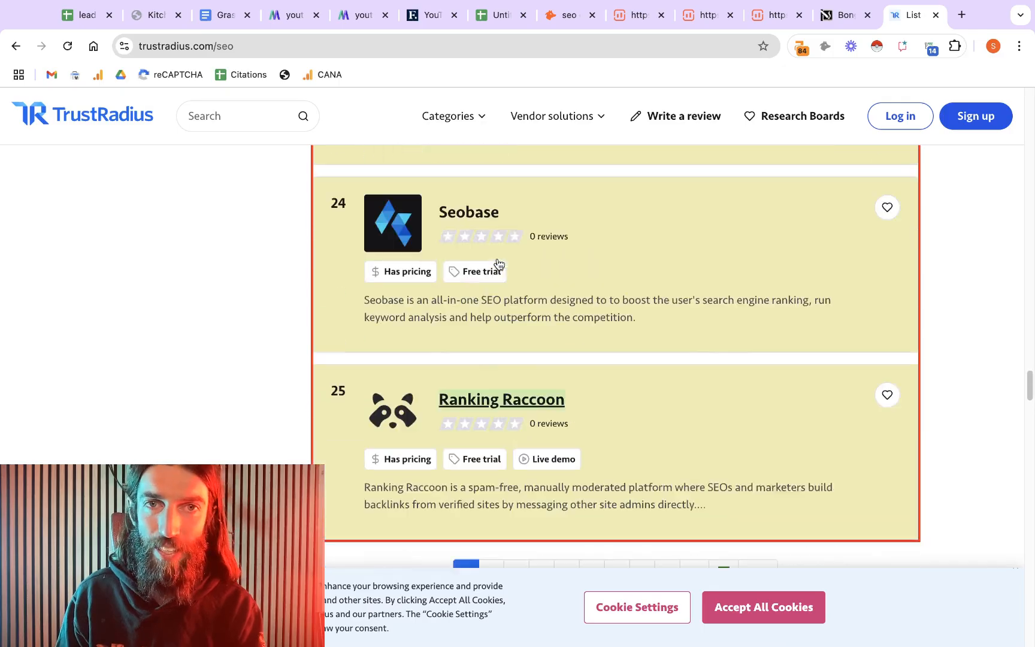
scroll(down, 3)
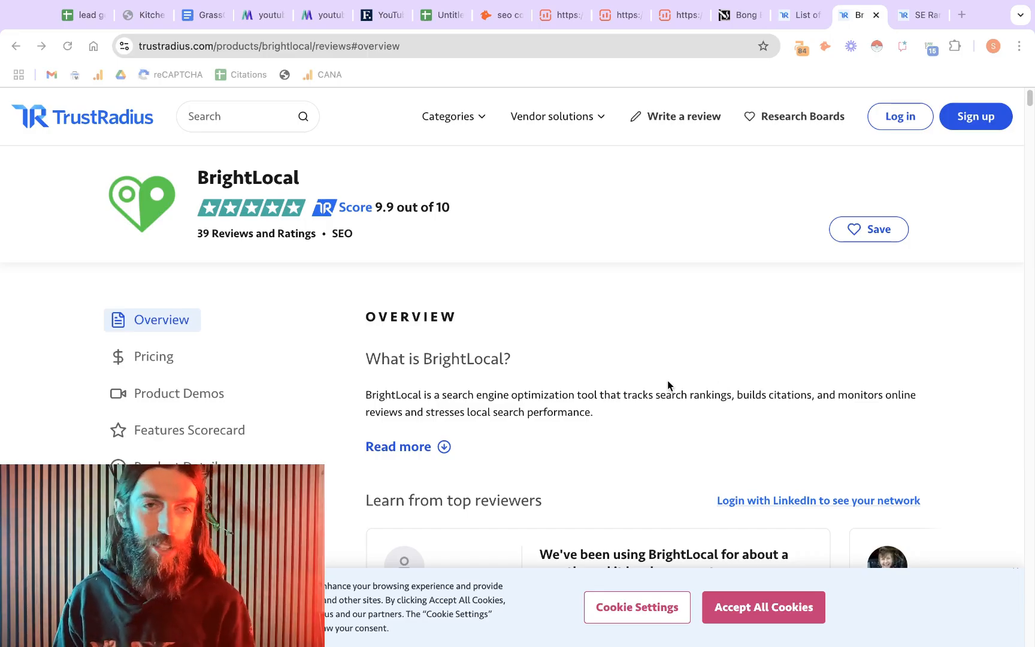
mouse_move(231, 225)
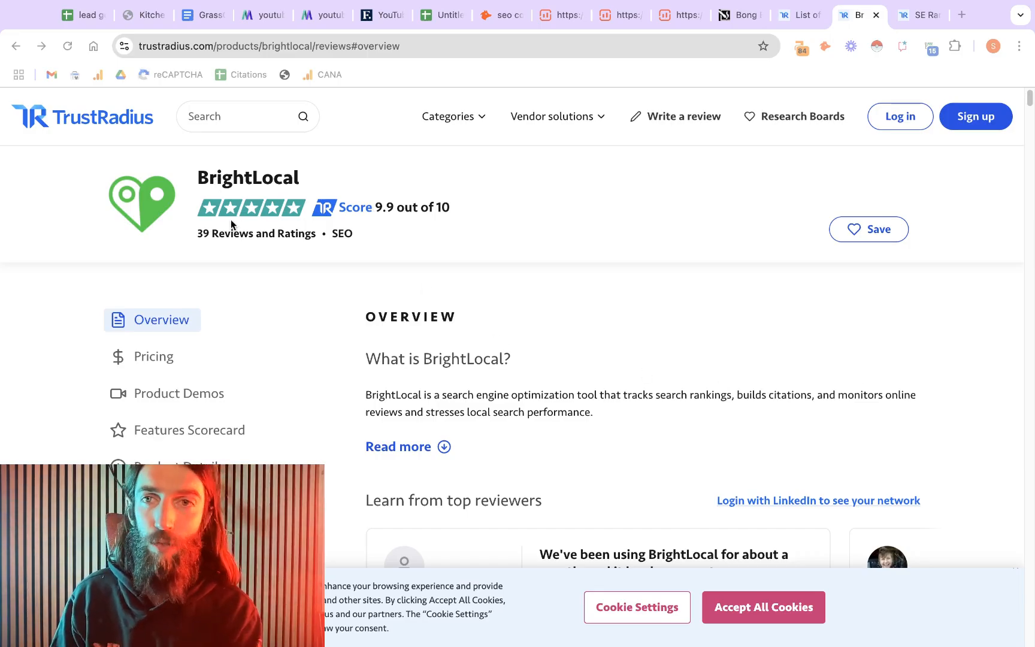
mouse_move(445, 317)
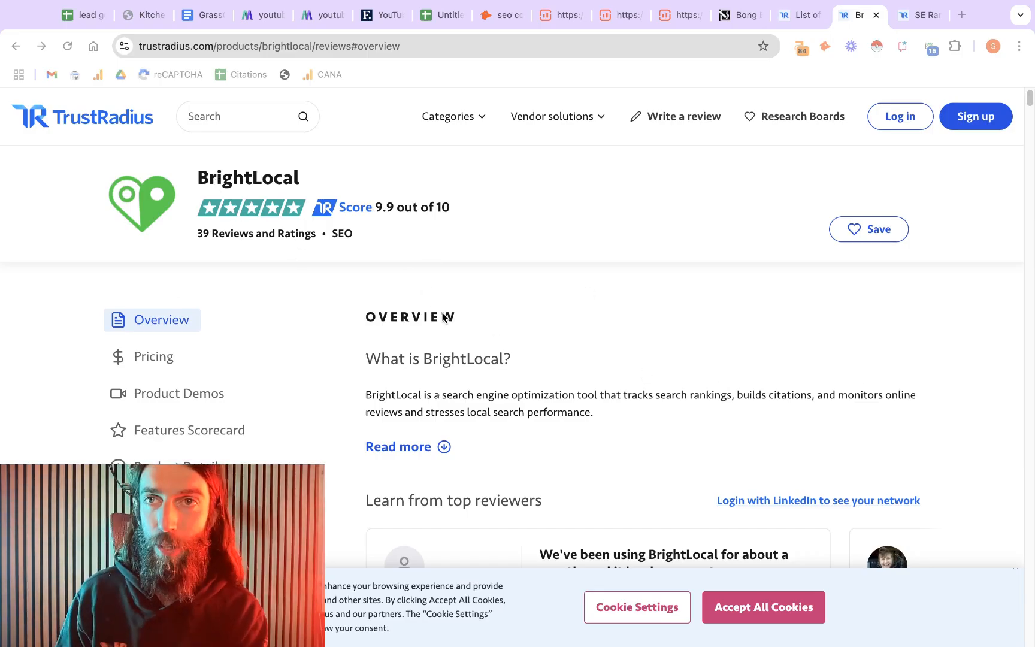
Step: Return to Hunter's 'seo companies' bulk search and highlight its 352 domain count
click(500, 14)
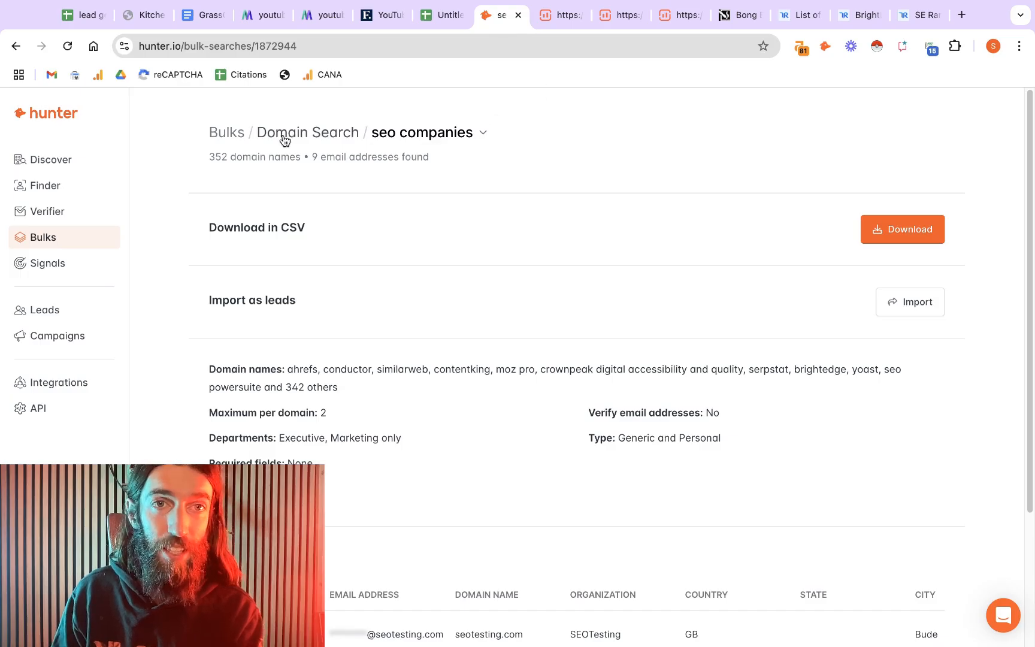
mouse_move(544, 221)
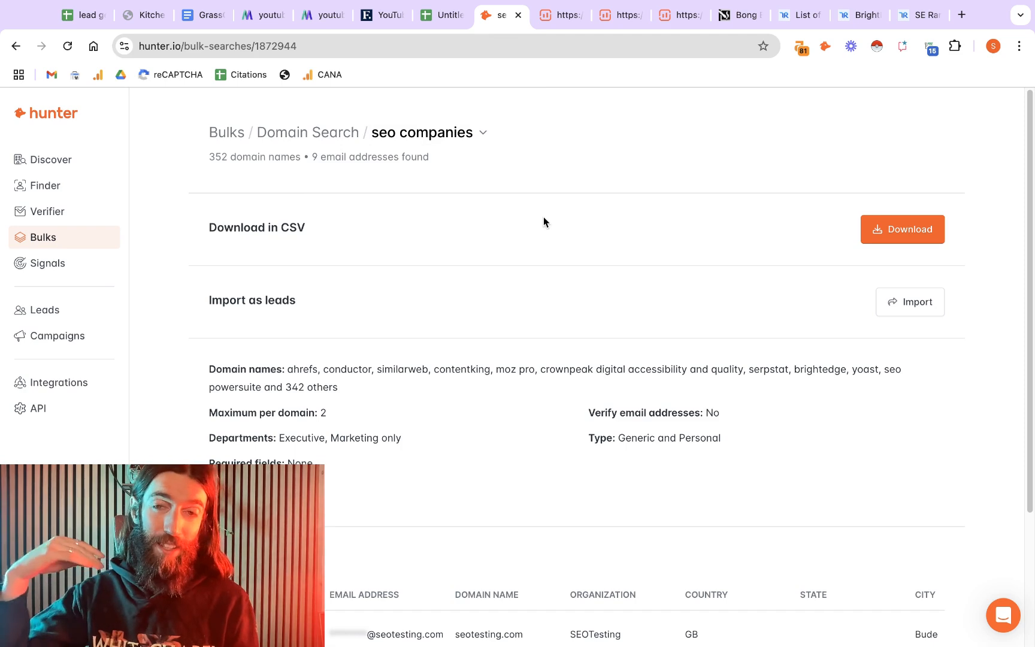
mouse_move(332, 215)
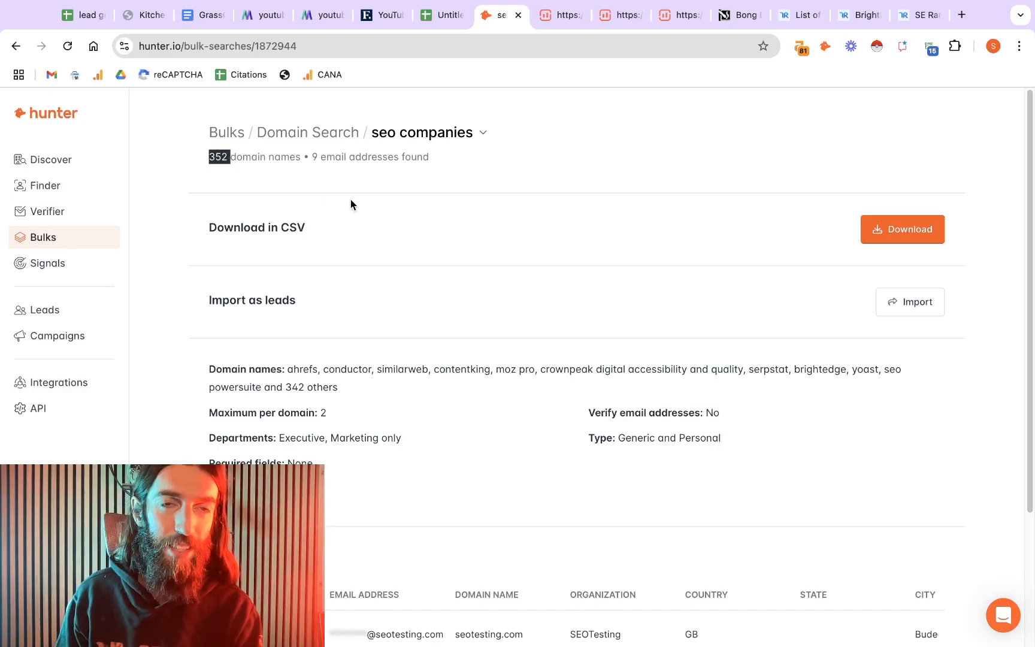
double_click(341, 157)
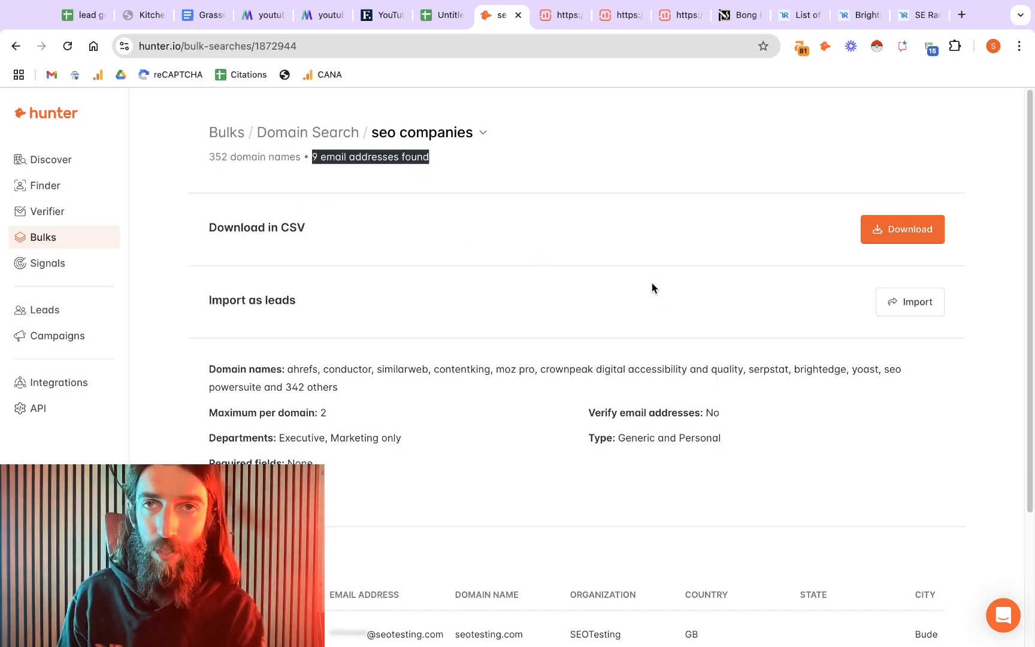
Step: Compare the SE Ranking and BrightLocal pages, then scroll BrightLocal's 225 outgoing links
click(917, 14)
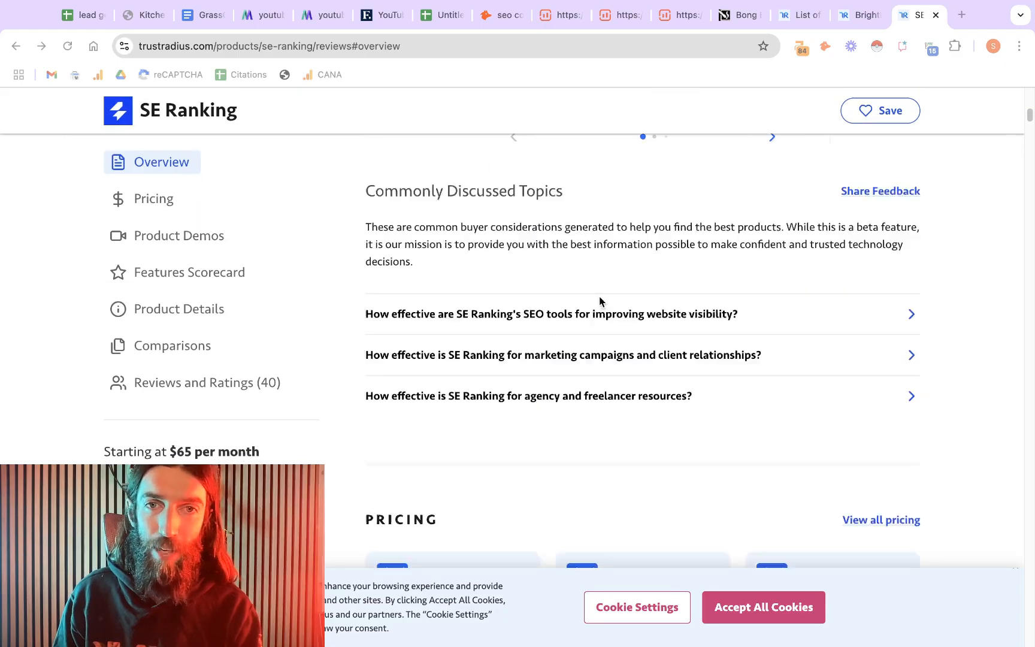
scroll(down, 3)
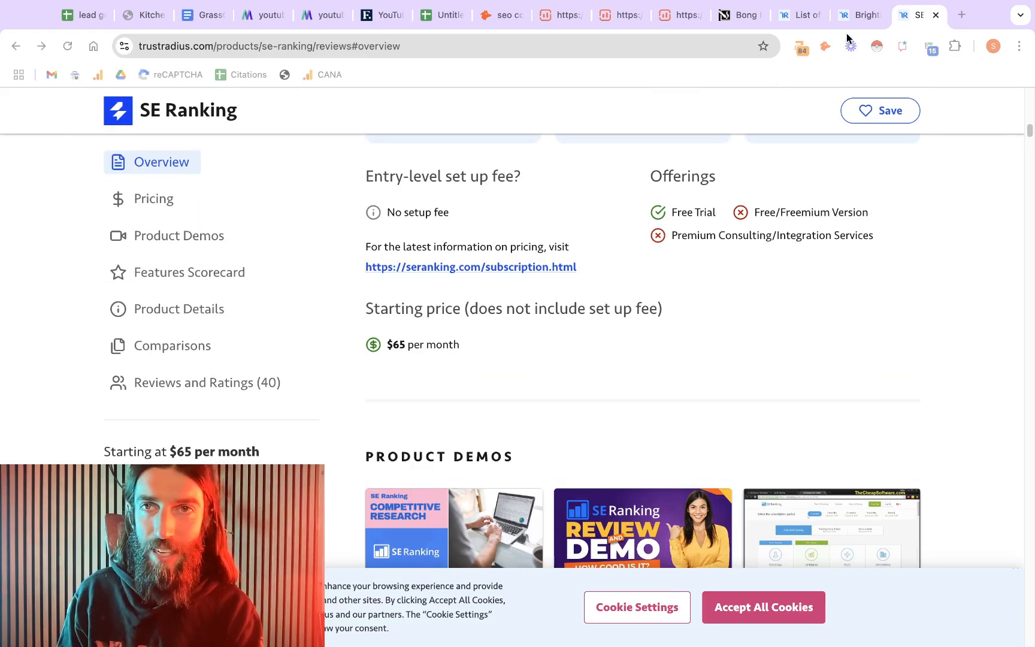
click(858, 14)
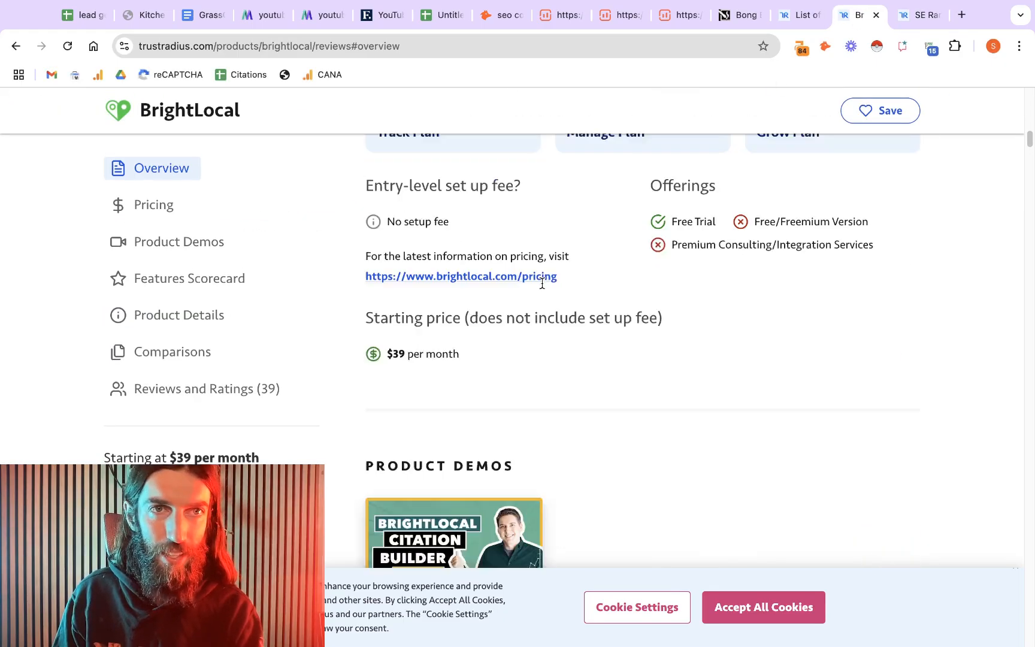
scroll(up, 3)
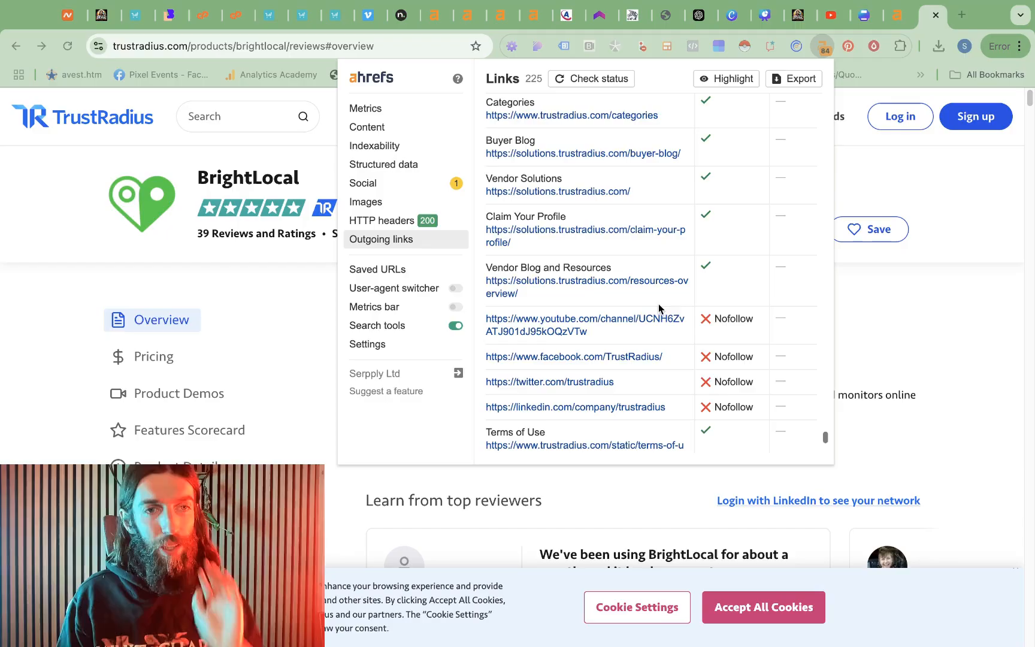
mouse_move(590, 294)
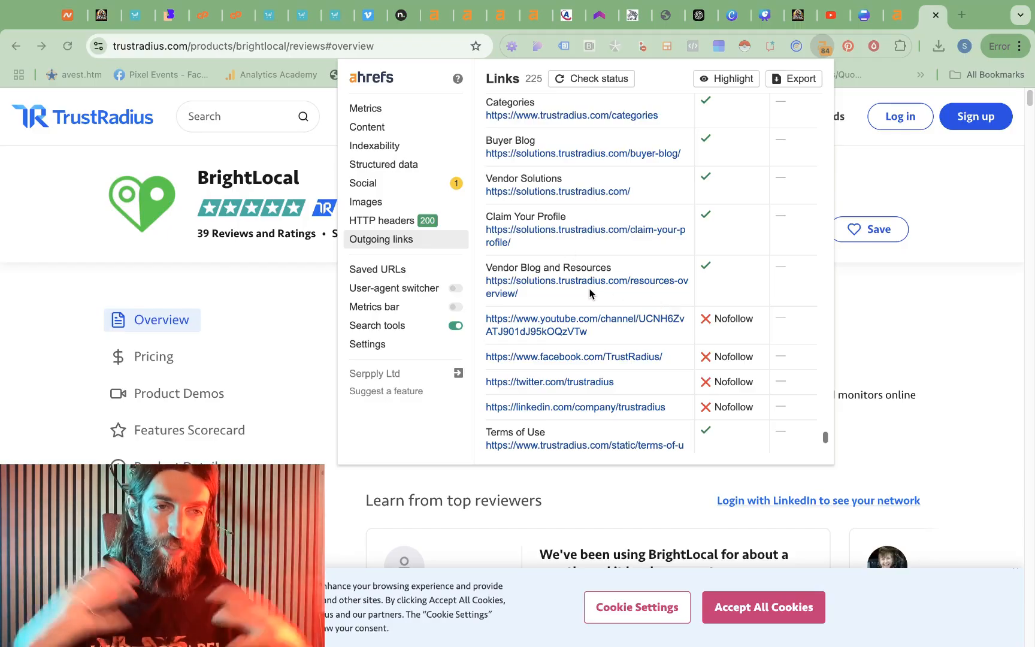
mouse_move(586, 257)
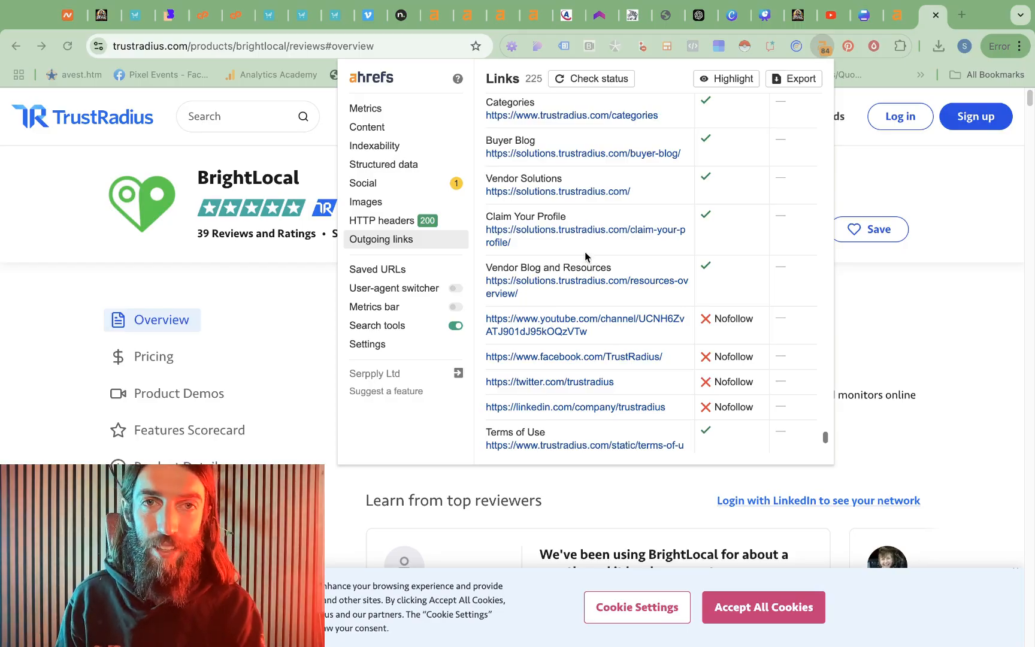
scroll(down, 3)
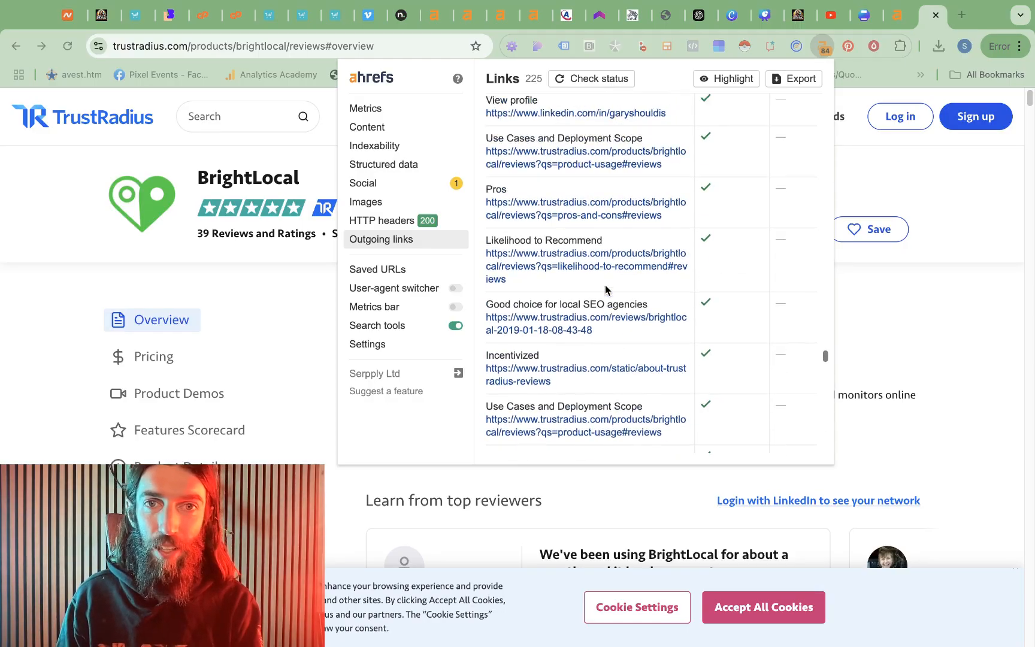
scroll(down, 3)
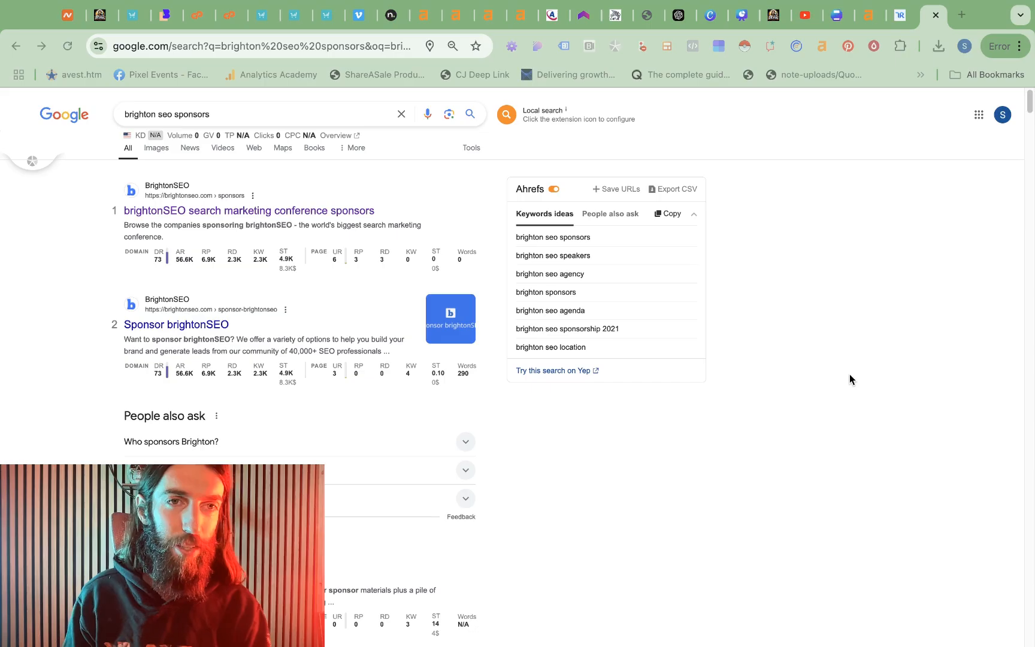
mouse_move(495, 345)
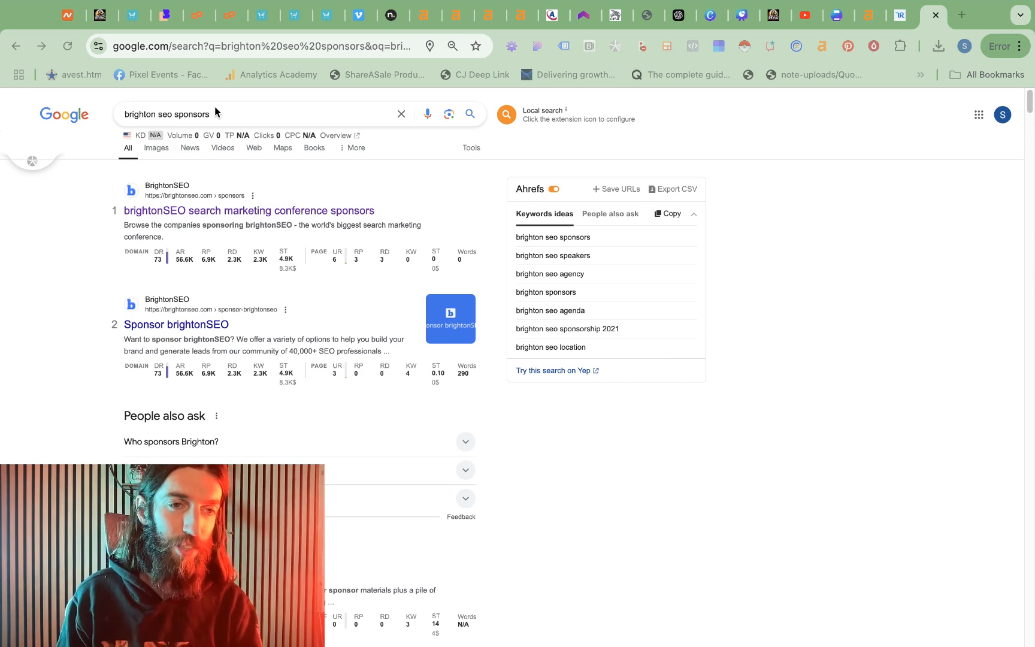
mouse_move(170, 123)
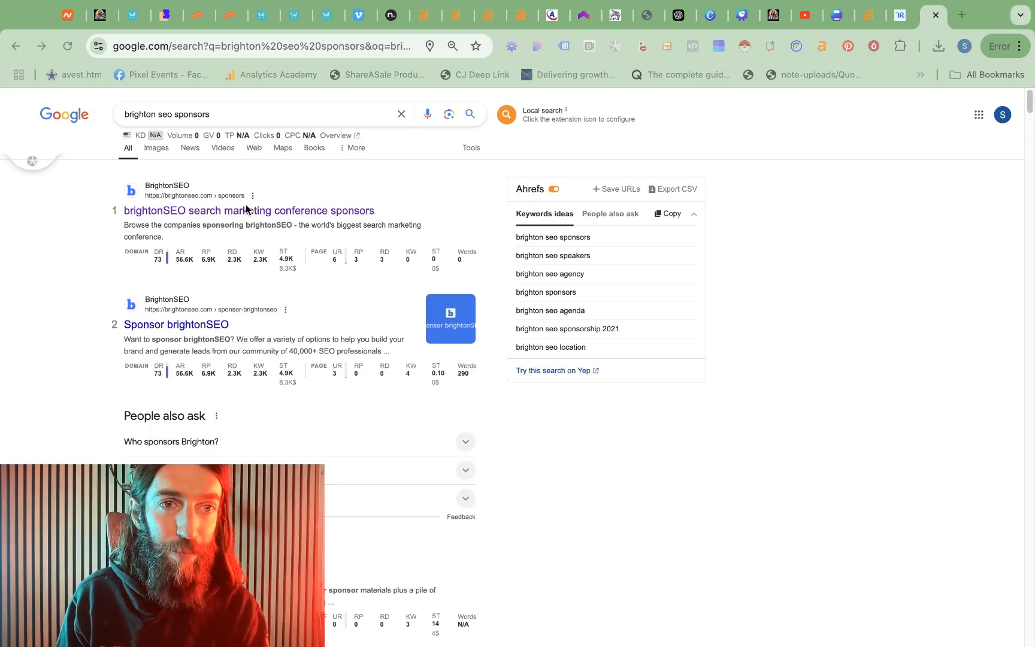
Step: Open the 'brightonSEO search marketing conference sponsors' result
click(248, 211)
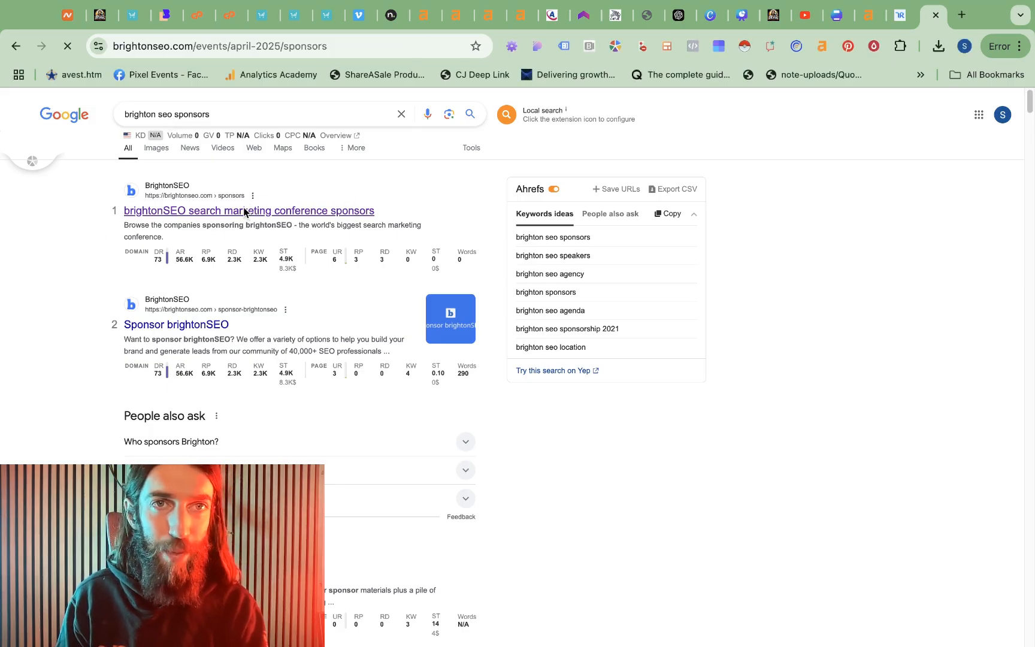
click(248, 211)
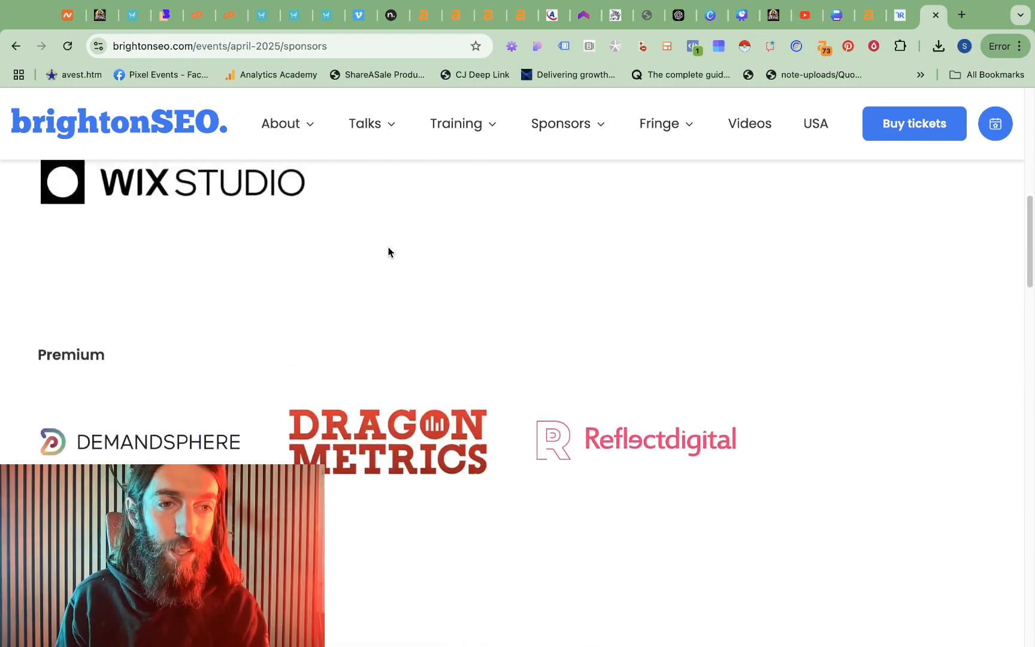
scroll(up, 3)
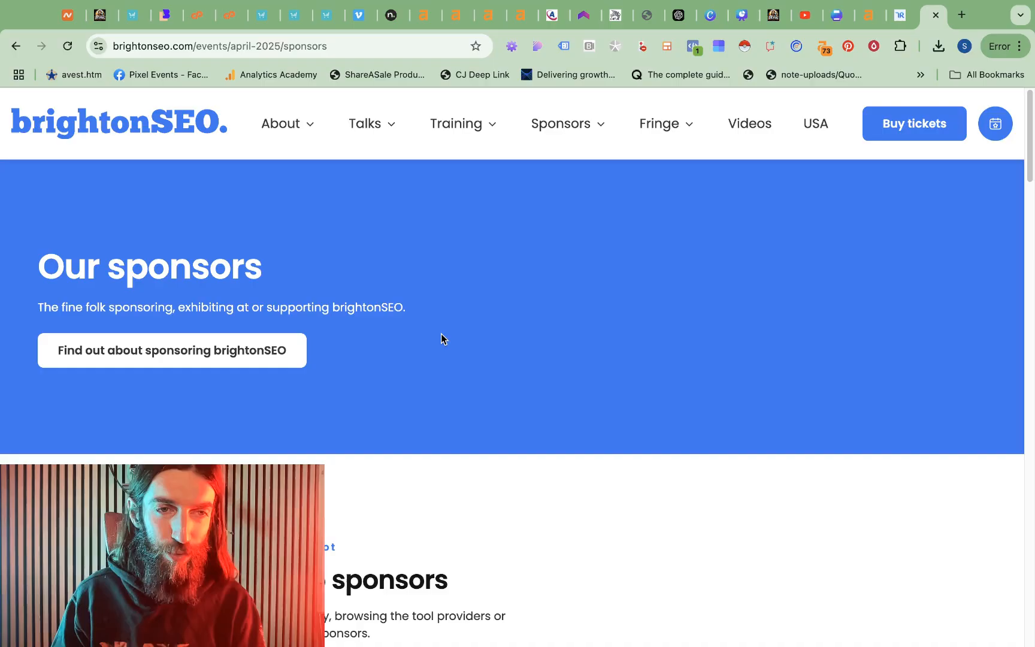
click(197, 46)
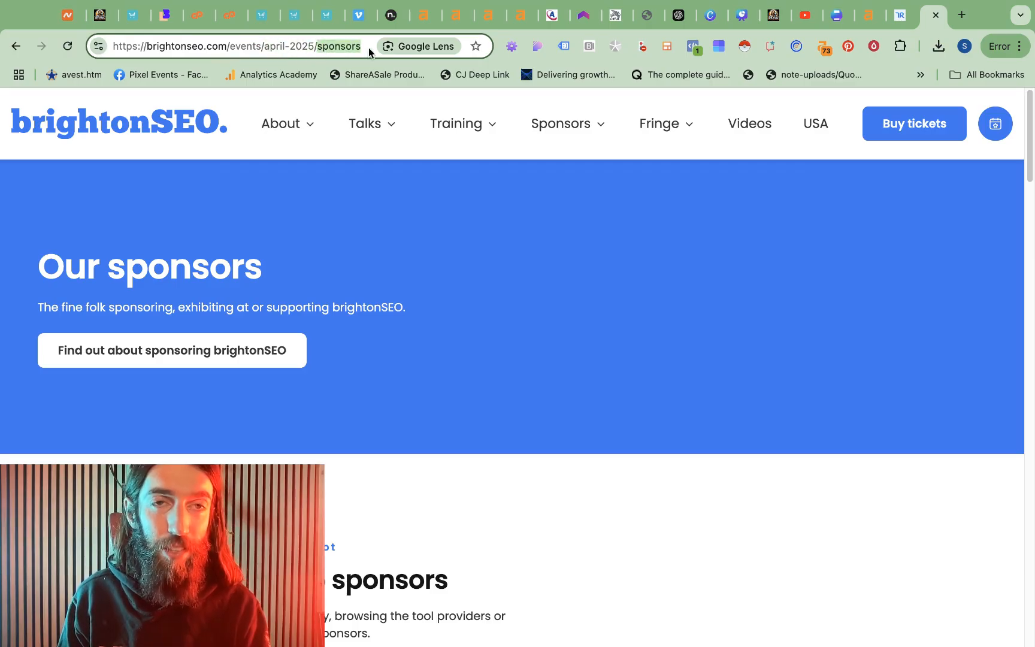
scroll(down, 3)
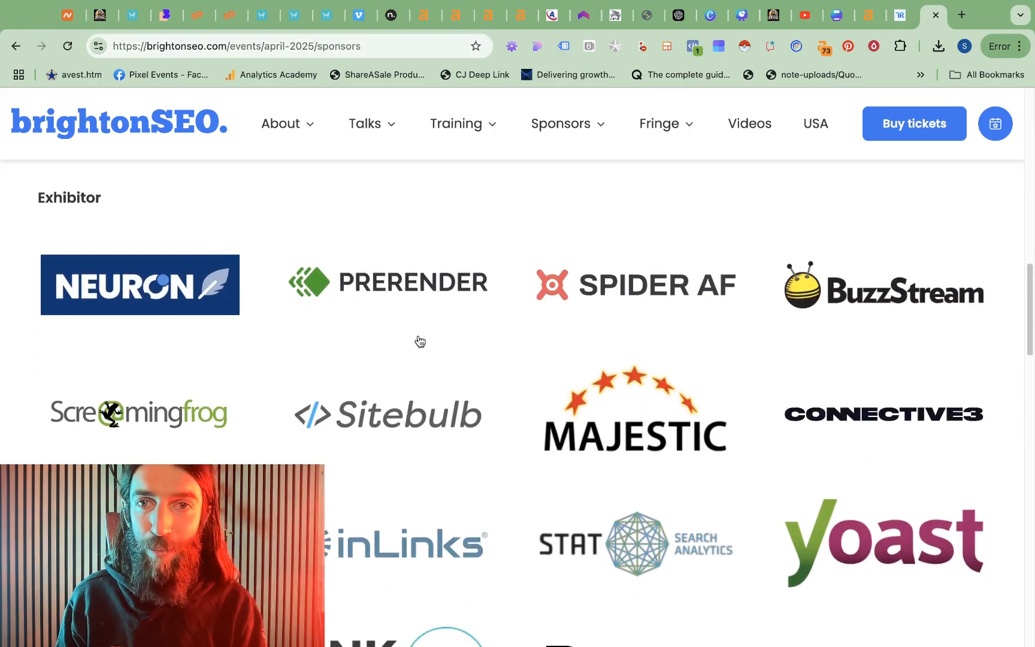
scroll(down, 3)
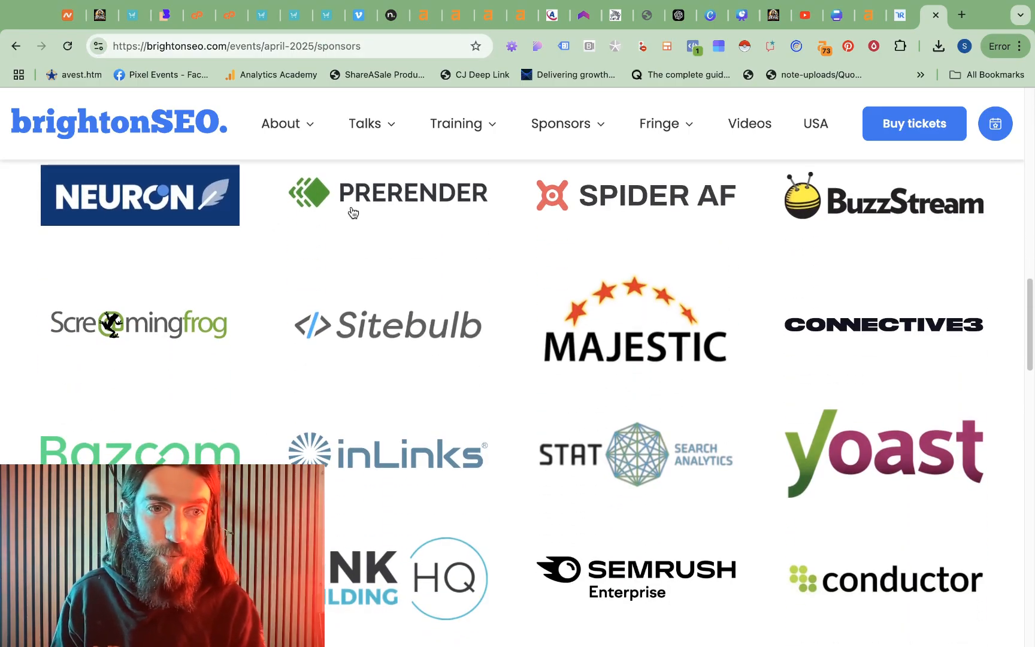
mouse_move(761, 304)
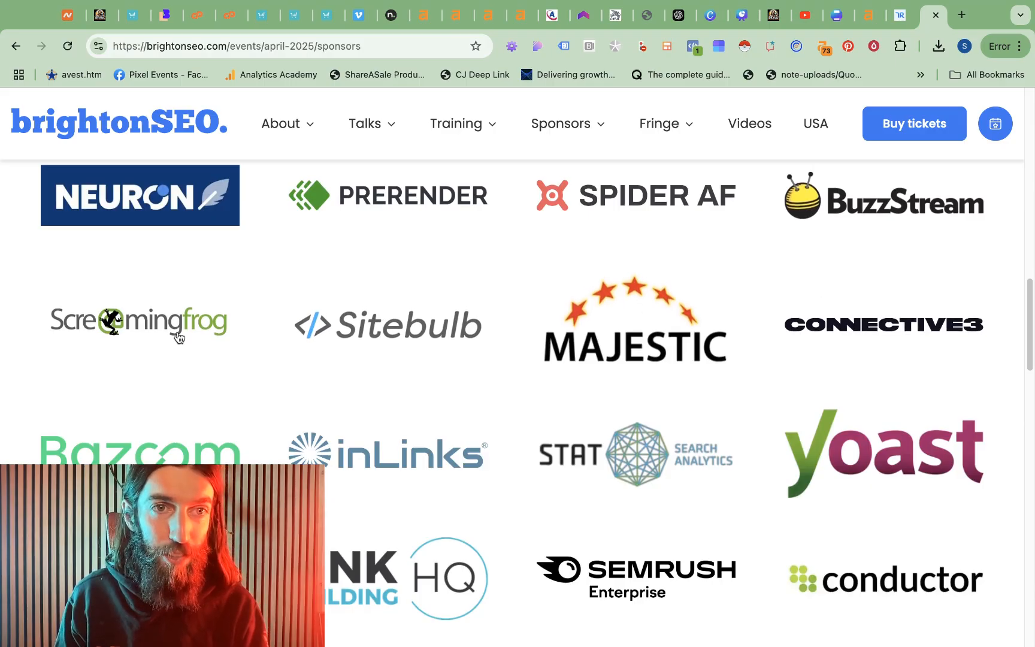
click(139, 323)
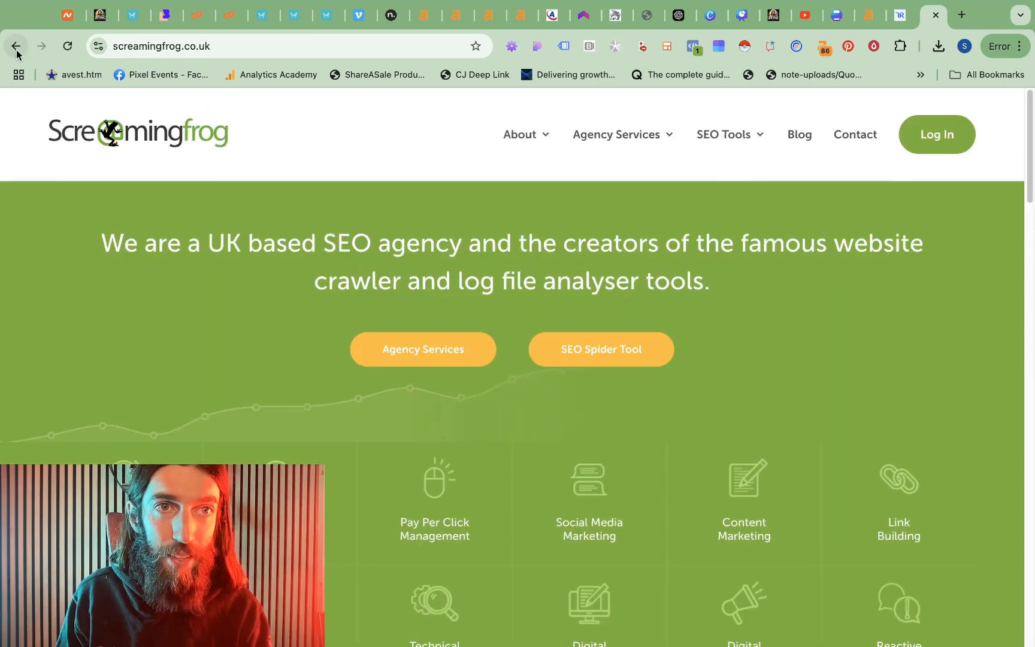
click(14, 46)
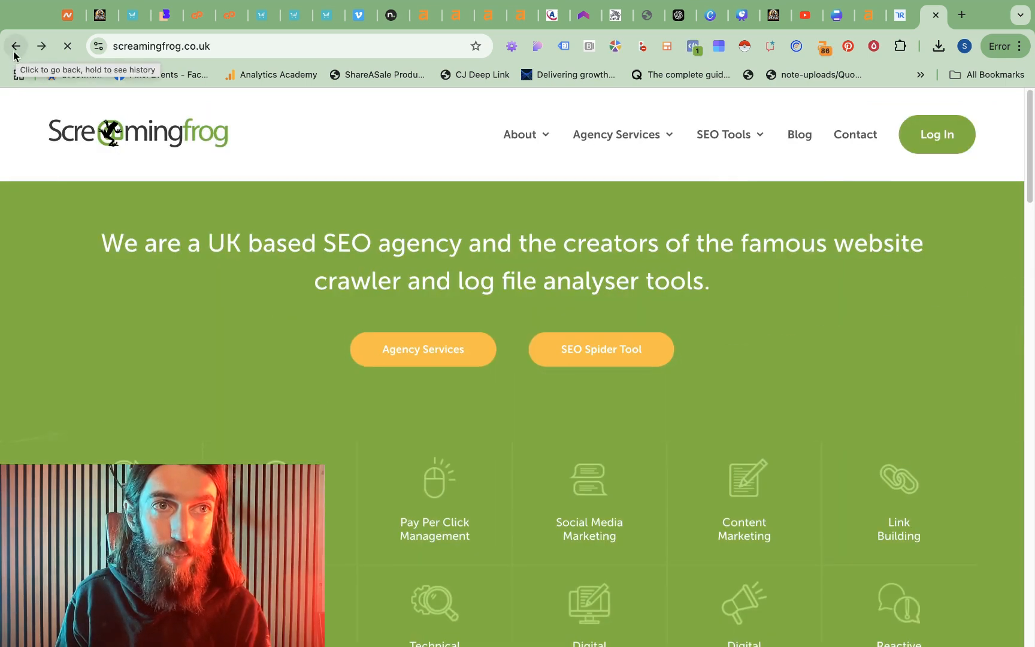
click(15, 46)
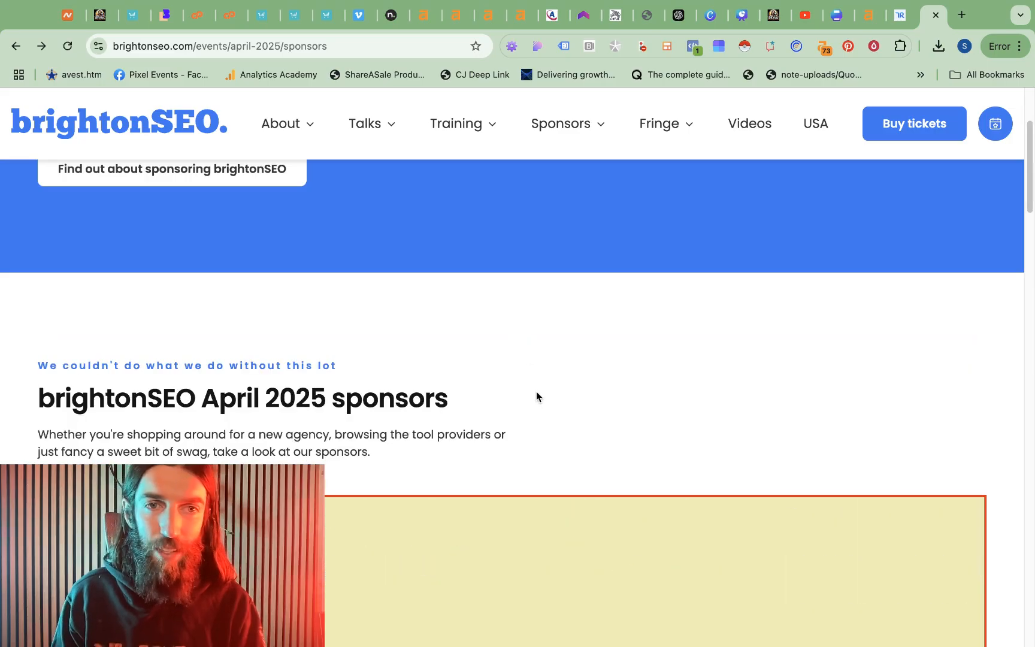
scroll(down, 3)
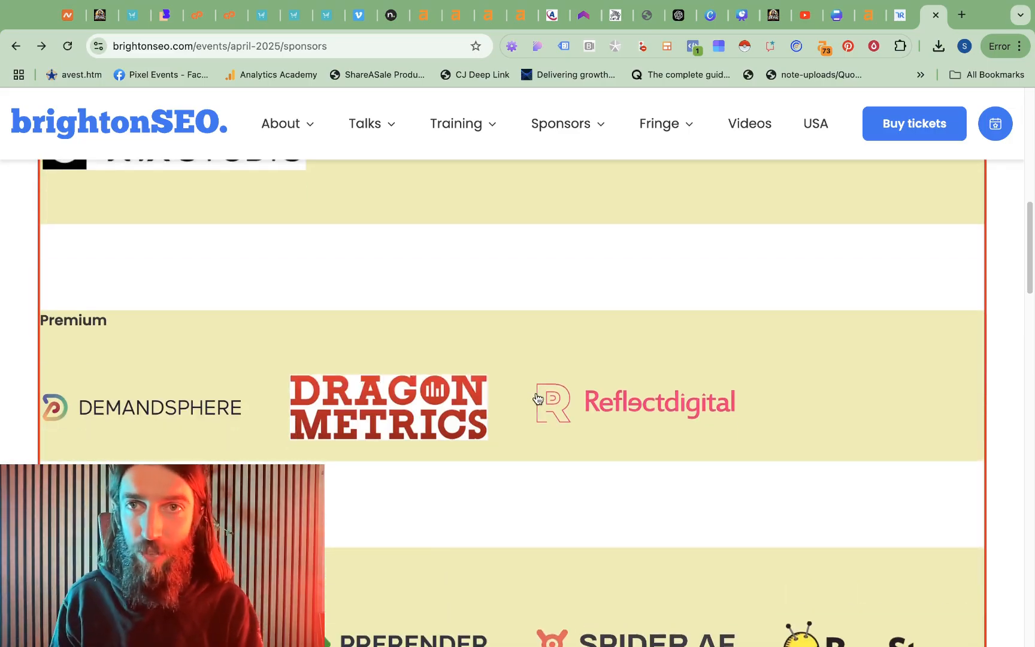
scroll(up, 3)
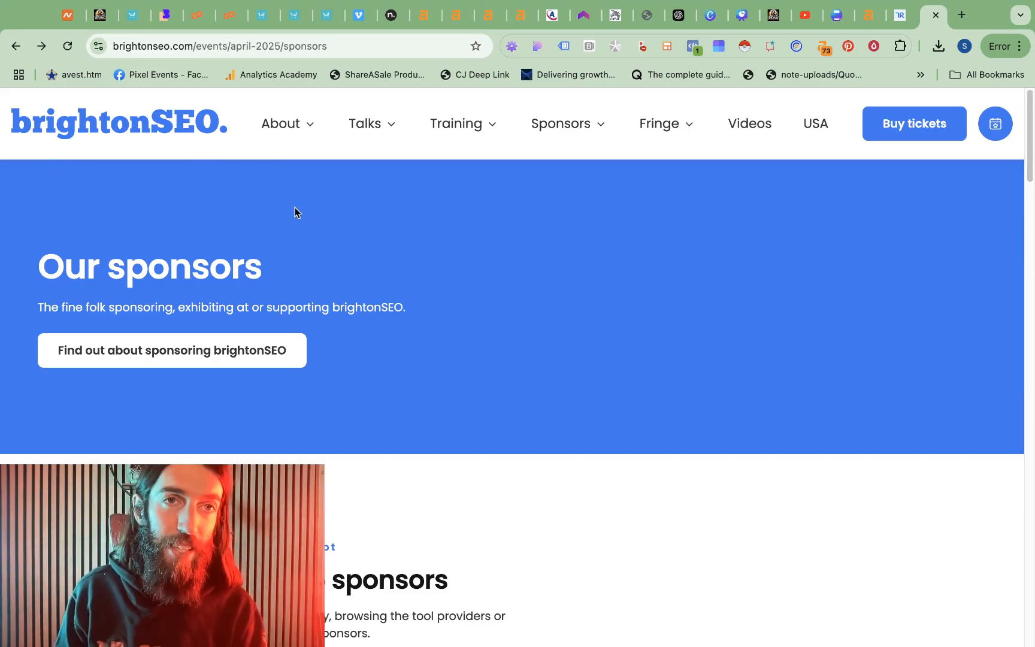
click(264, 47)
text(app.ahrefs.com/dashboard)
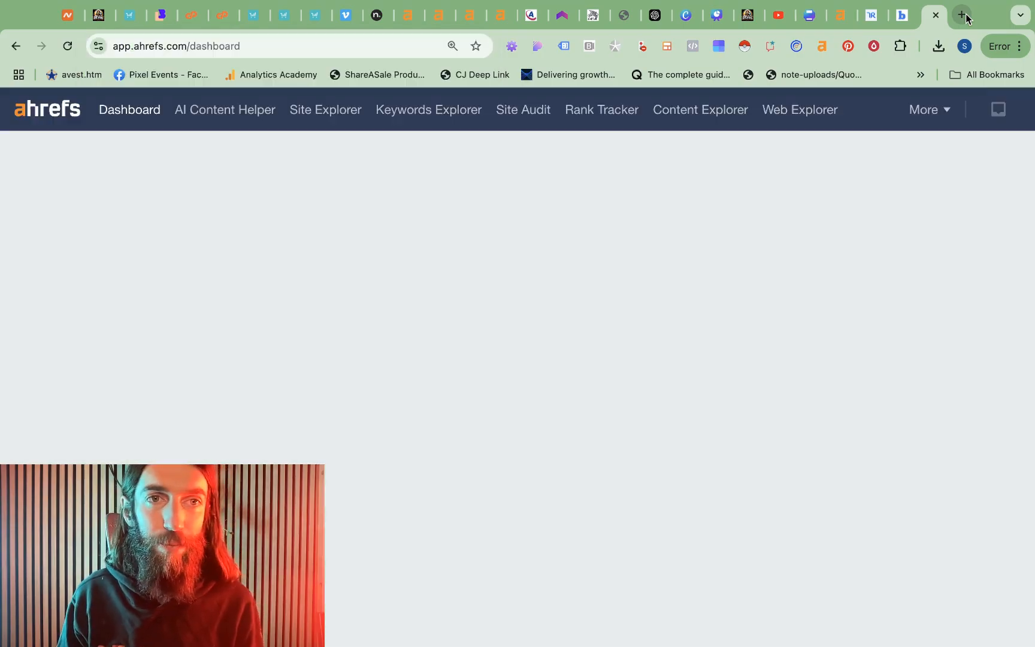
Step: Analyse brightonseo.com/events/ in Site Explorer using Path mode to include subfolders
click(324, 109)
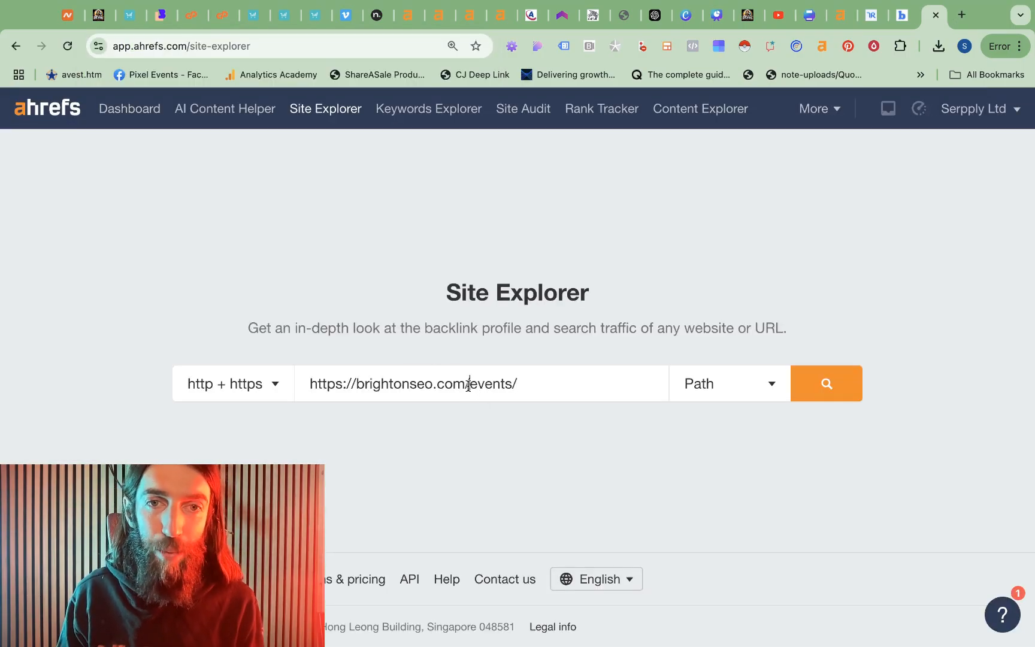
double_click(493, 383)
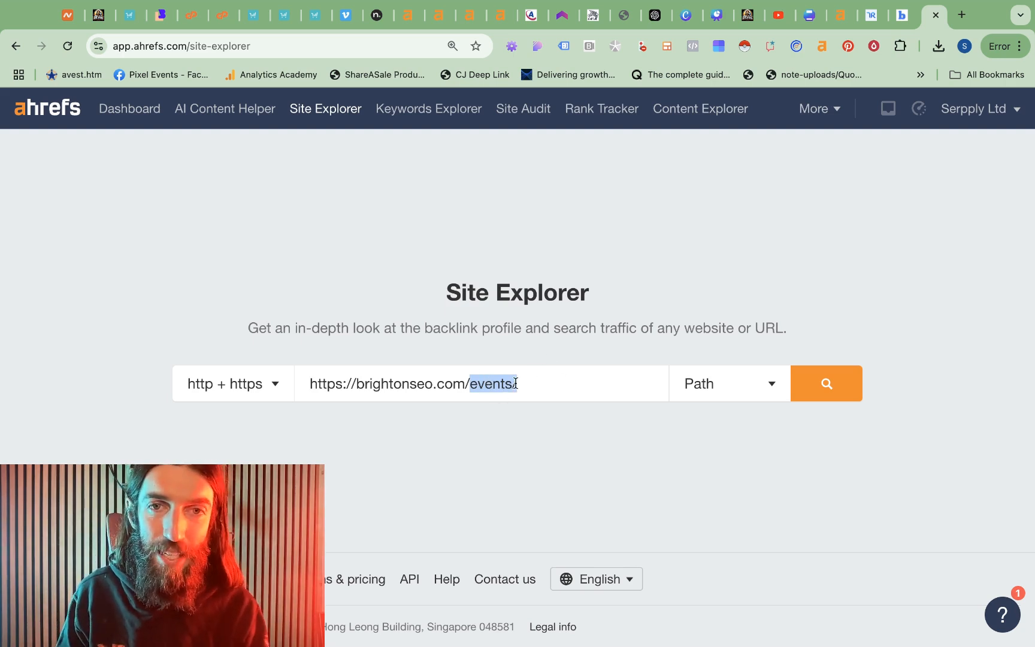
click(729, 383)
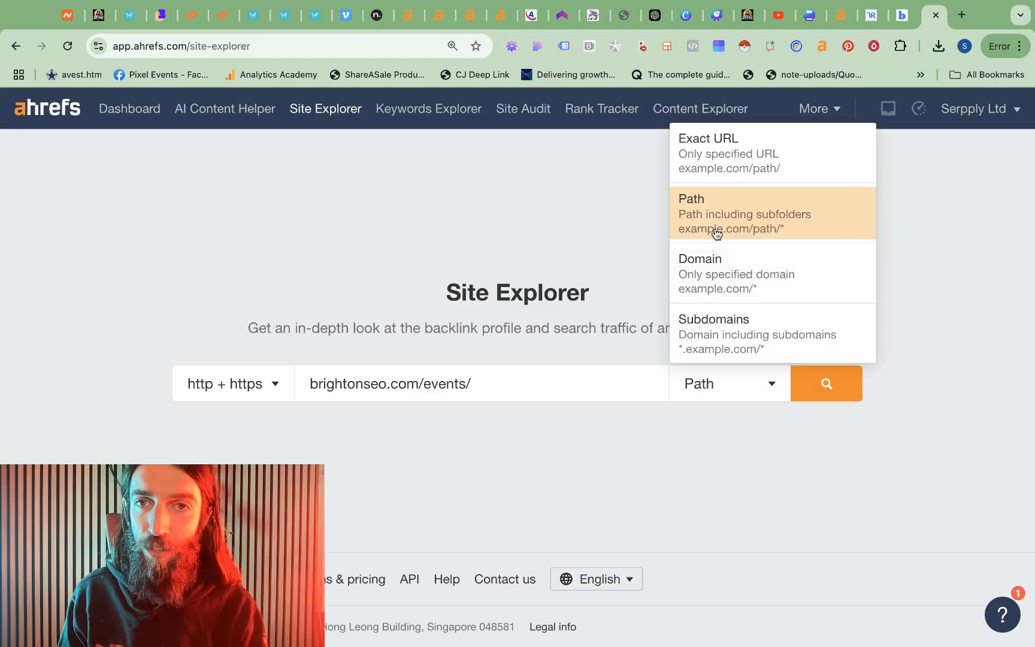
click(825, 383)
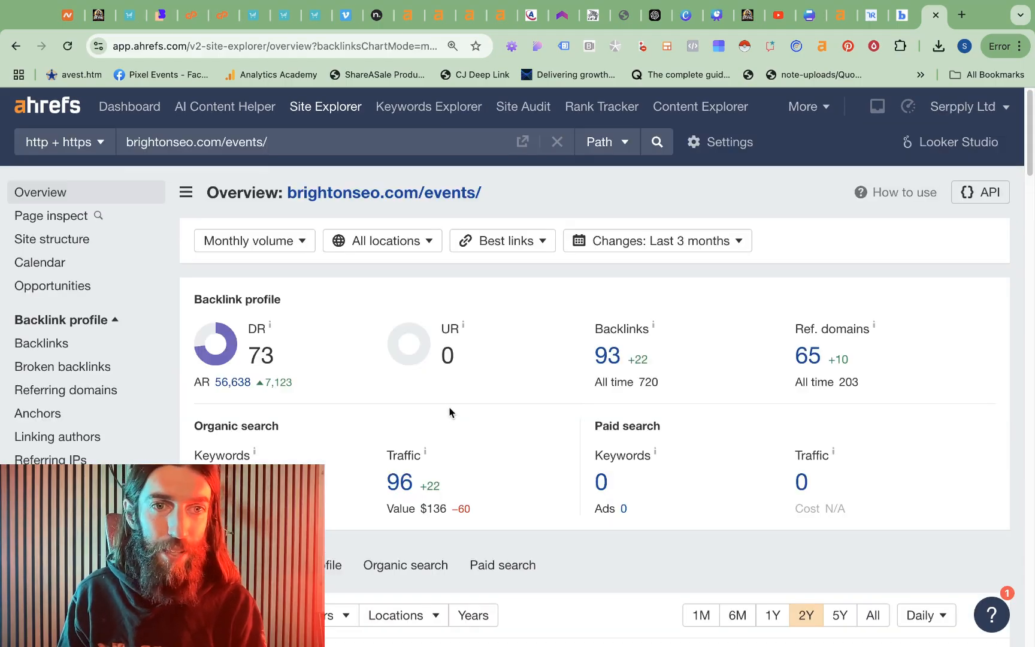
scroll(down, 3)
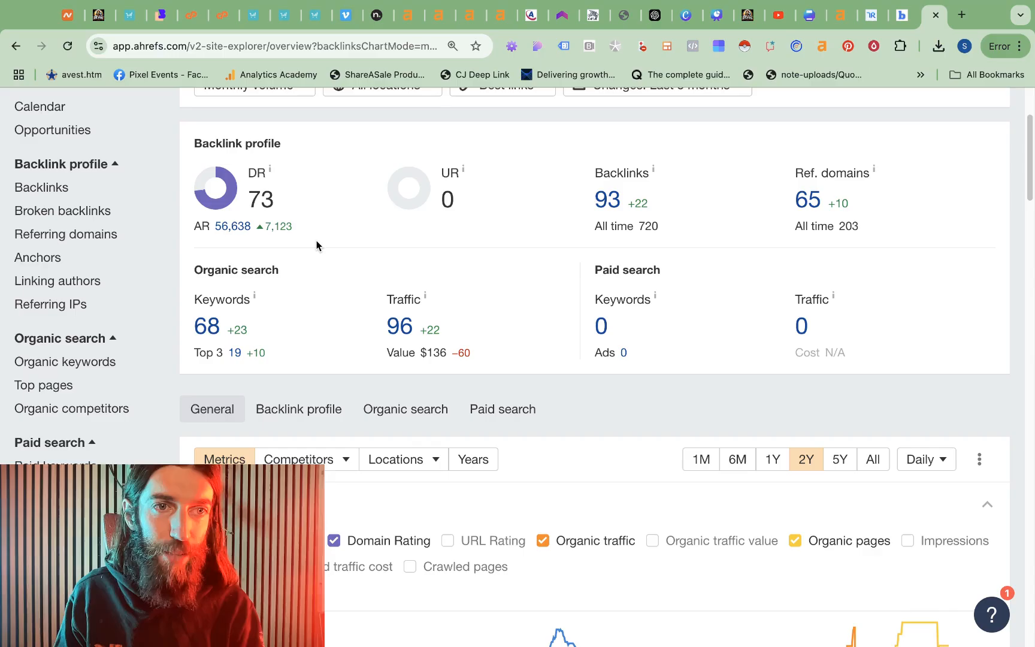
scroll(down, 3)
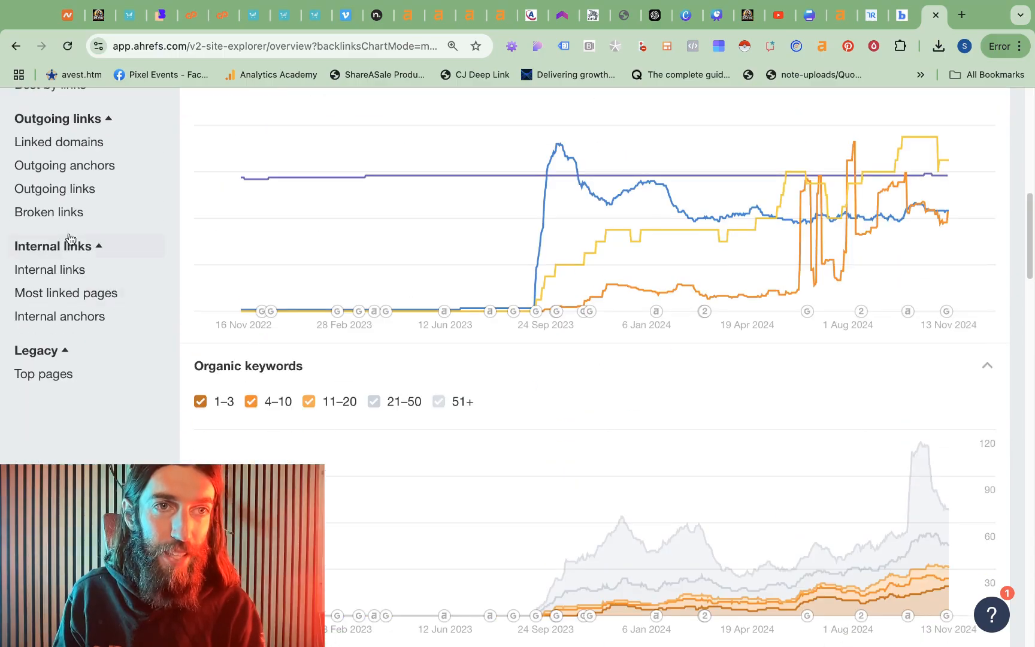
click(58, 142)
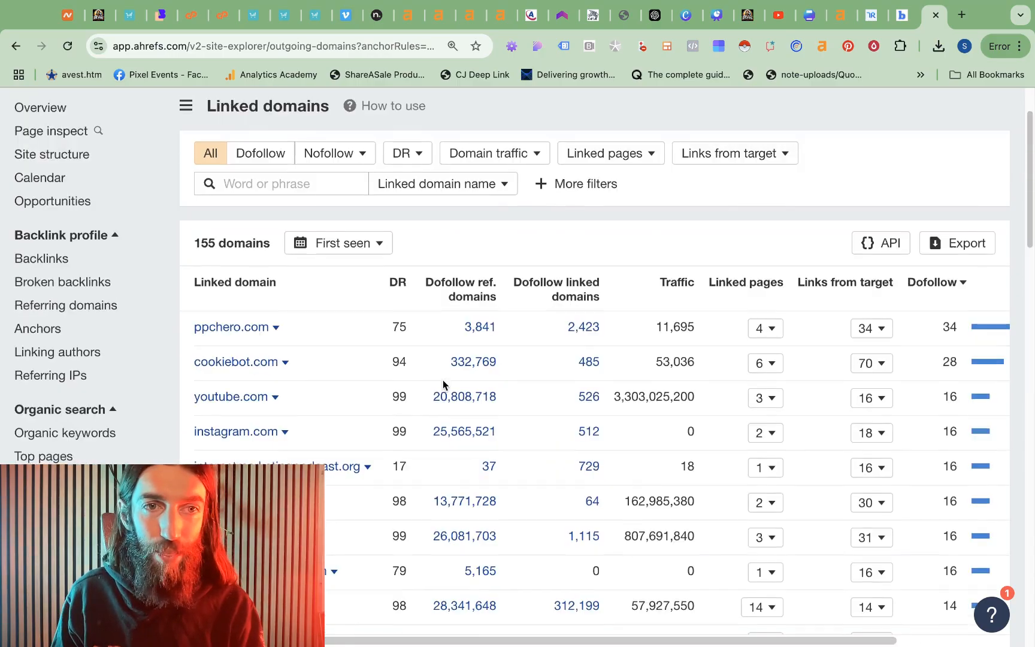
scroll(down, 3)
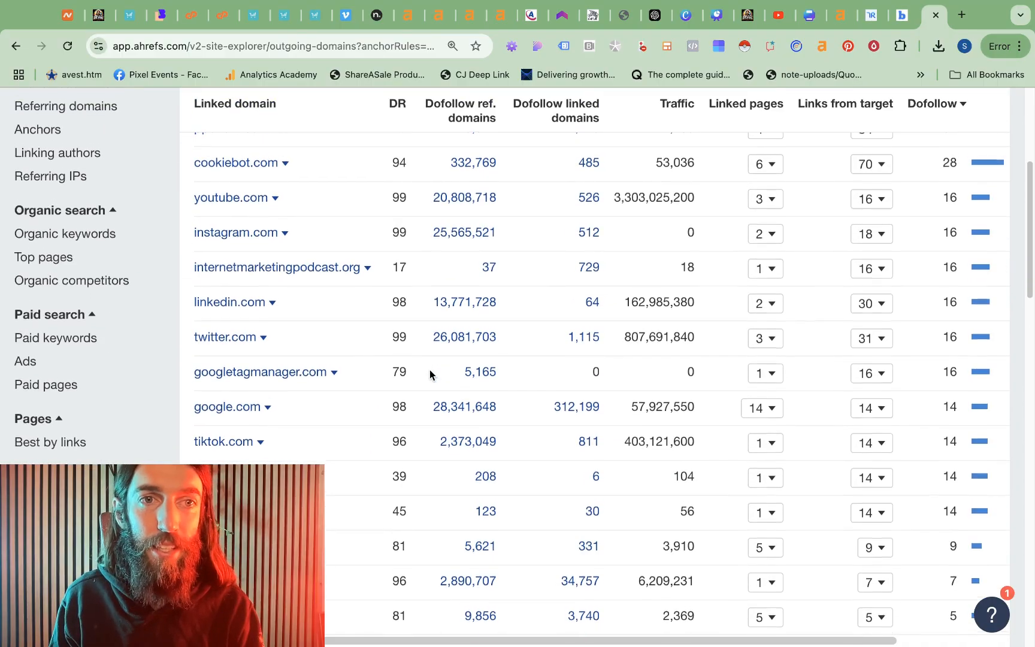
scroll(up, 3)
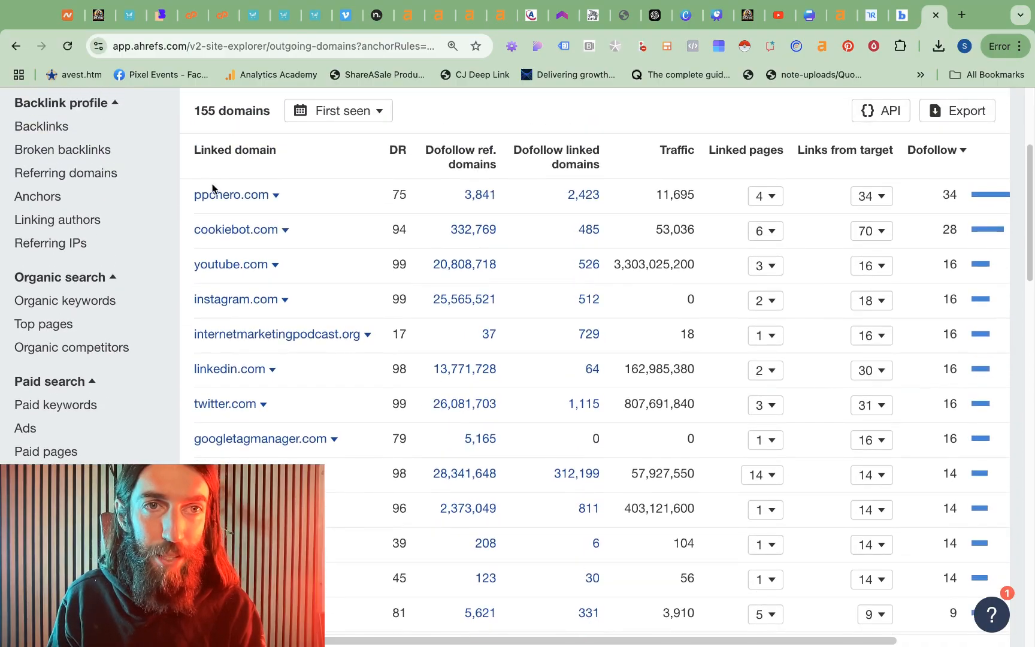
scroll(down, 3)
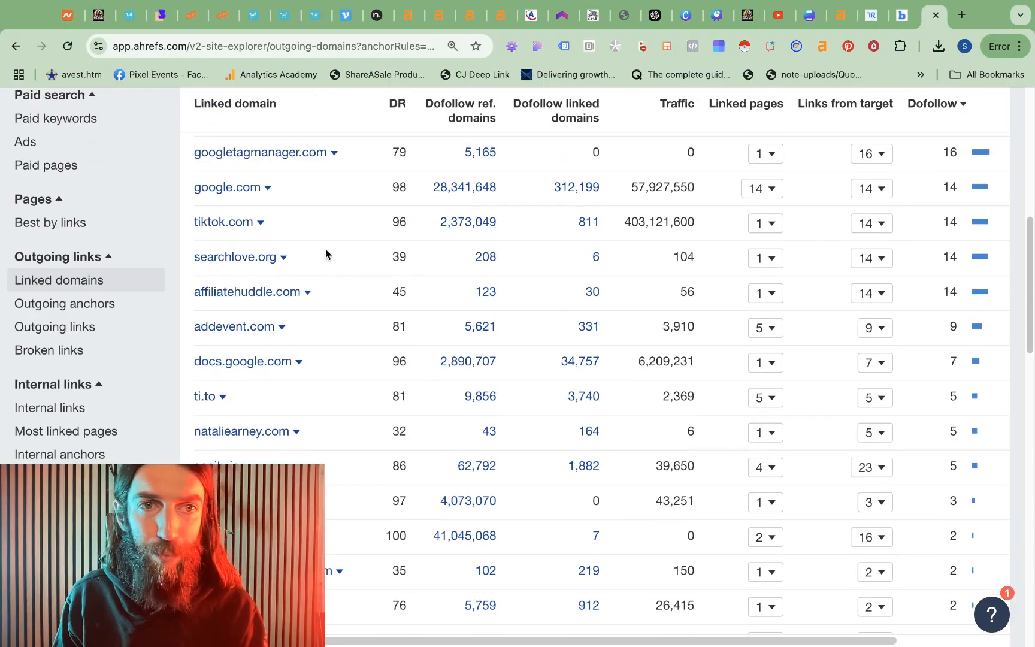
scroll(down, 3)
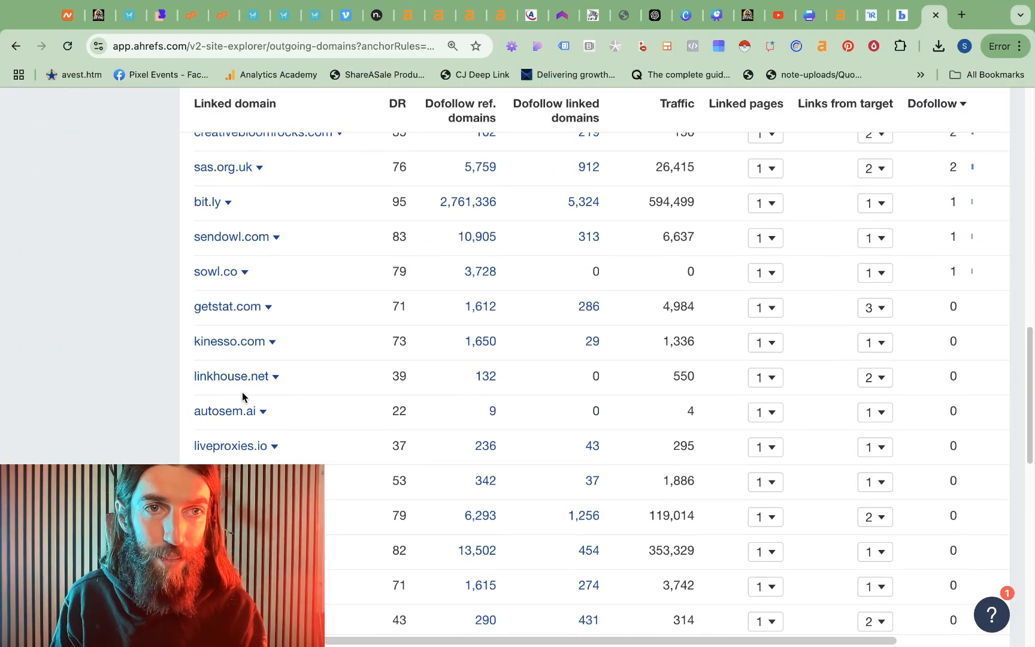
scroll(up, 3)
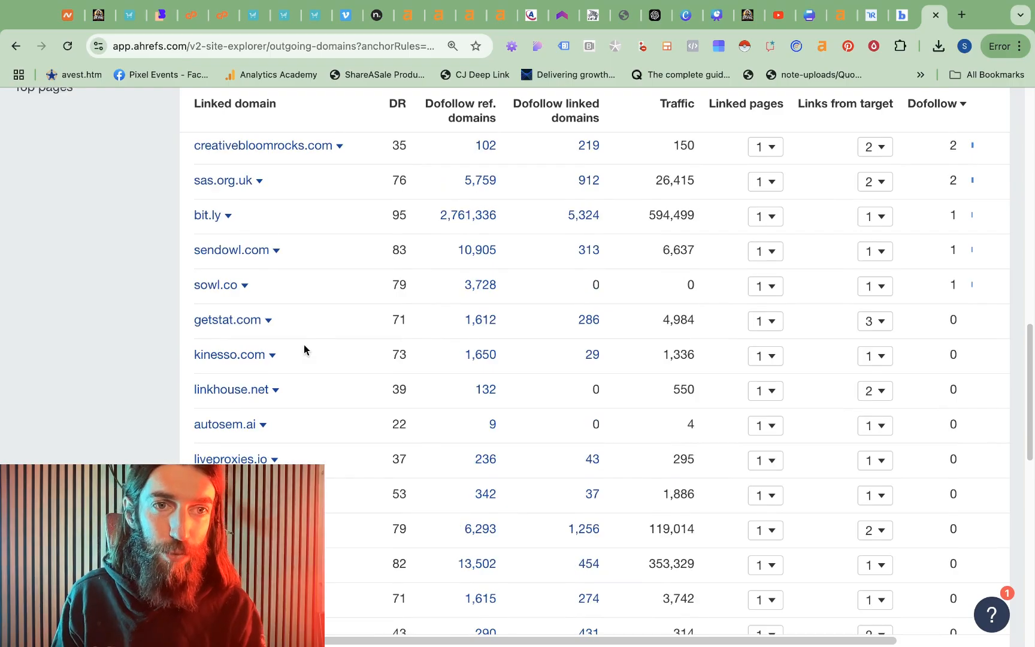
scroll(up, 3)
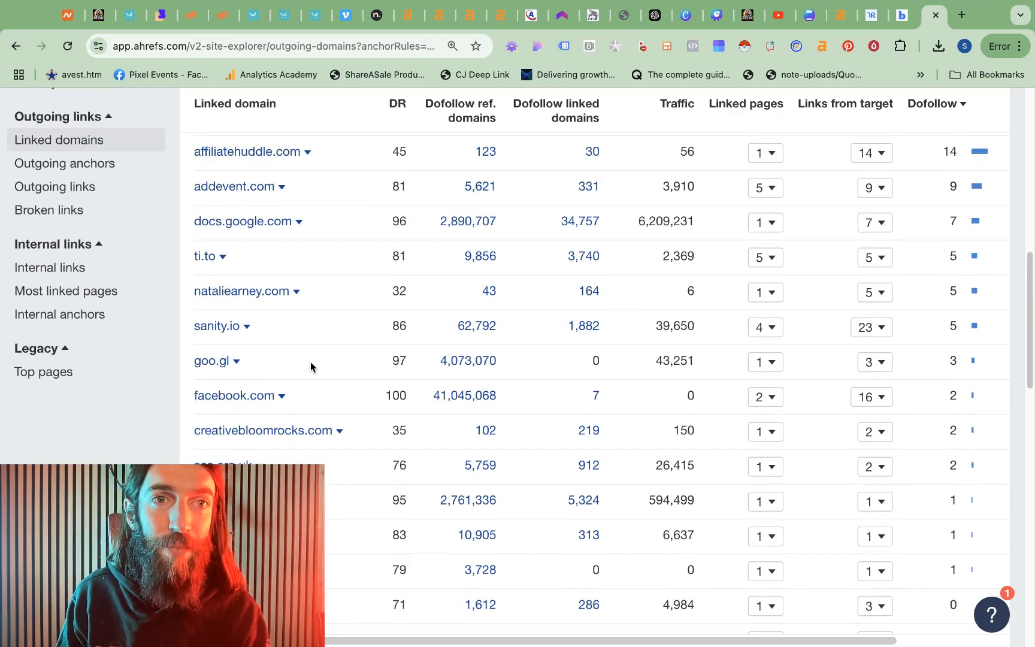
scroll(up, 3)
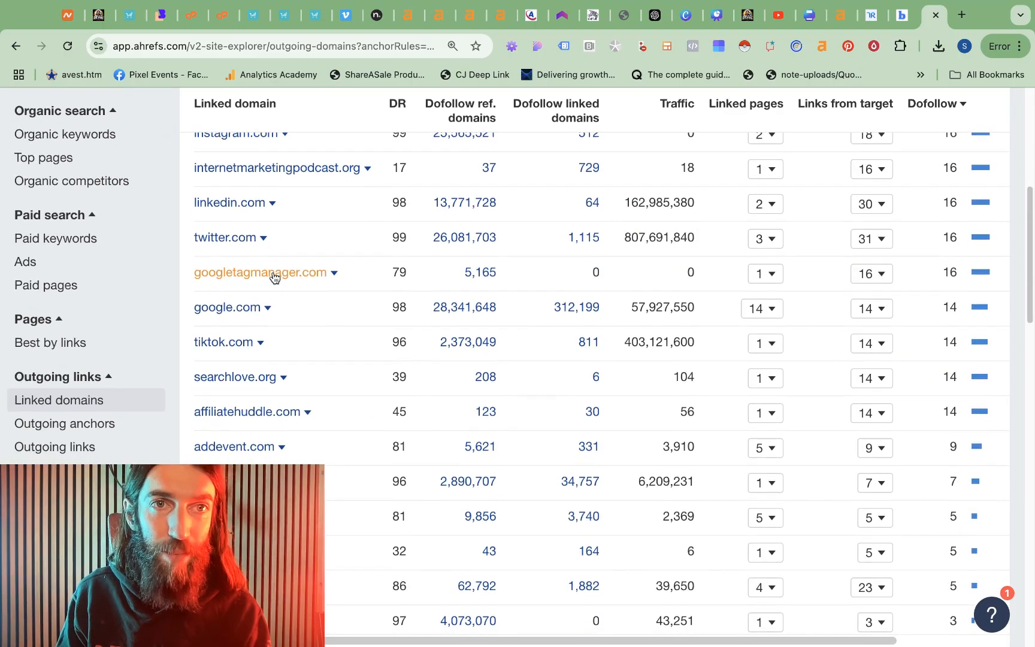
scroll(up, 3)
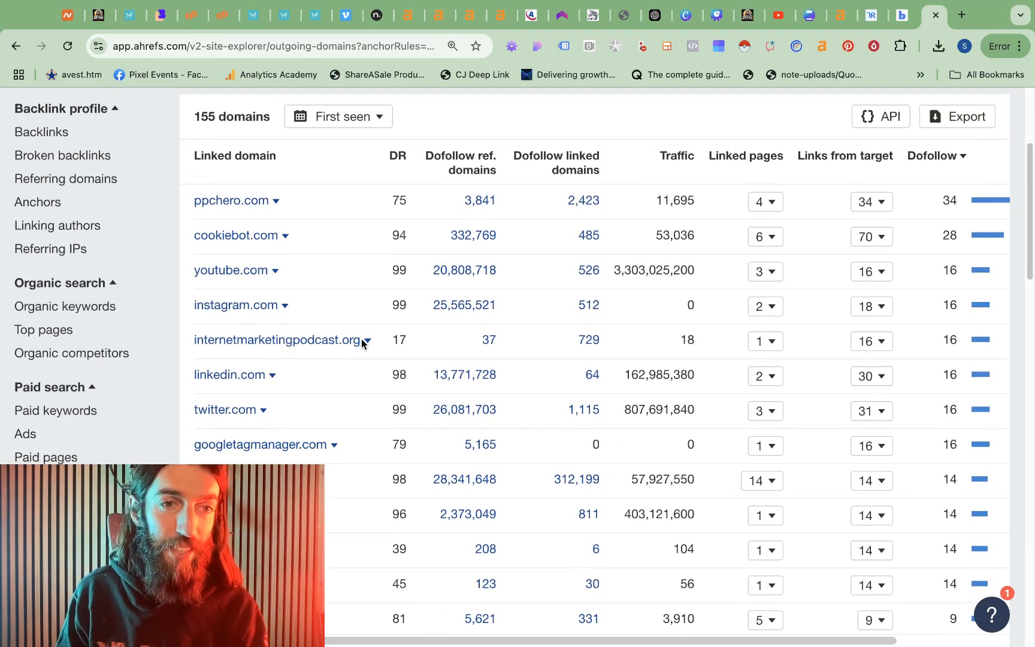
mouse_move(362, 360)
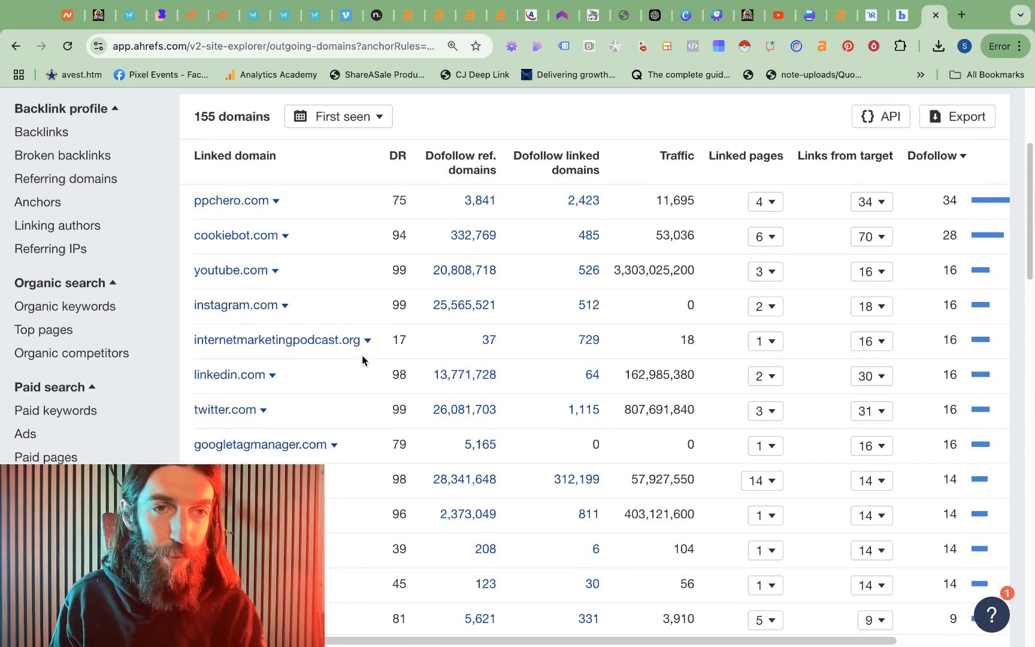
mouse_move(224, 409)
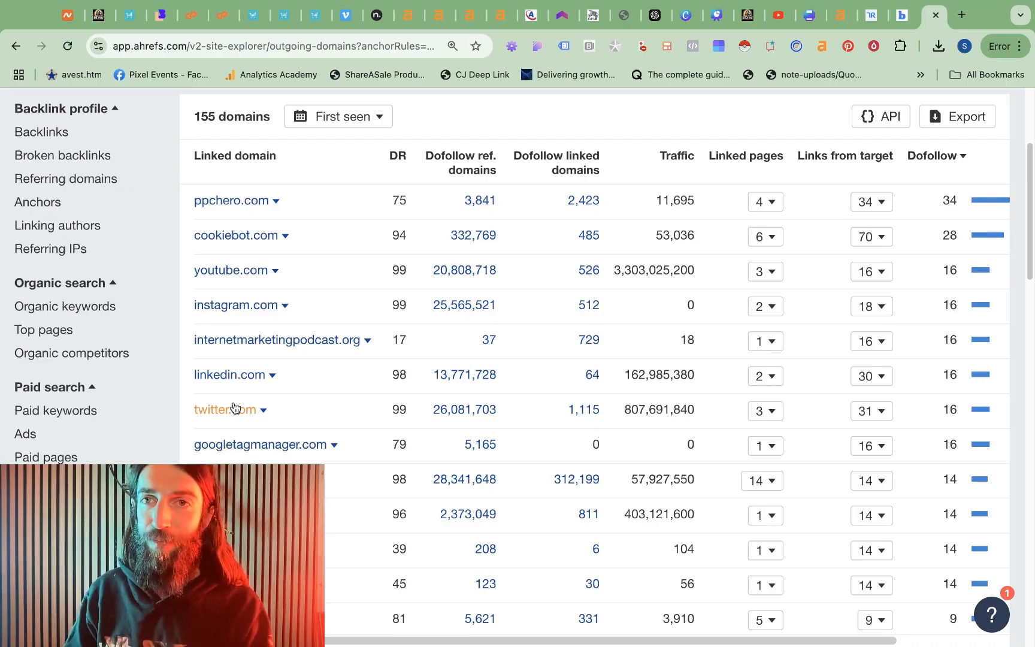
mouse_move(518, 210)
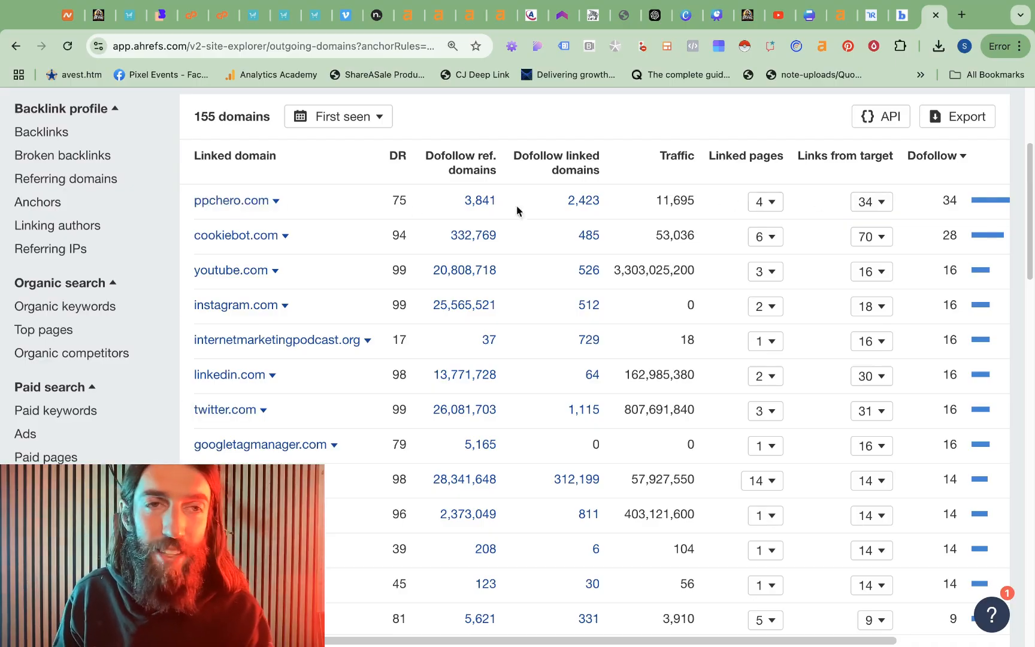
mouse_move(885, 206)
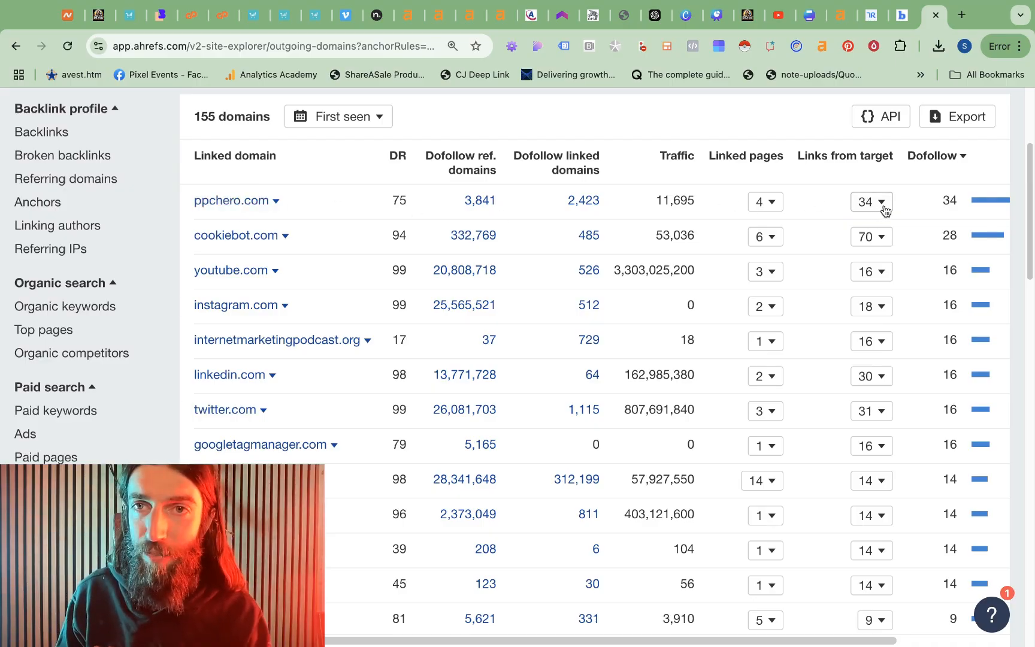
Step: Open the link details for liveproxies.io from its Links from target count
click(869, 189)
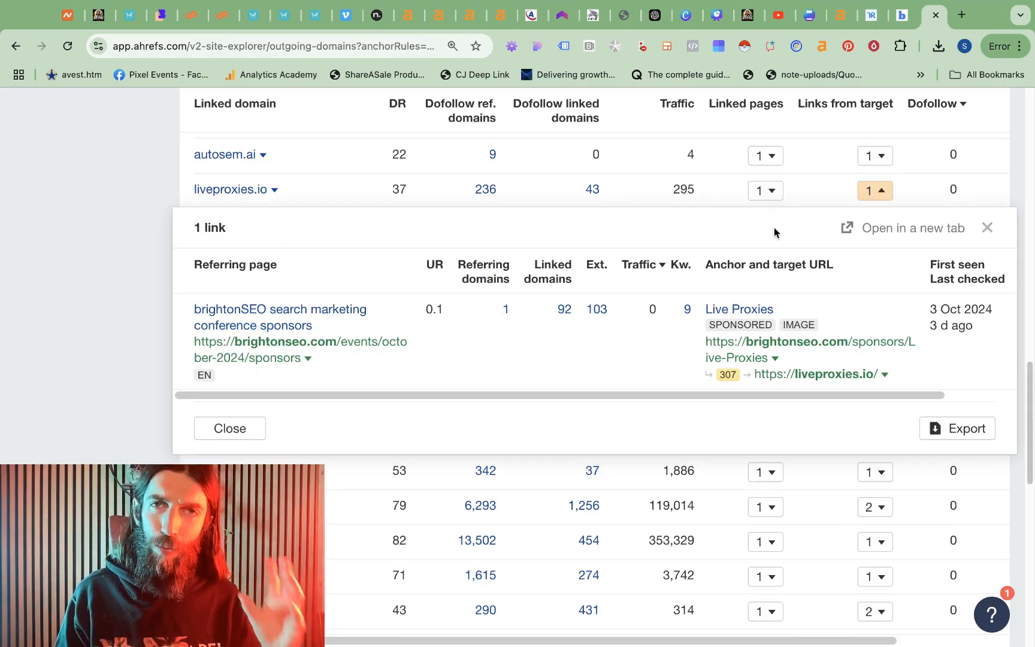
mouse_move(827, 232)
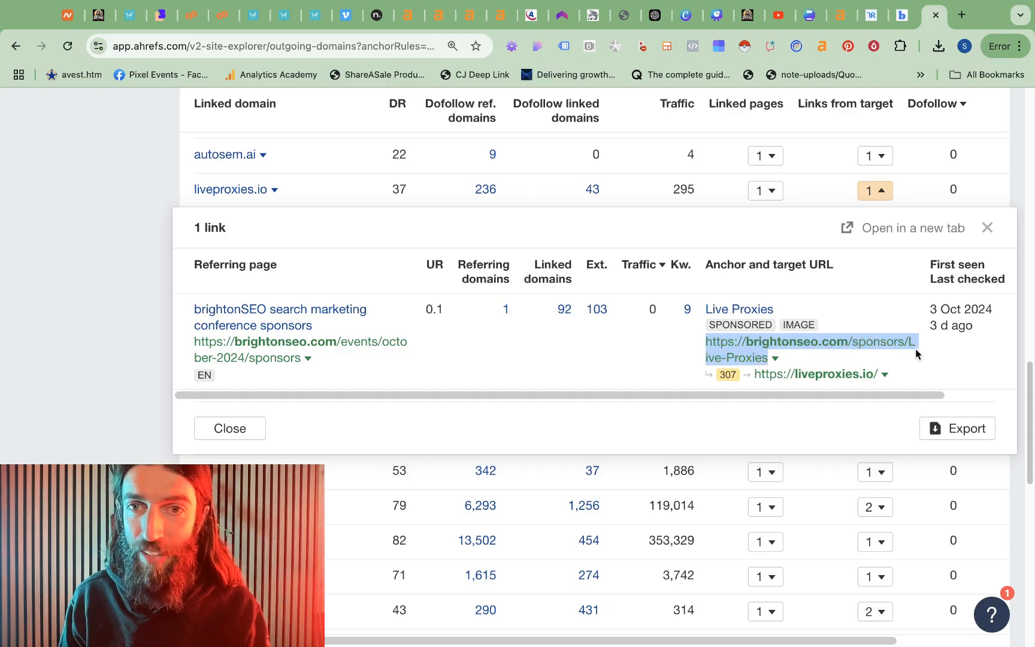
mouse_move(808, 374)
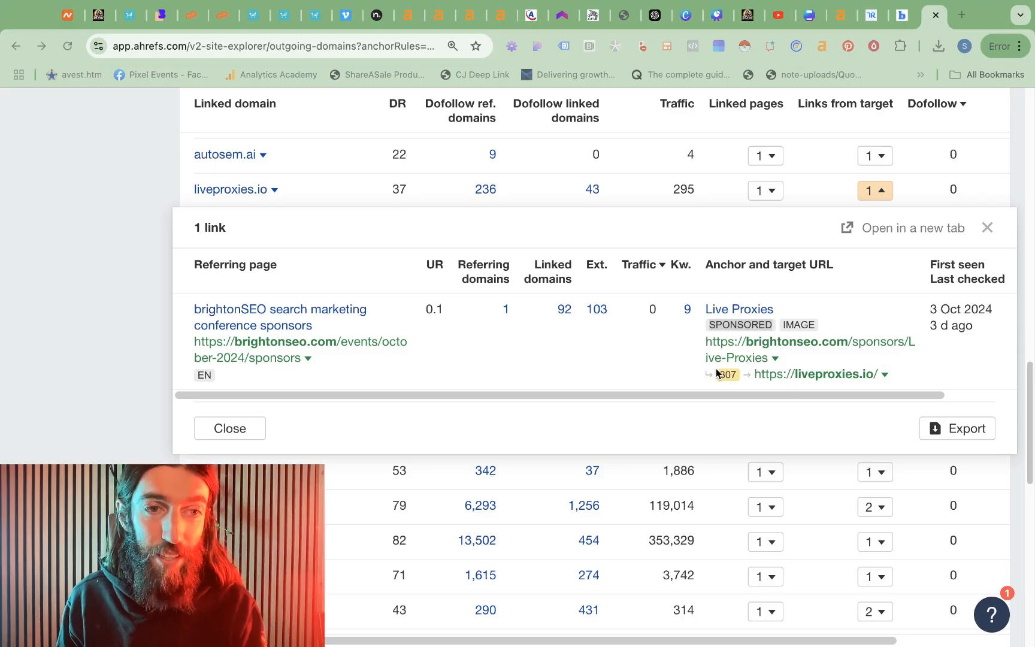
mouse_move(730, 349)
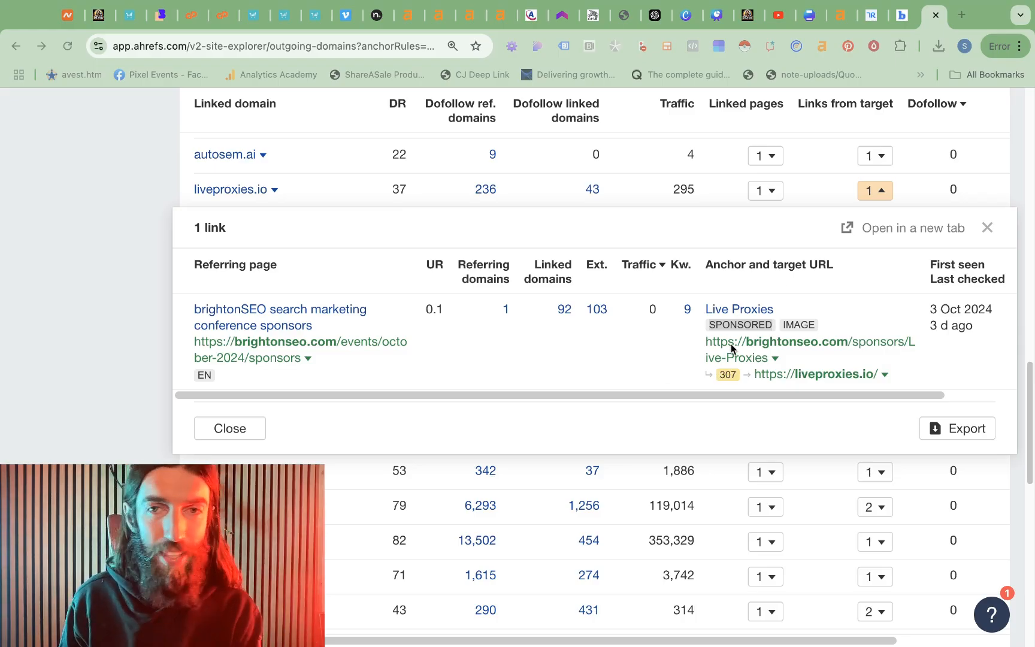
mouse_move(719, 360)
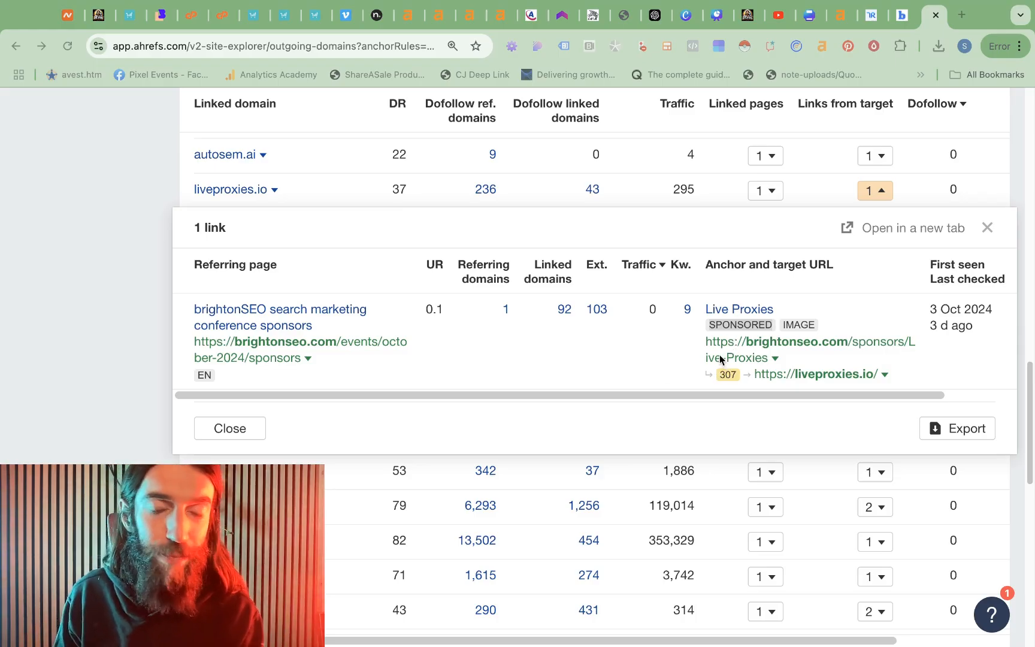
mouse_move(710, 338)
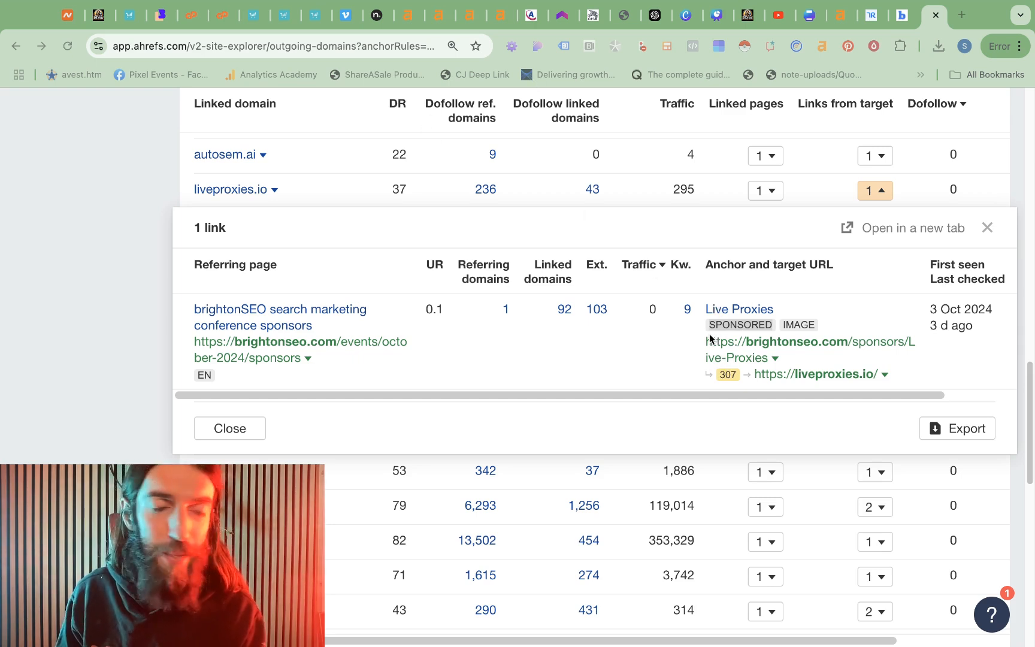
mouse_move(779, 389)
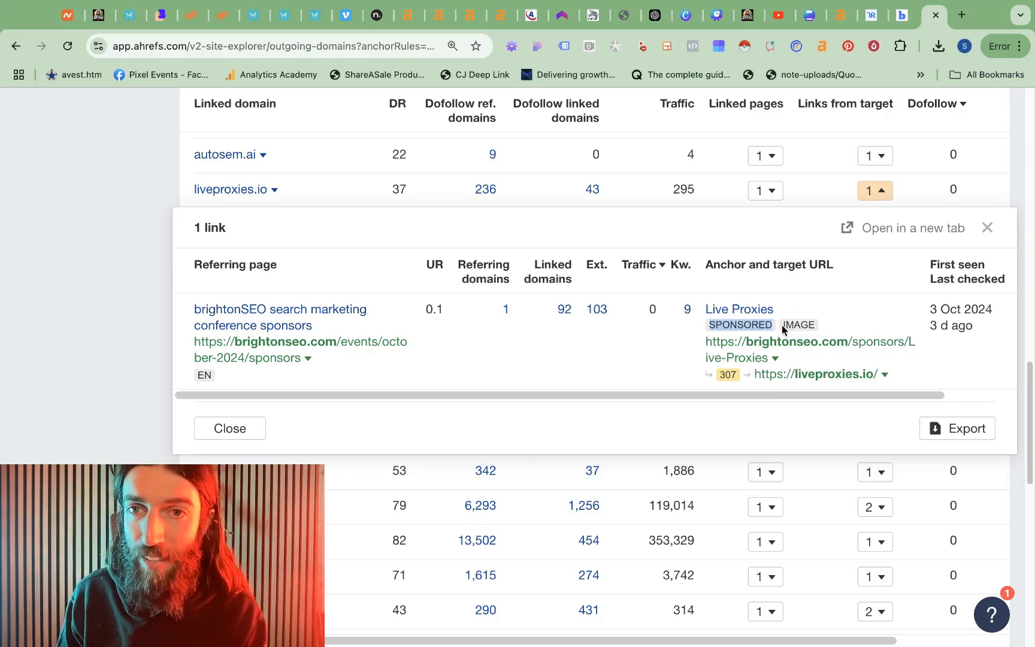
mouse_move(829, 325)
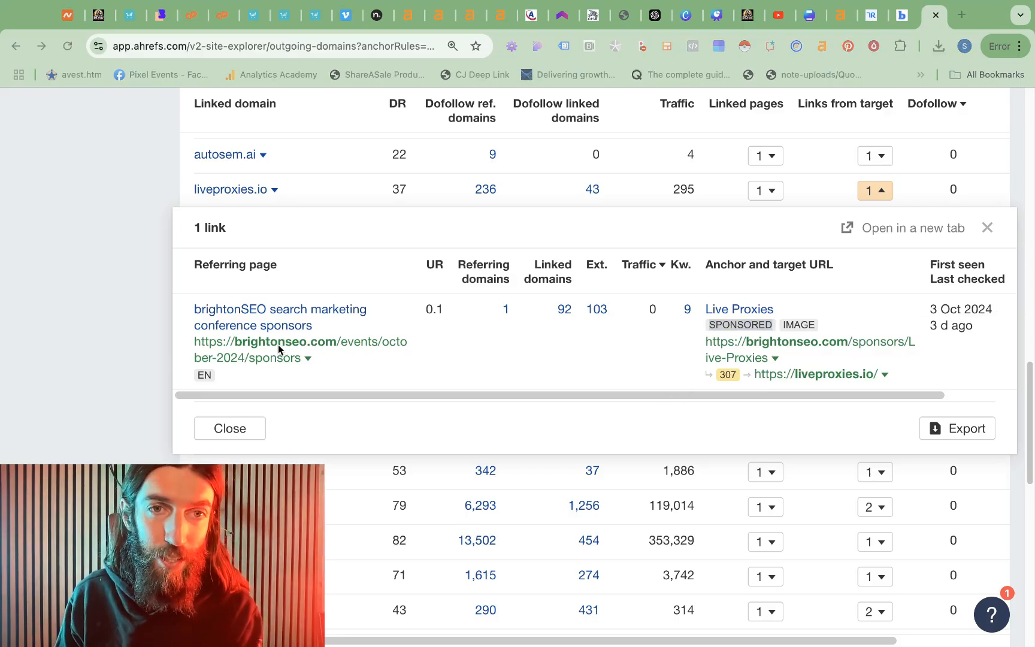
mouse_move(301, 351)
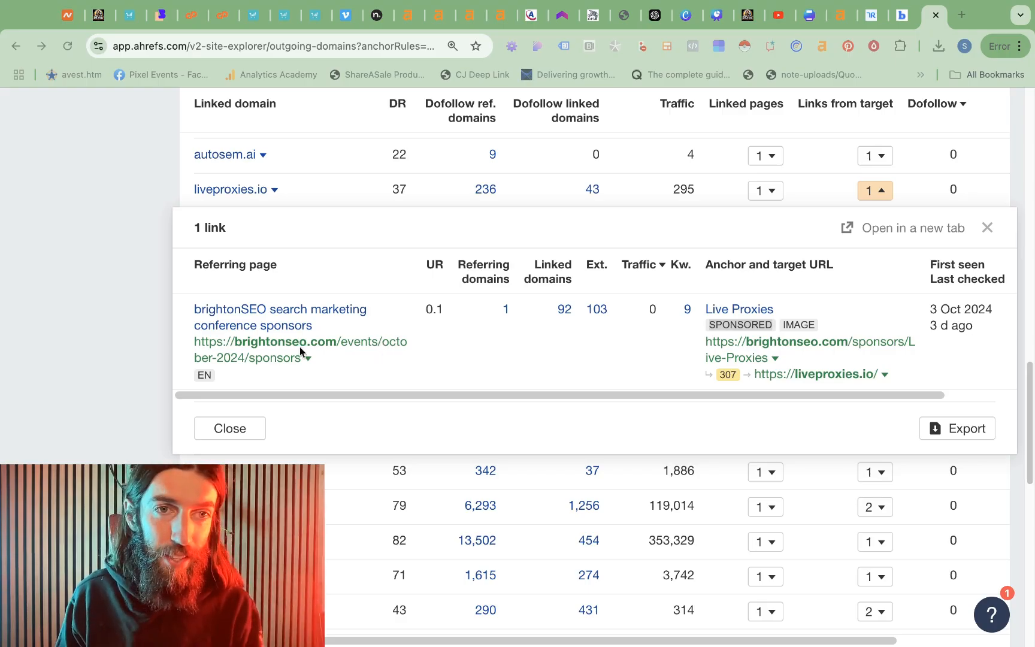
mouse_move(240, 368)
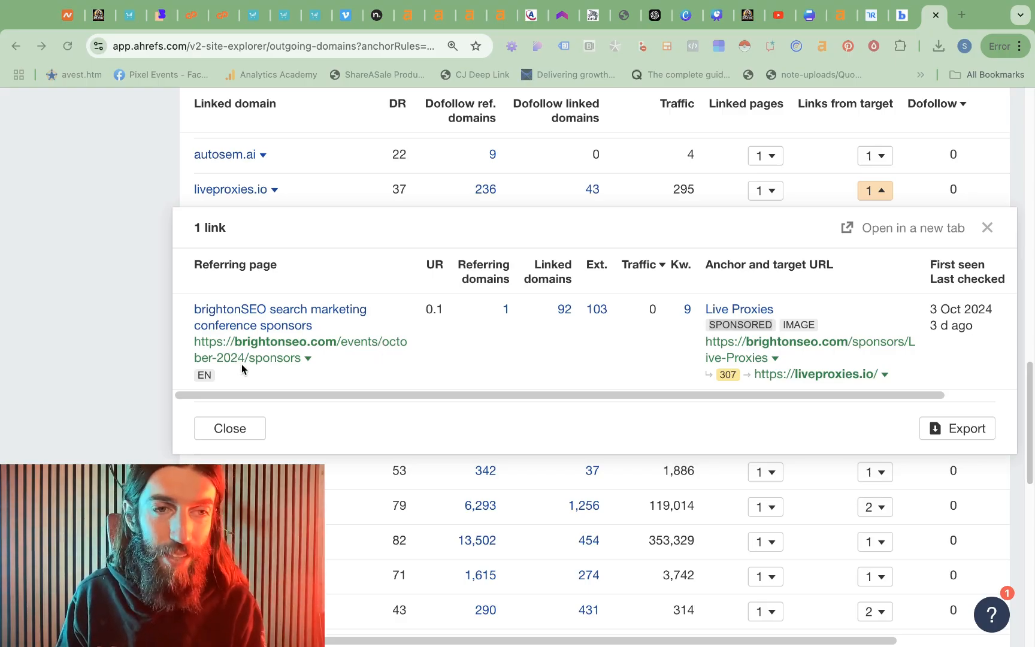
mouse_move(237, 335)
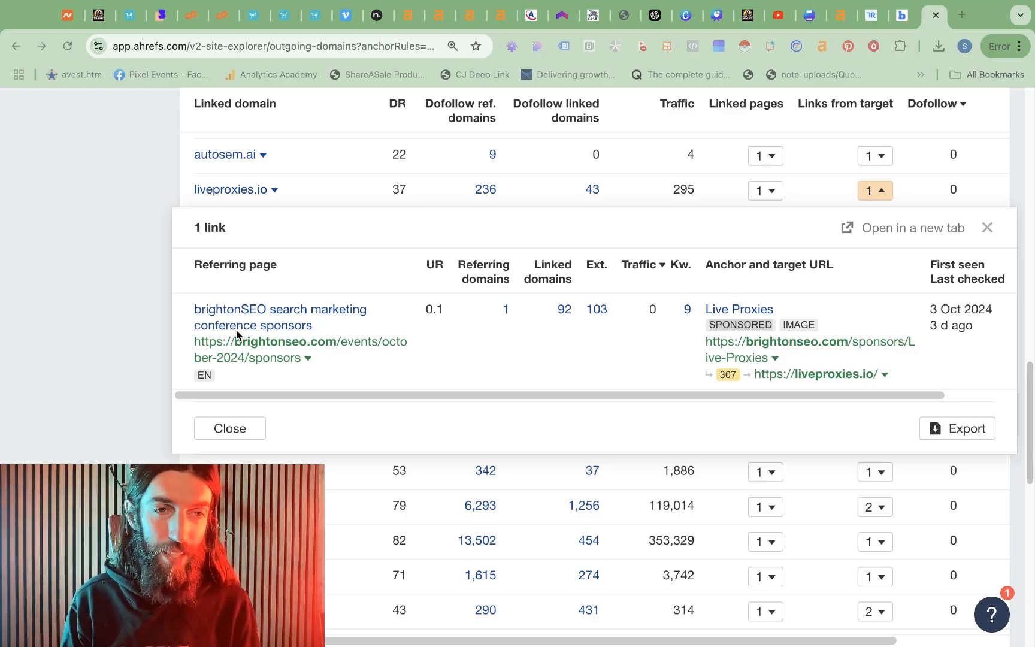
mouse_move(462, 336)
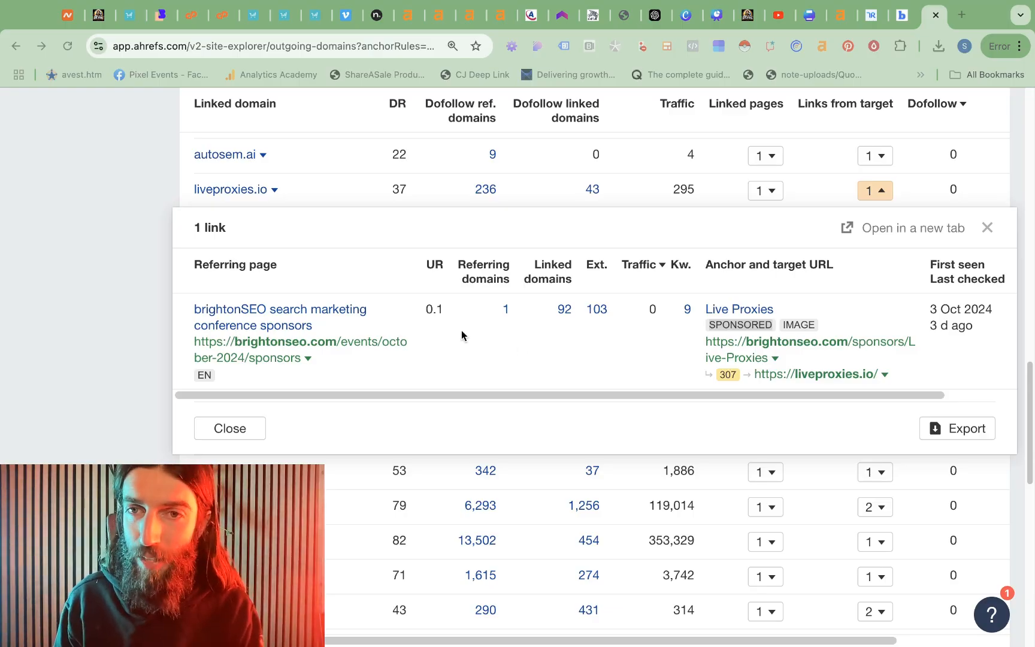
mouse_move(757, 332)
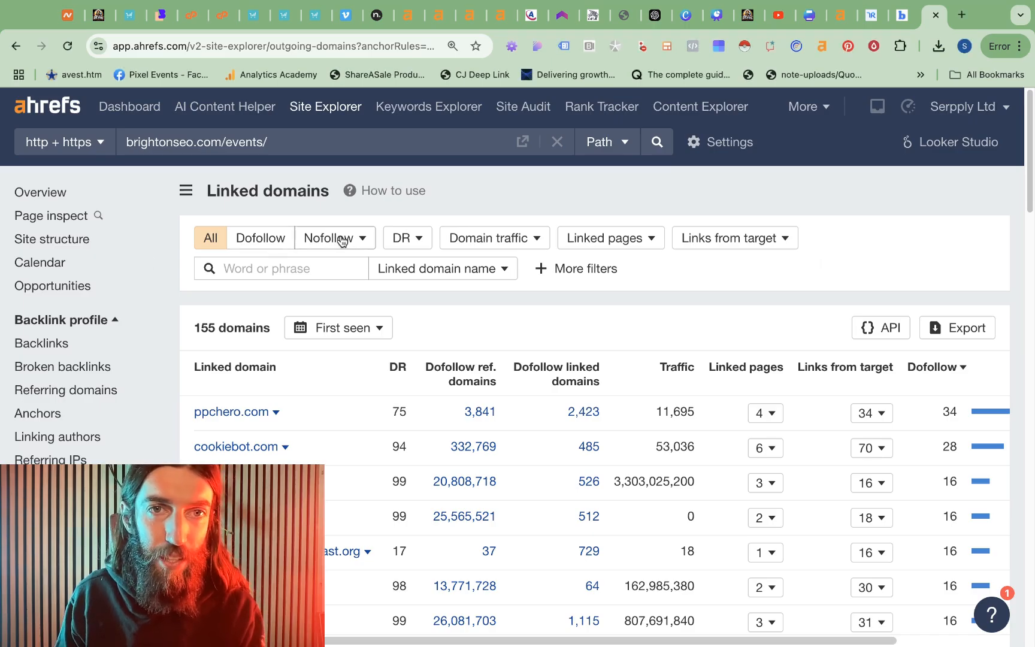
Step: Filter Linked domains to Sponsored links and scroll the 130 remaining domains
click(335, 238)
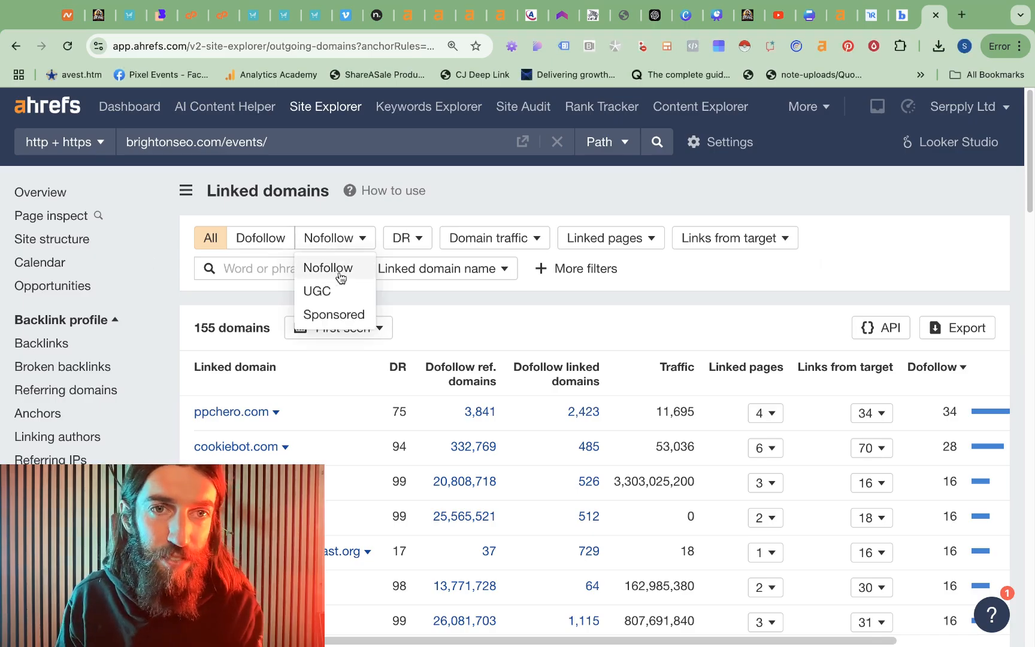
click(334, 314)
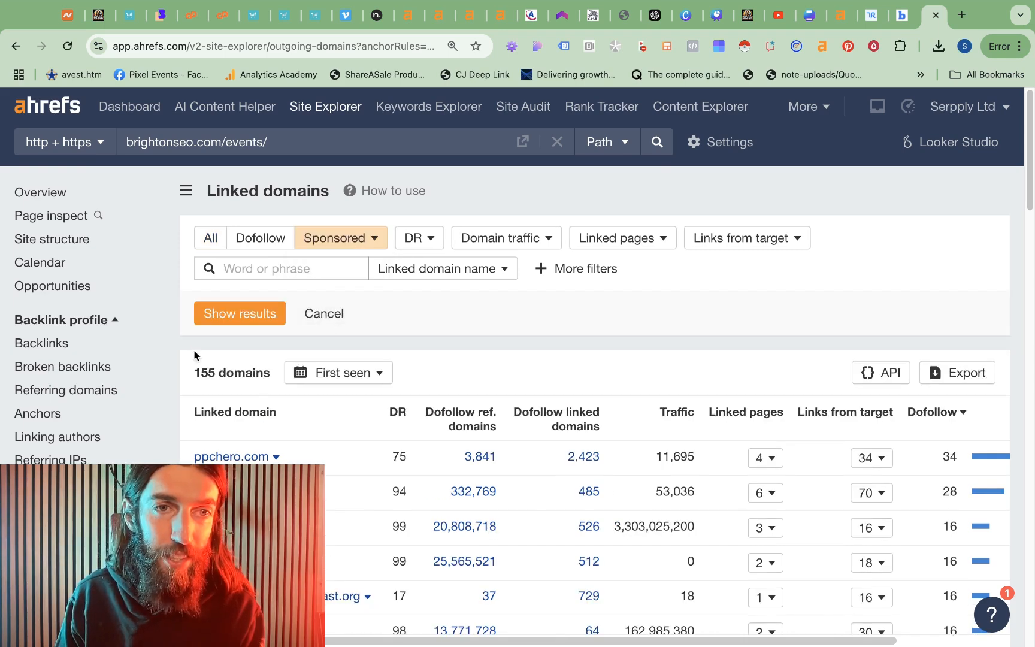
click(239, 312)
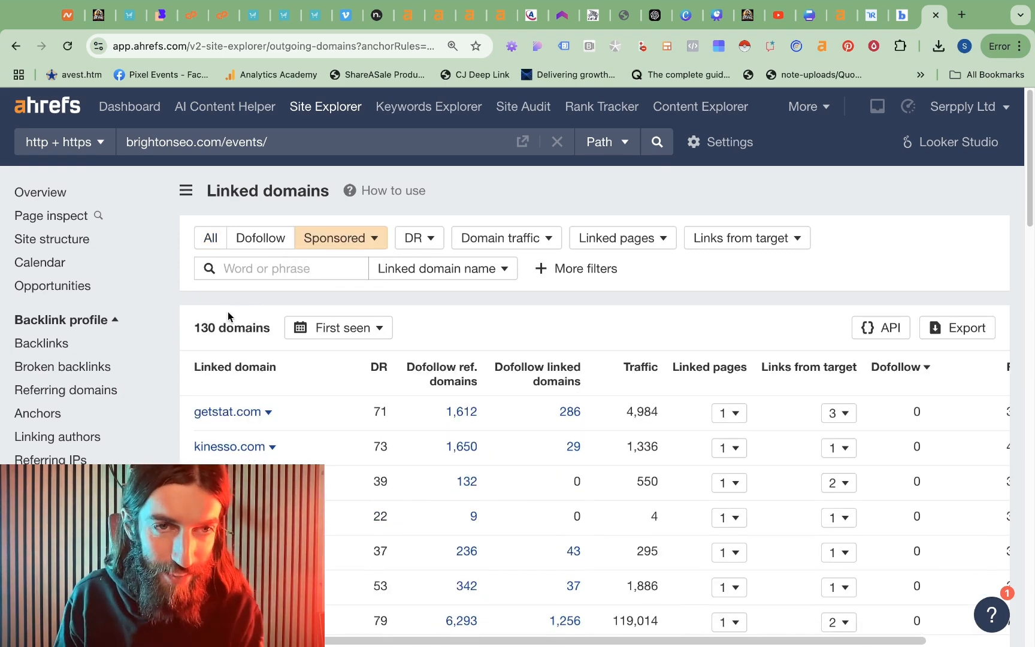
scroll(down, 3)
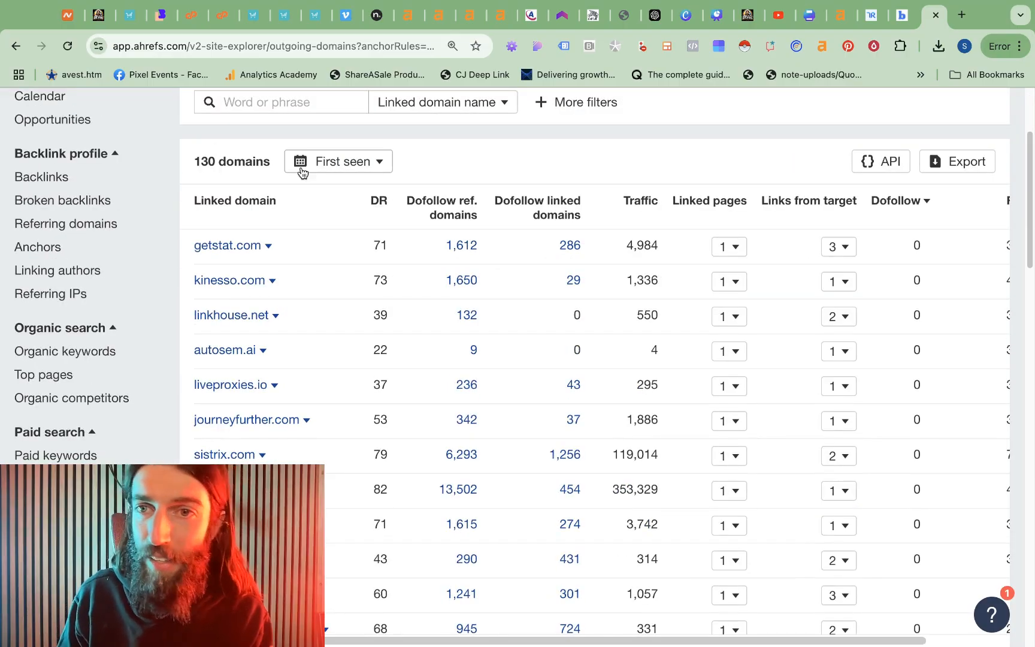
scroll(down, 3)
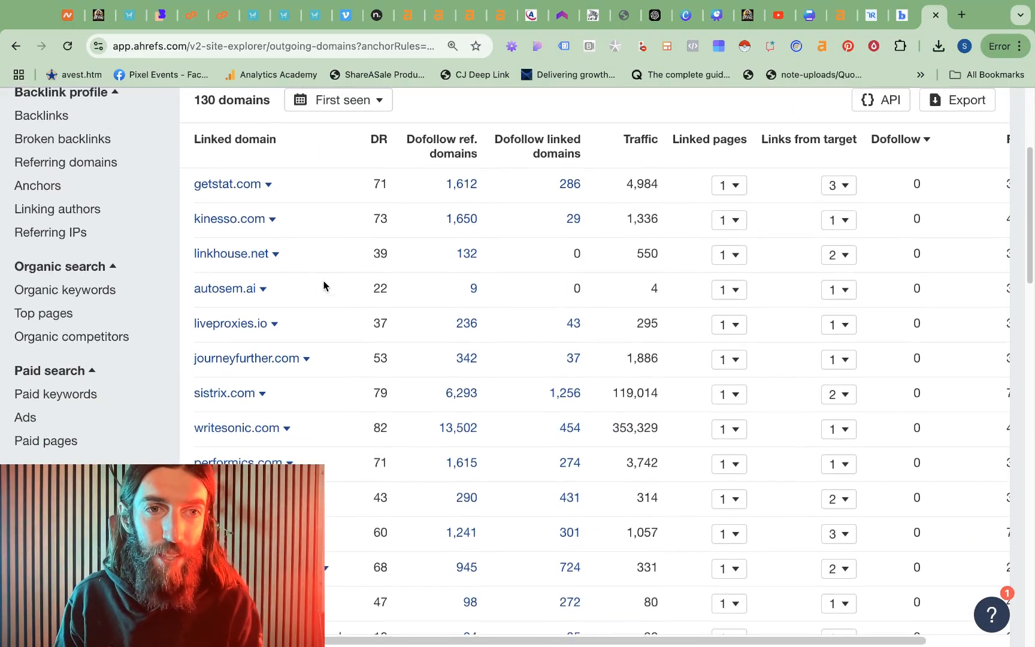
scroll(down, 3)
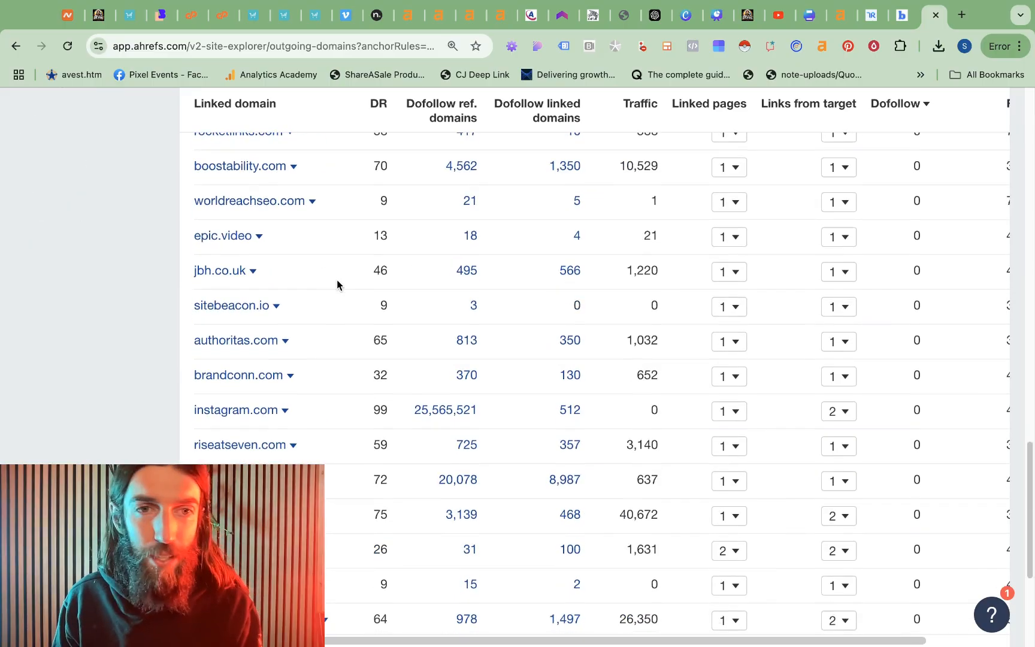
scroll(down, 3)
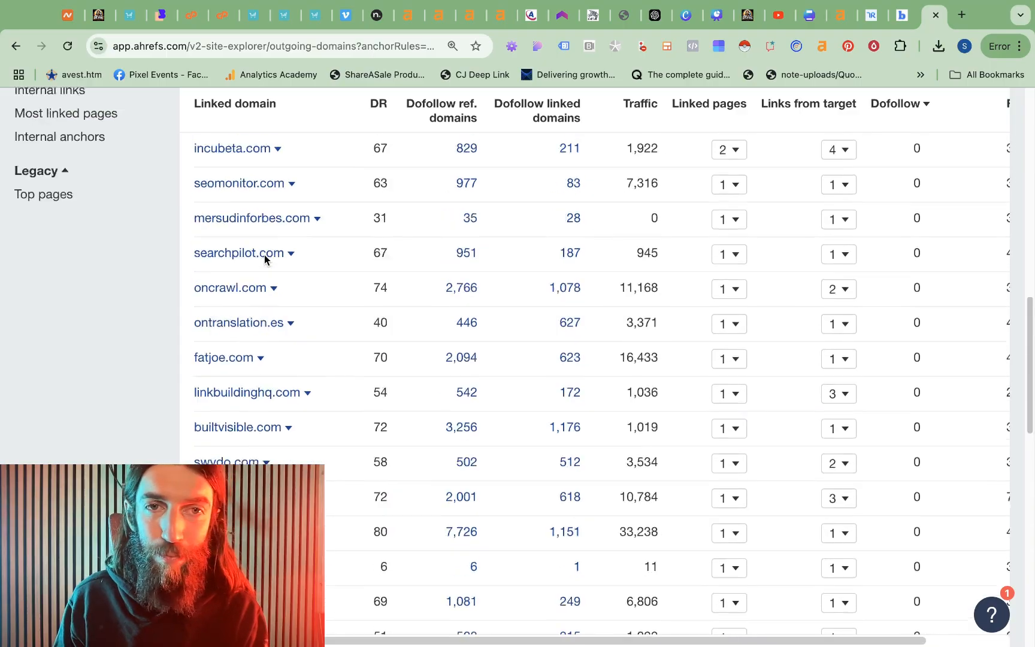
scroll(up, 3)
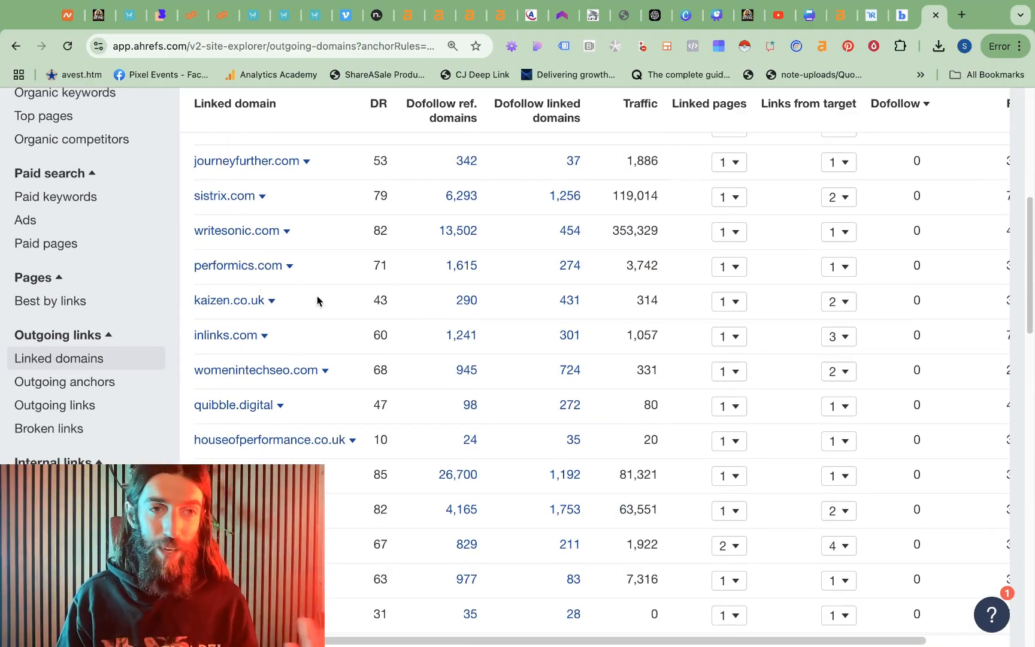
mouse_move(313, 329)
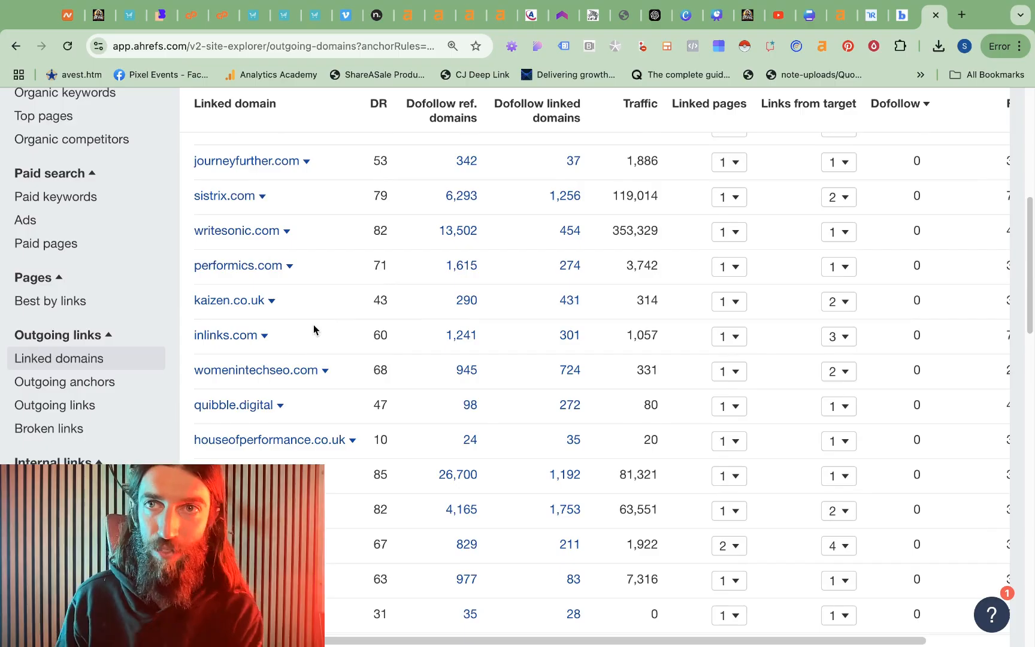
Step: Switch Chrome profile and highlight the 139 emails in Hunter's 'brighton seo sponsors' search
click(963, 46)
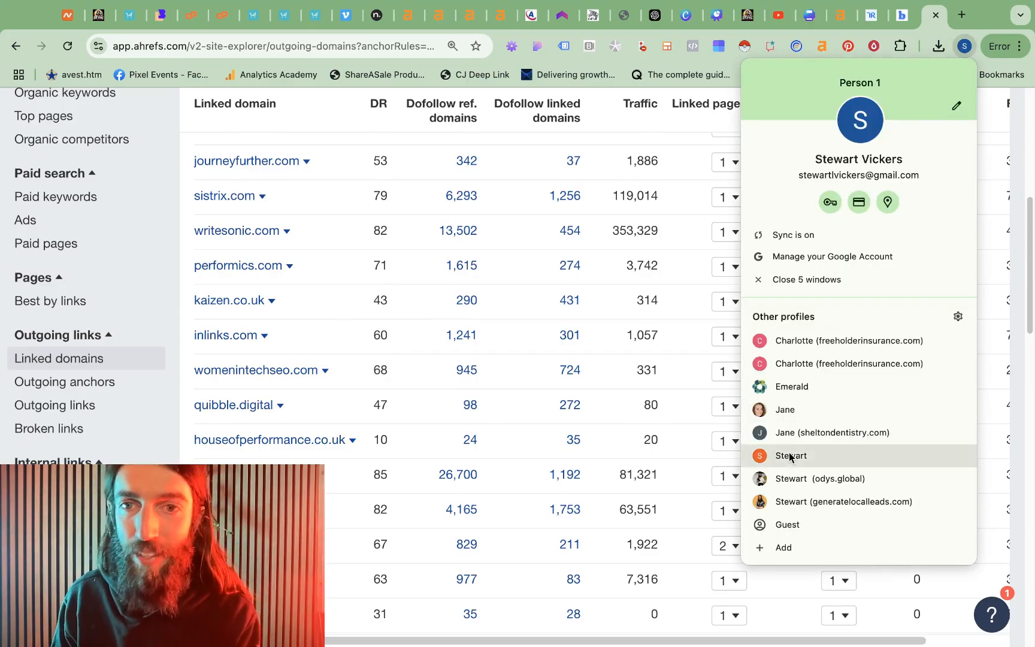
click(500, 14)
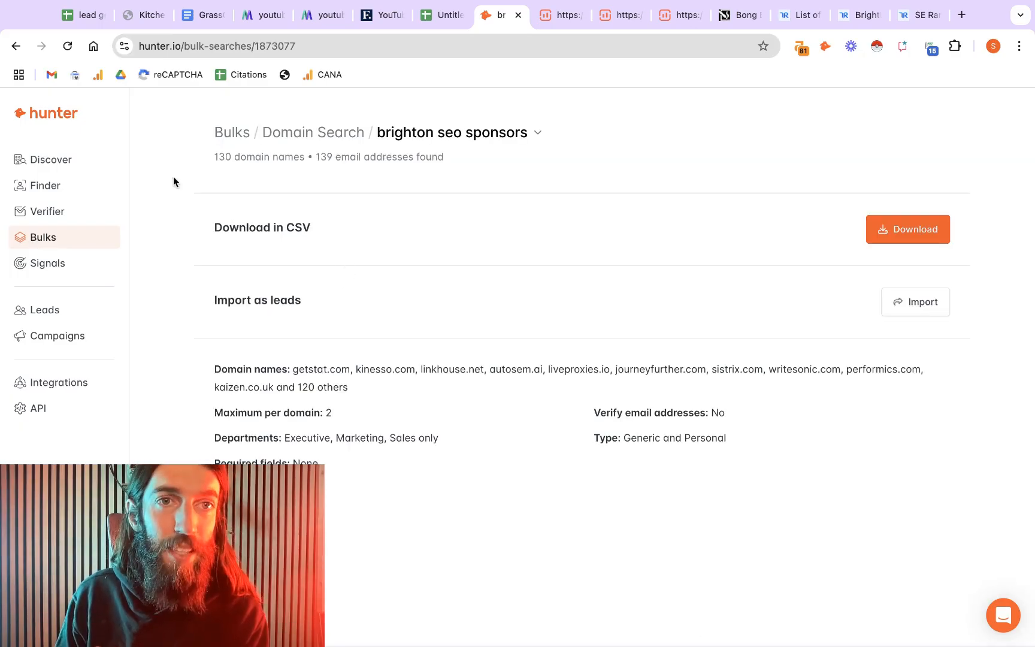
double_click(323, 156)
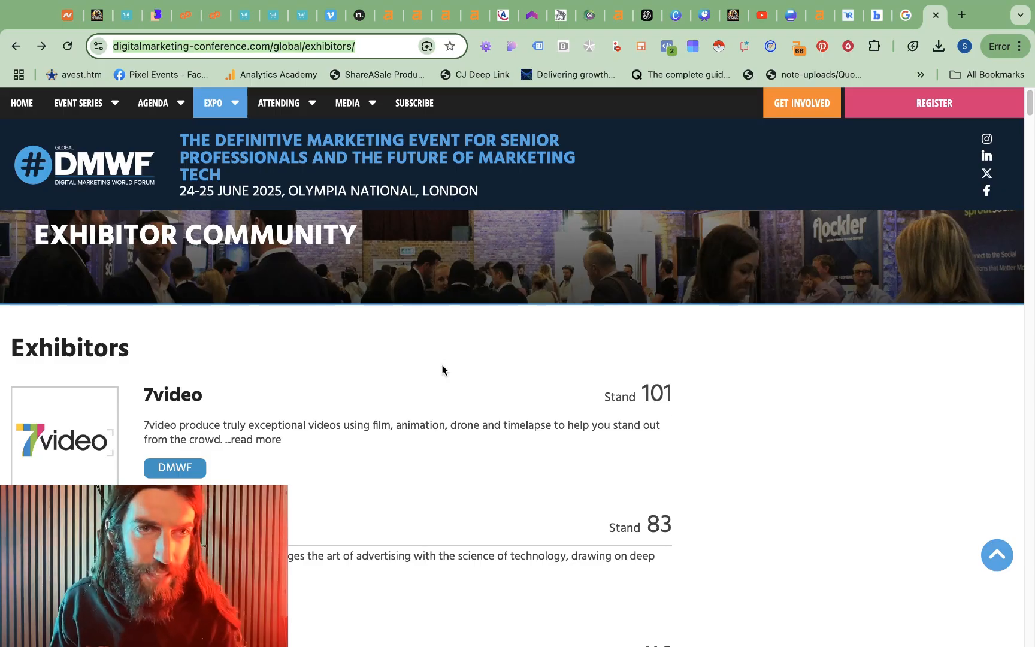
Step: Scroll through the DMWF exhibitors list and back to the top
scroll(down, 3)
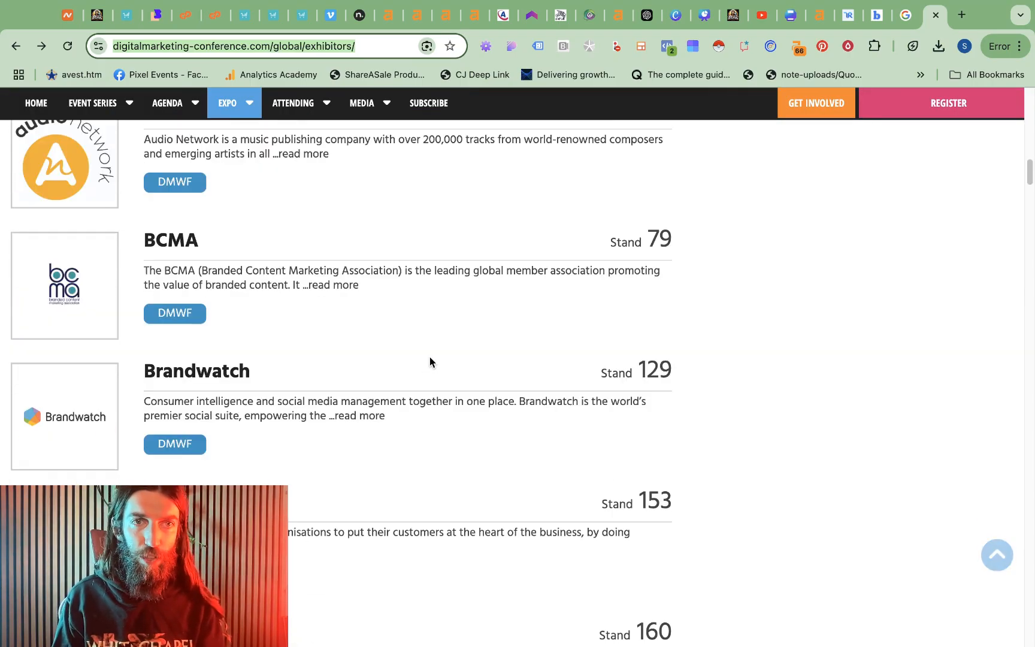
scroll(down, 3)
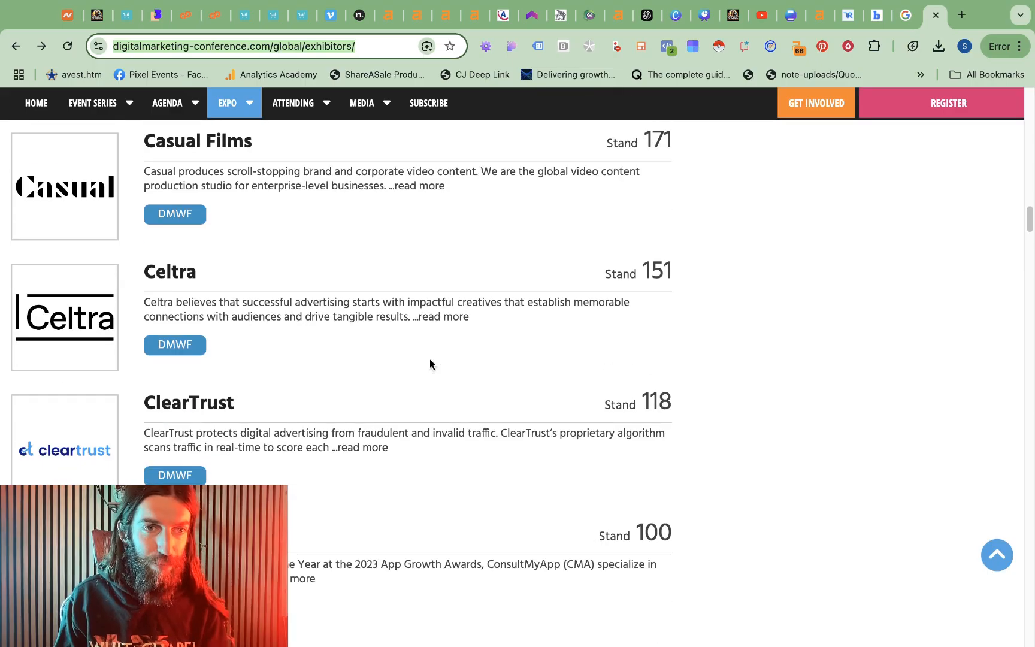
scroll(down, 3)
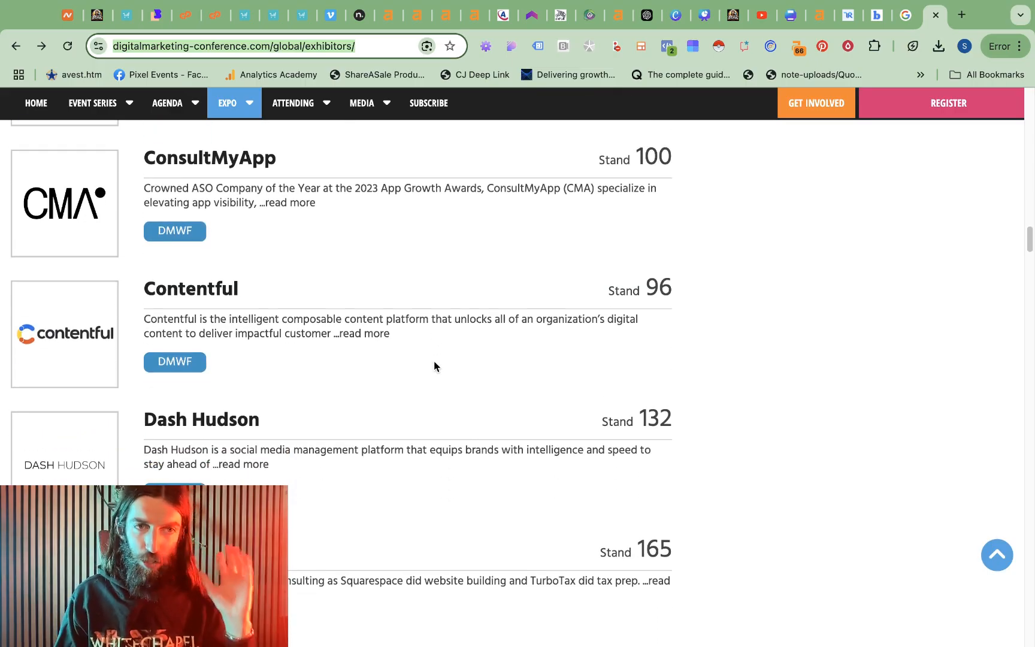
scroll(down, 3)
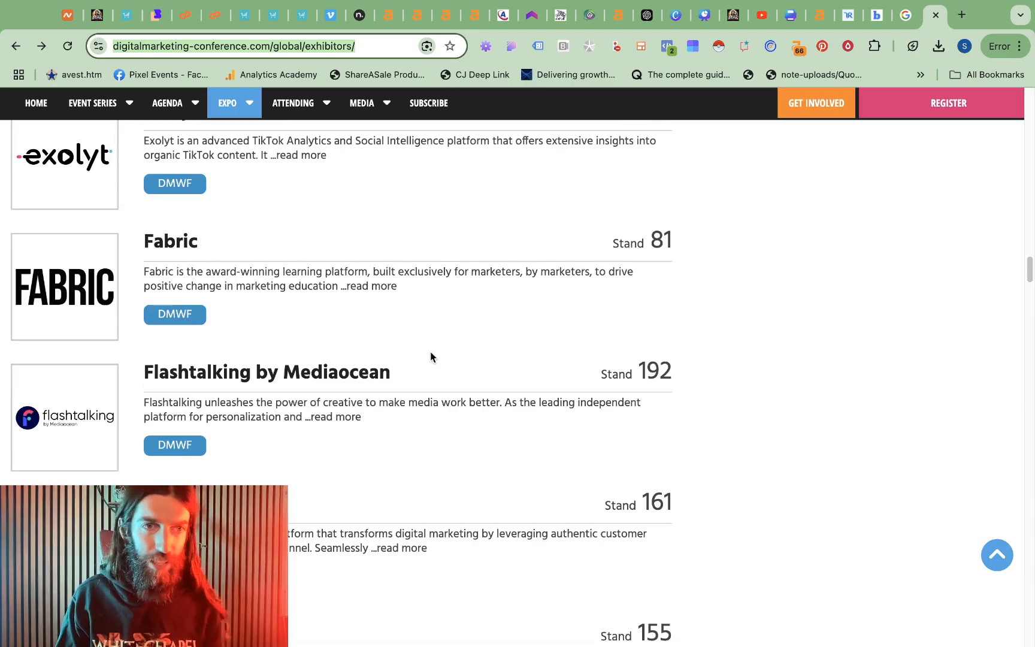
scroll(up, 3)
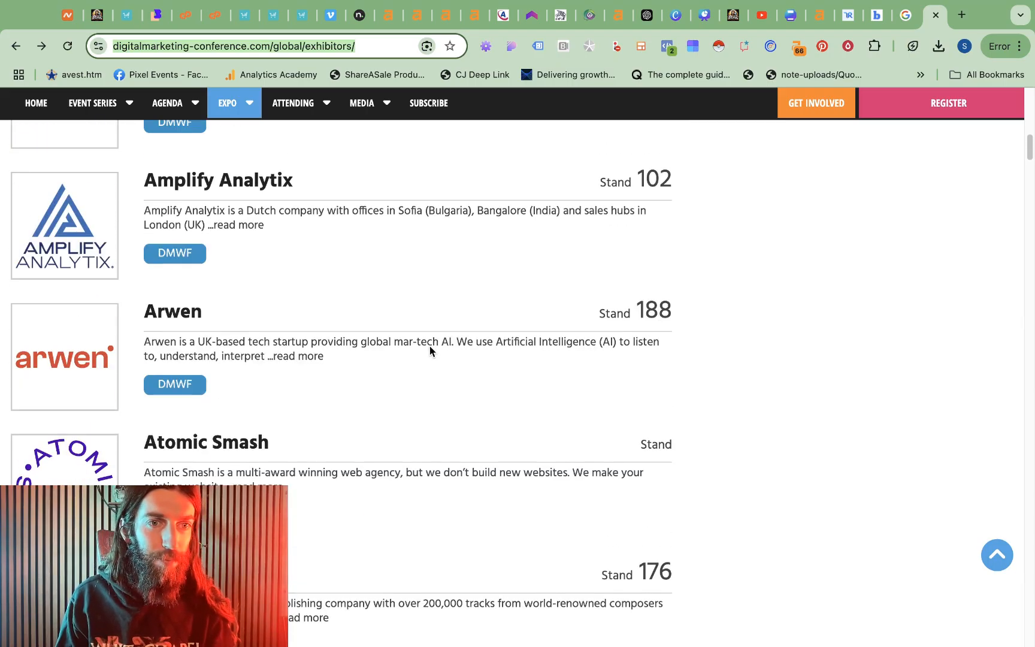
scroll(down, 3)
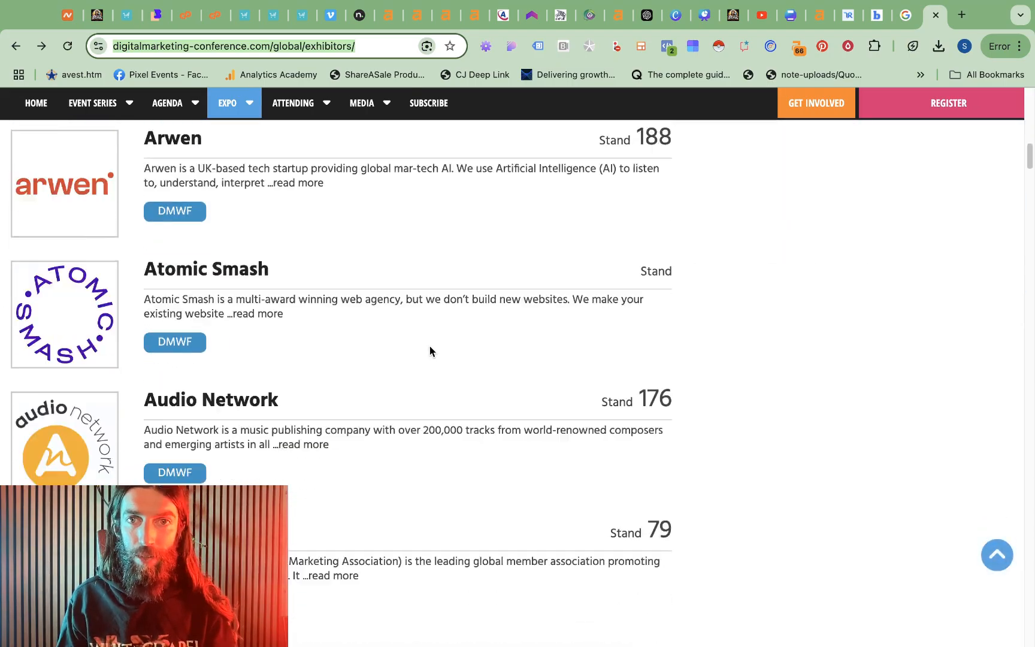
scroll(down, 3)
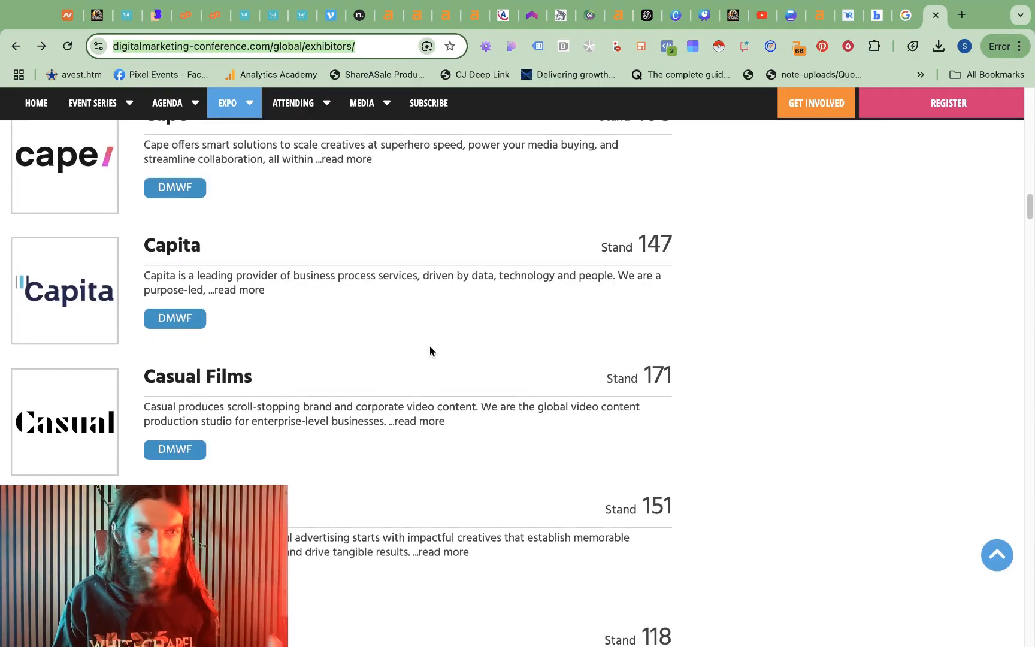
scroll(up, 3)
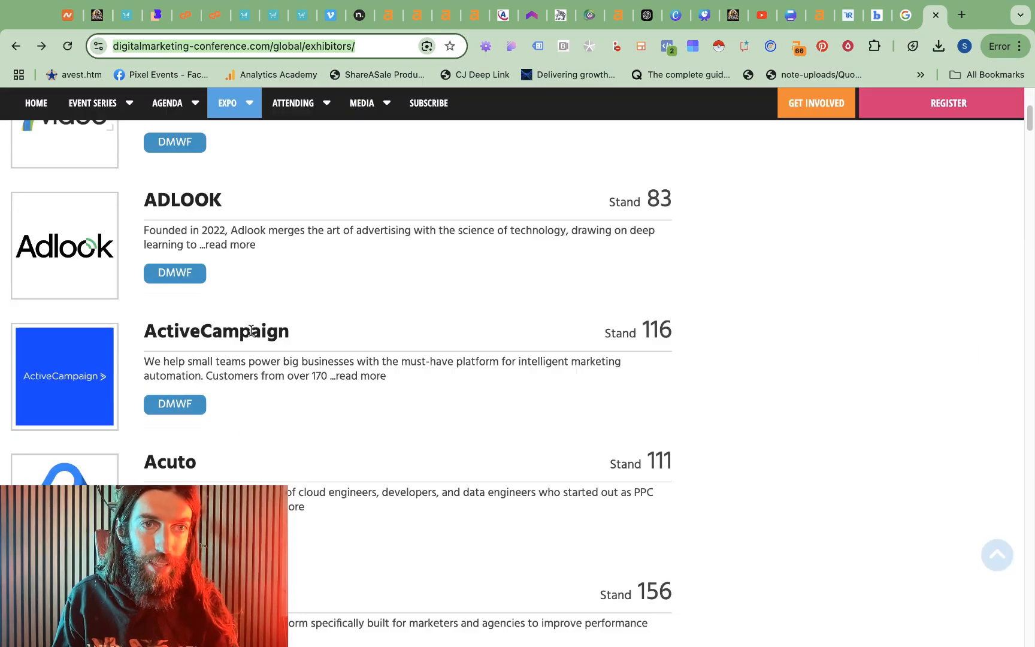
scroll(up, 3)
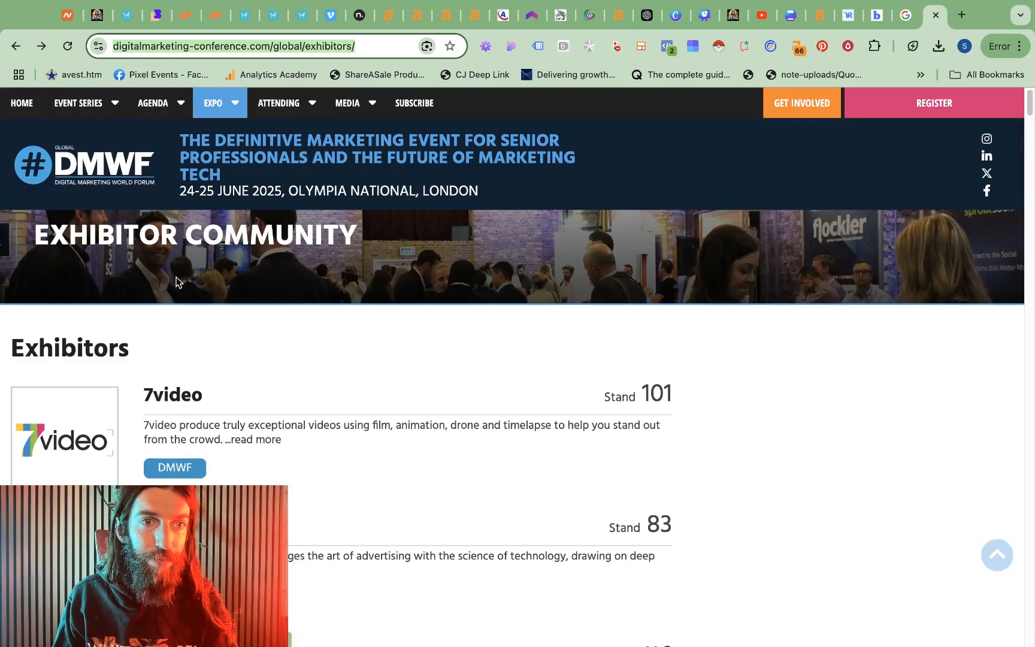
Step: Open the 7video exhibitor page and scroll through it
click(172, 395)
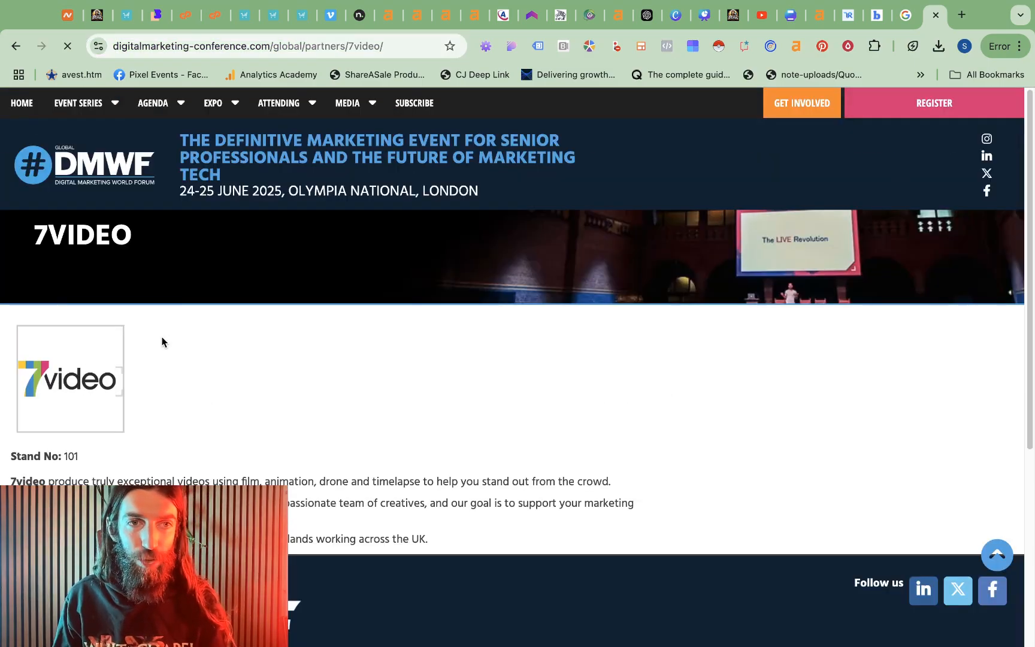
scroll(down, 3)
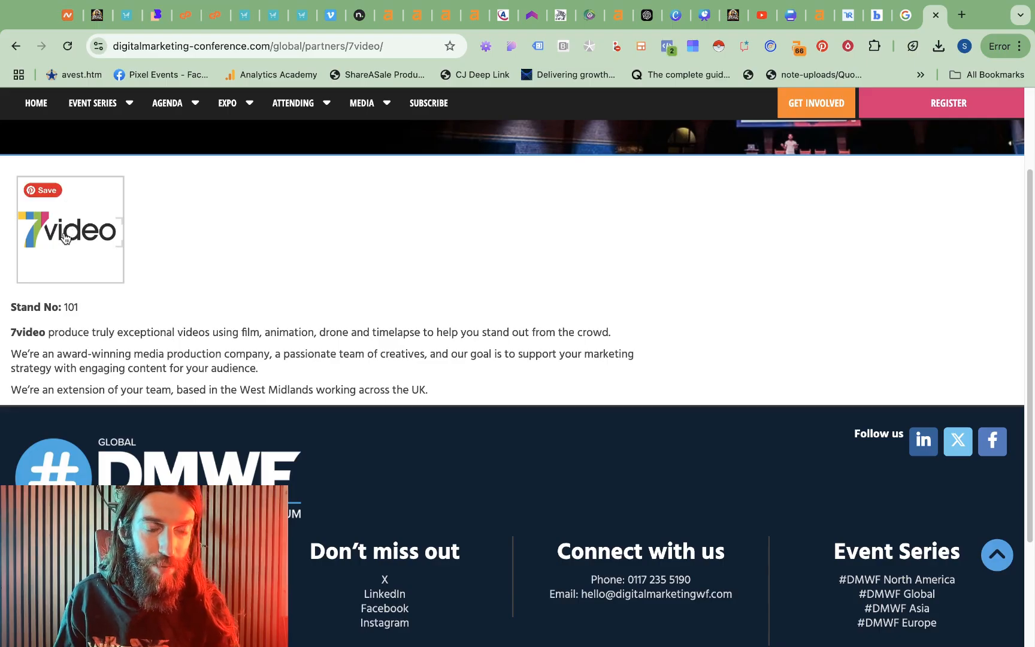
click(70, 229)
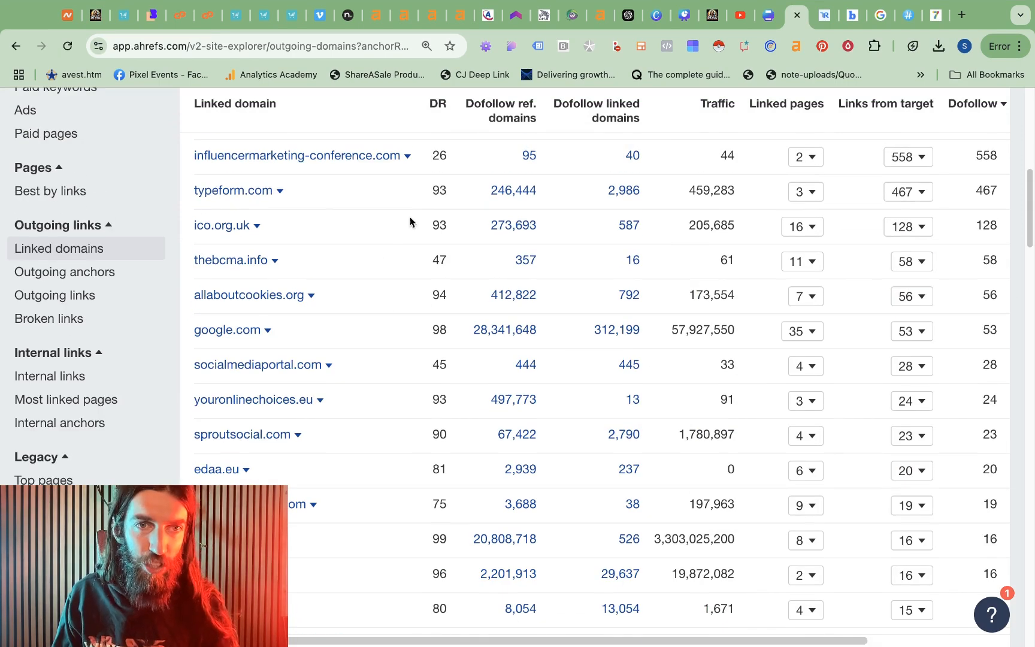
scroll(up, 3)
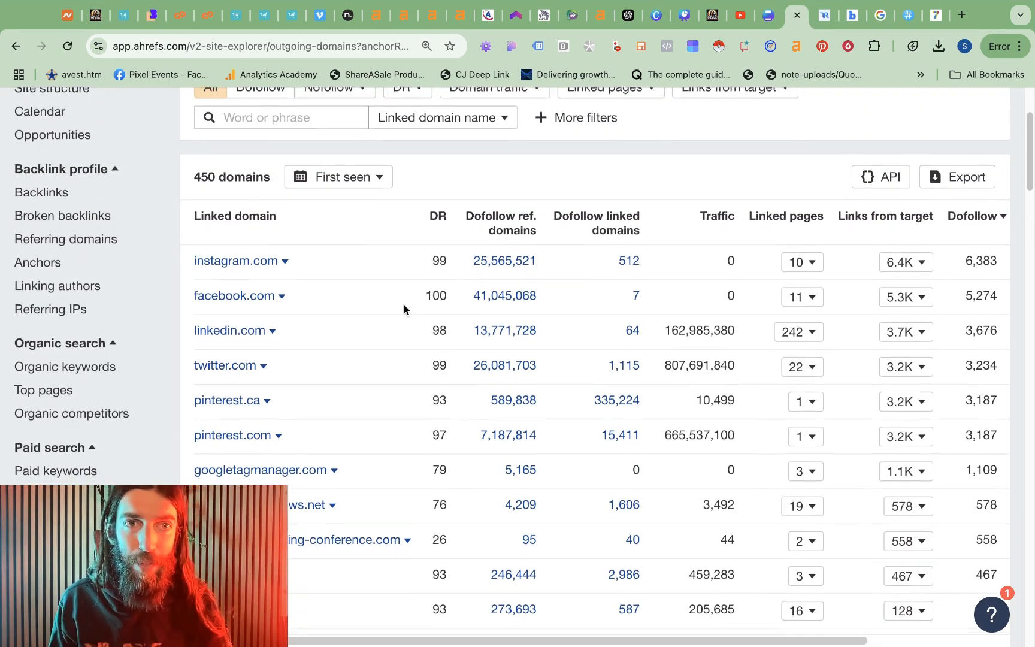
scroll(down, 3)
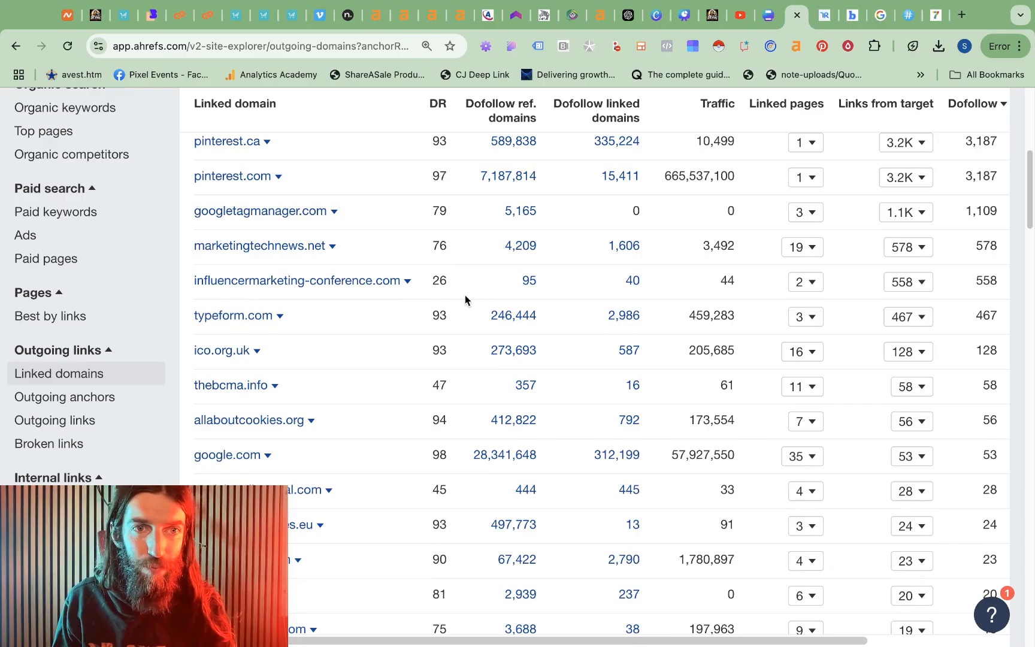
click(906, 193)
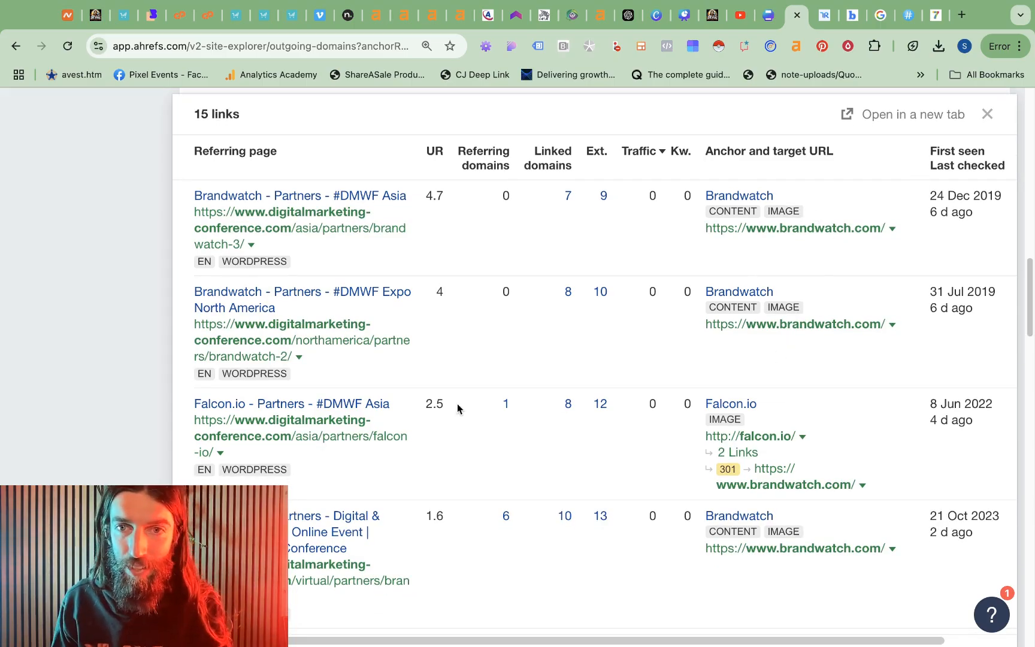
click(986, 114)
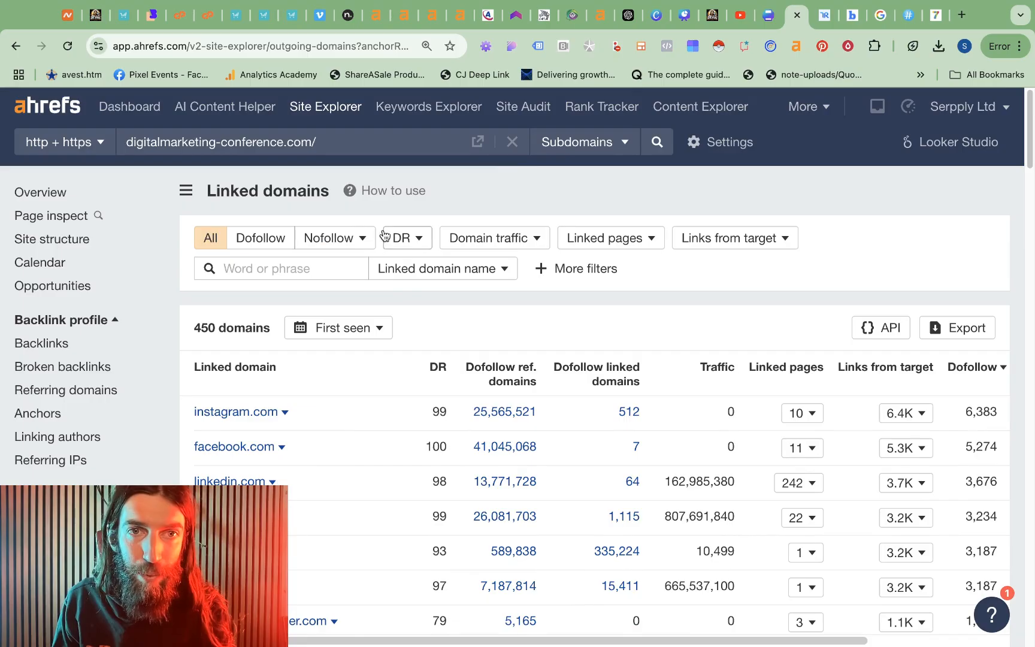
Step: Filter linked domains by link type, then list the four DMWF partner-page links to activecampaign.com
click(584, 269)
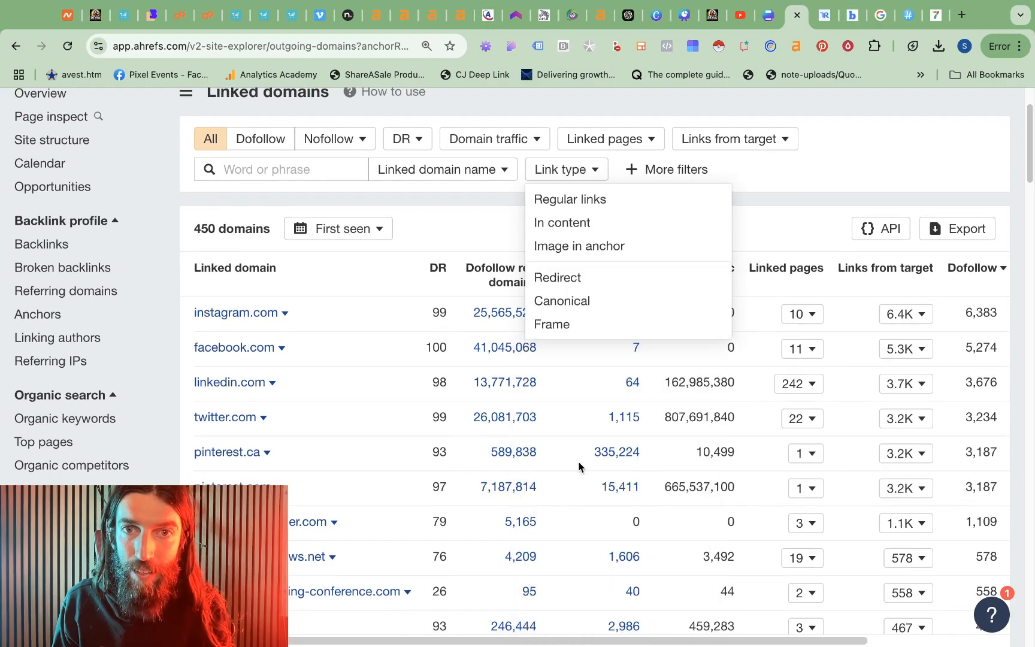
click(578, 246)
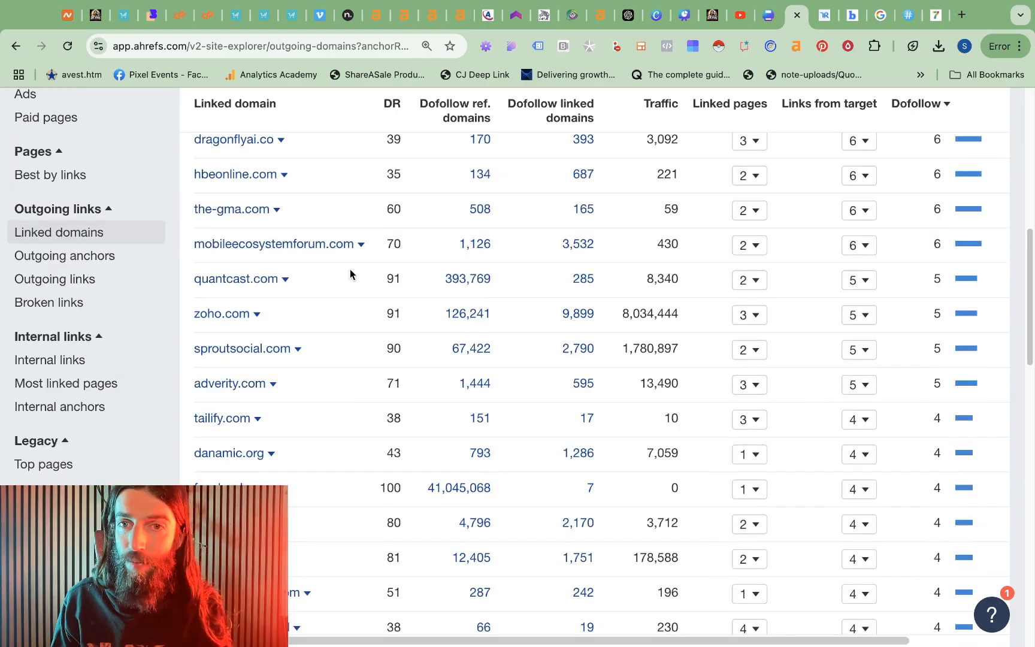
scroll(down, 3)
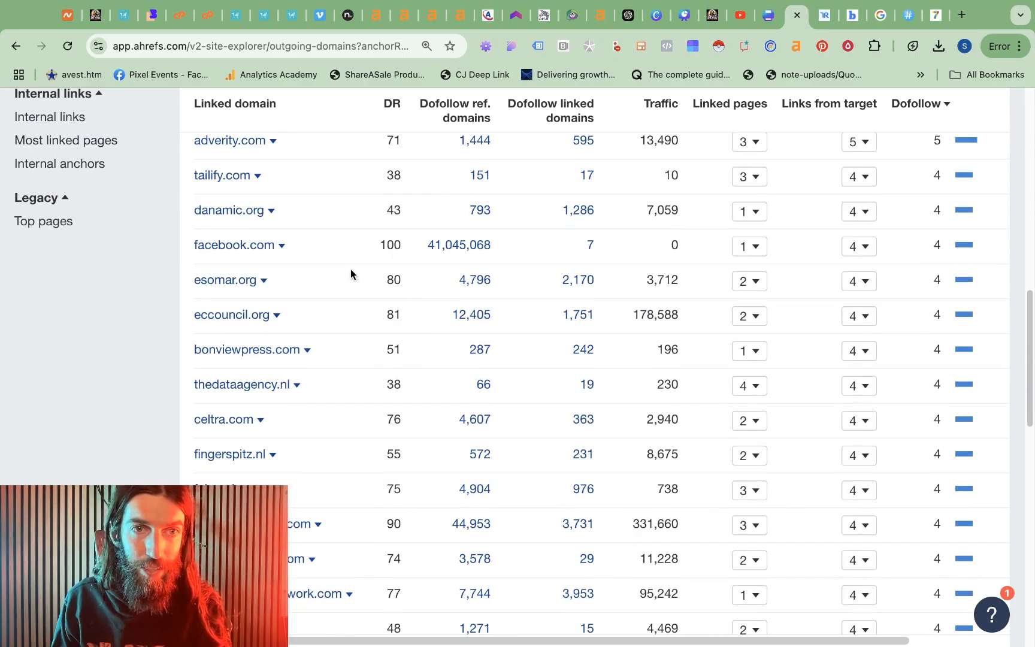
scroll(down, 3)
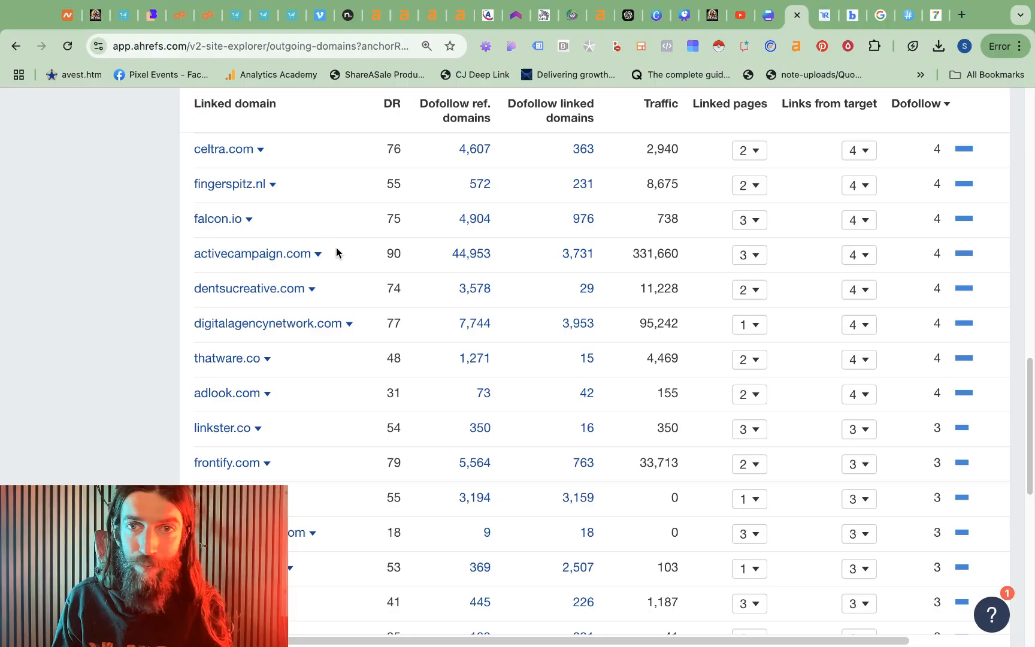
click(858, 254)
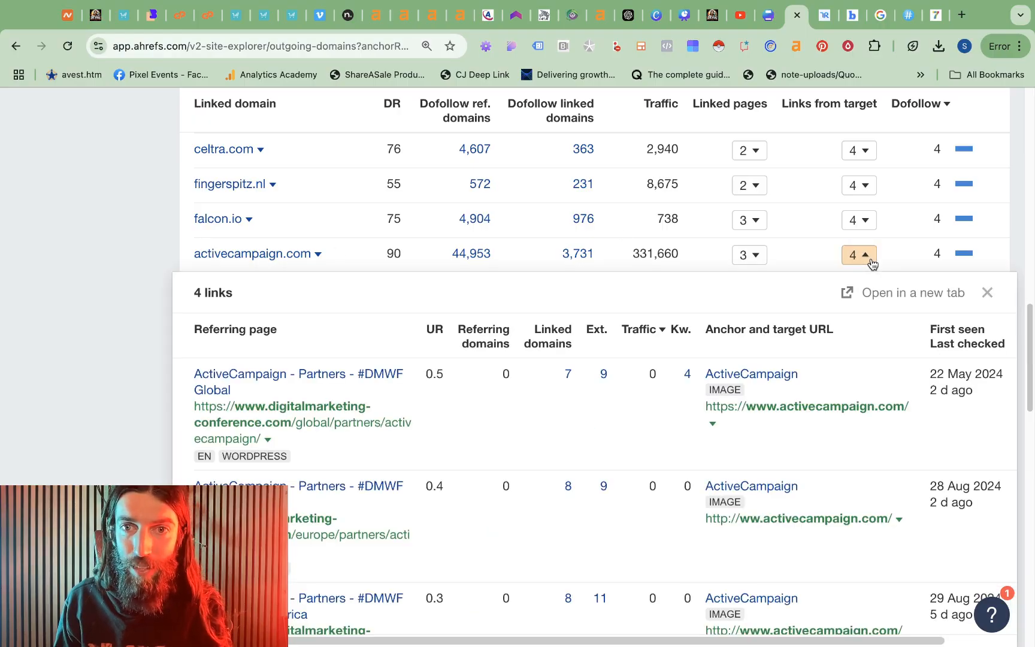
mouse_move(565, 397)
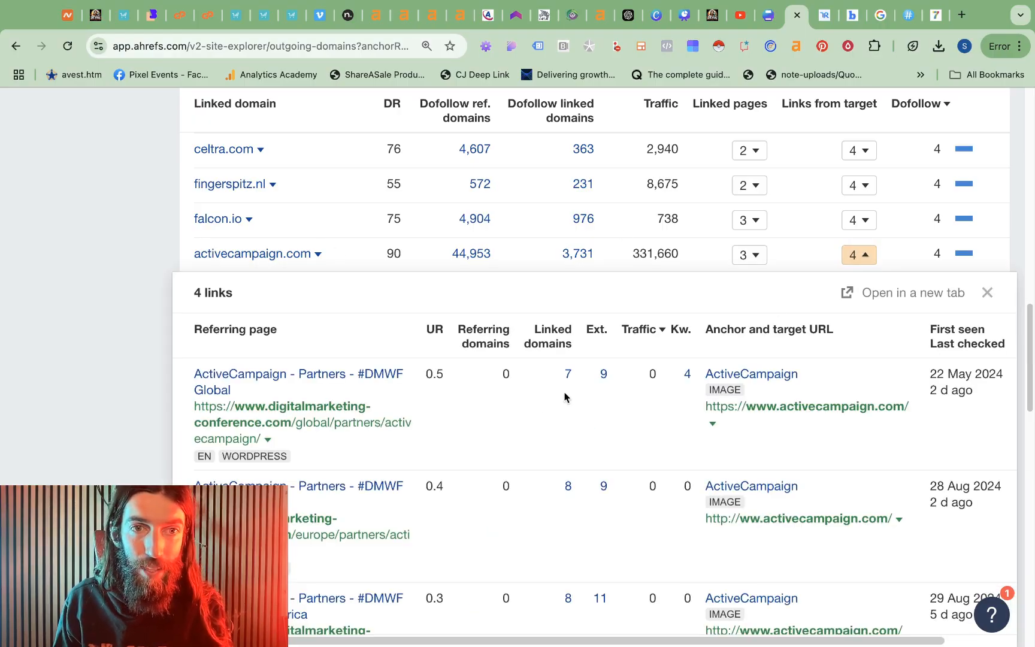
mouse_move(371, 408)
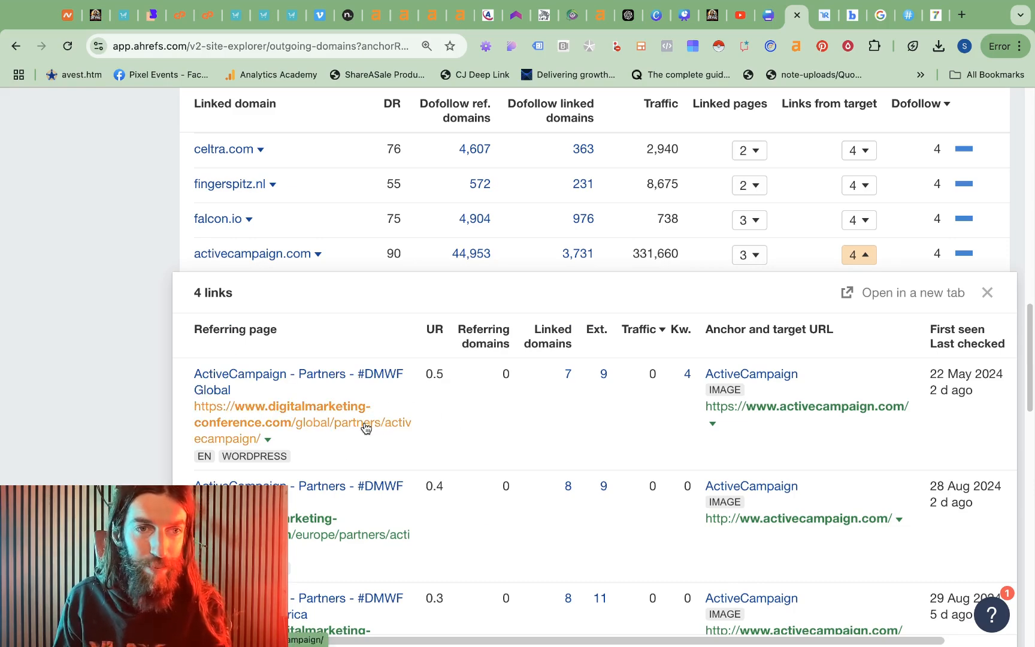
scroll(down, 3)
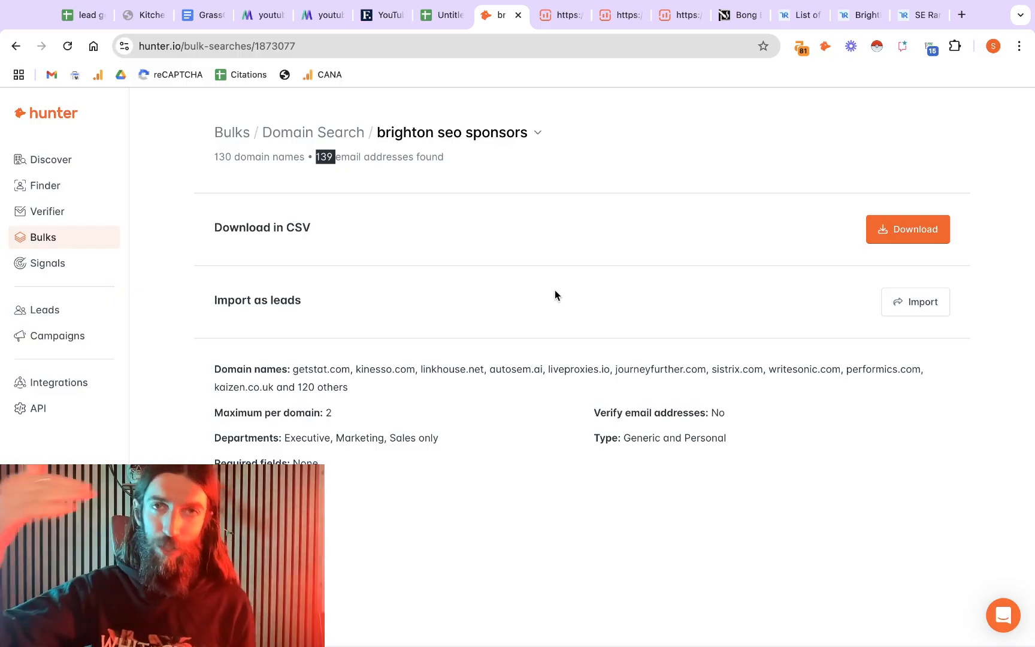
mouse_move(819, 206)
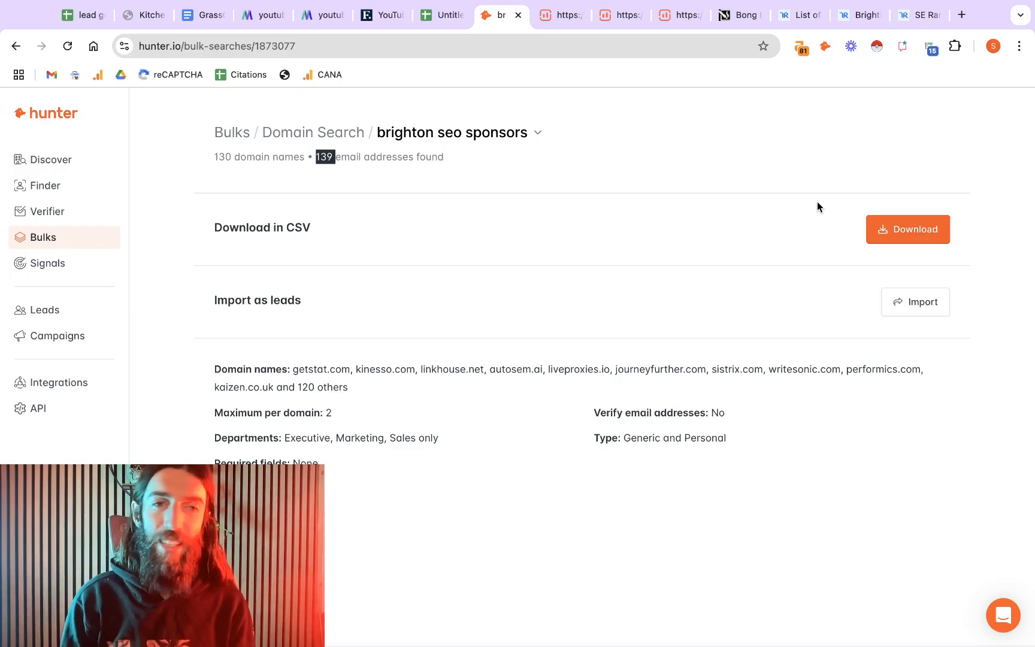
mouse_move(983, 448)
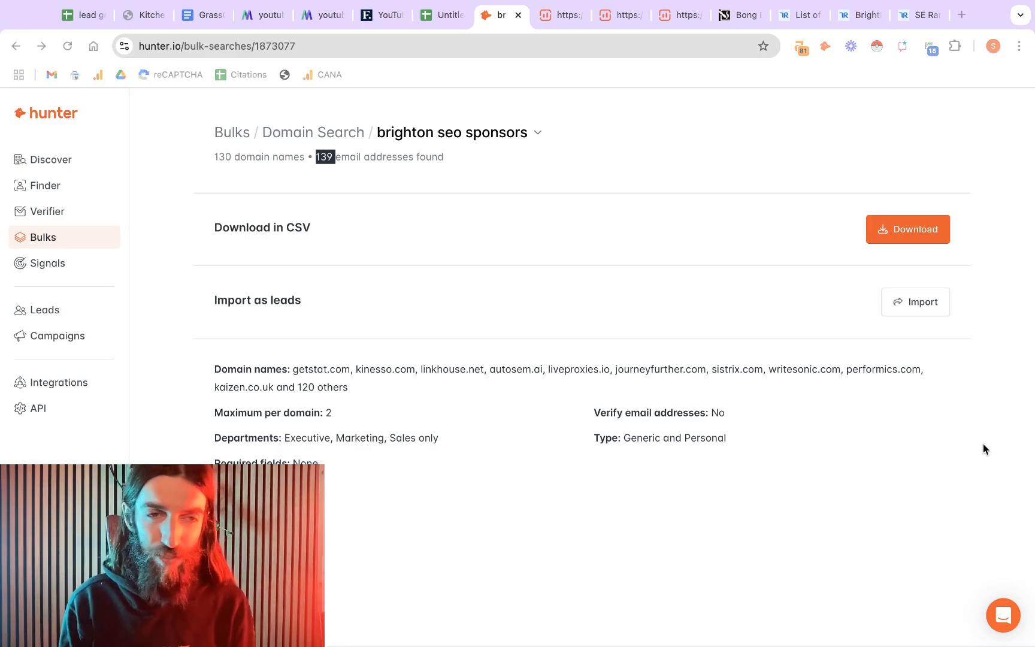